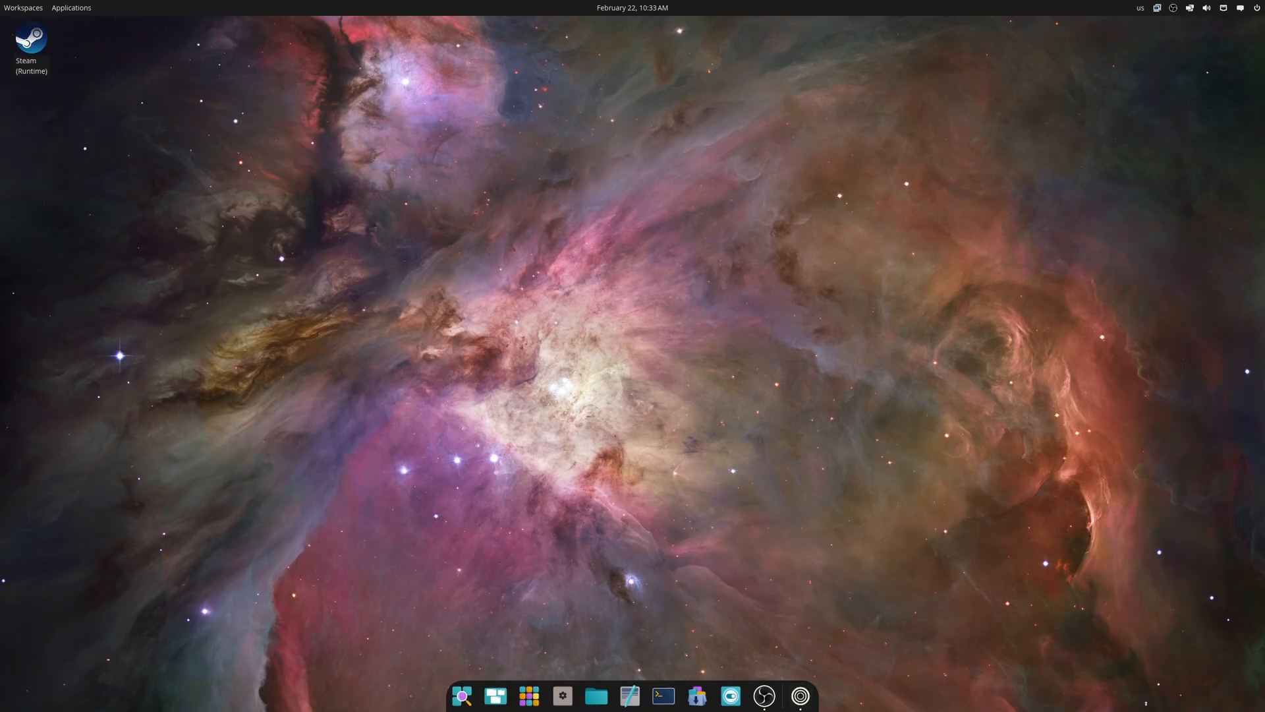
pyautogui.moveTo(689, 689)
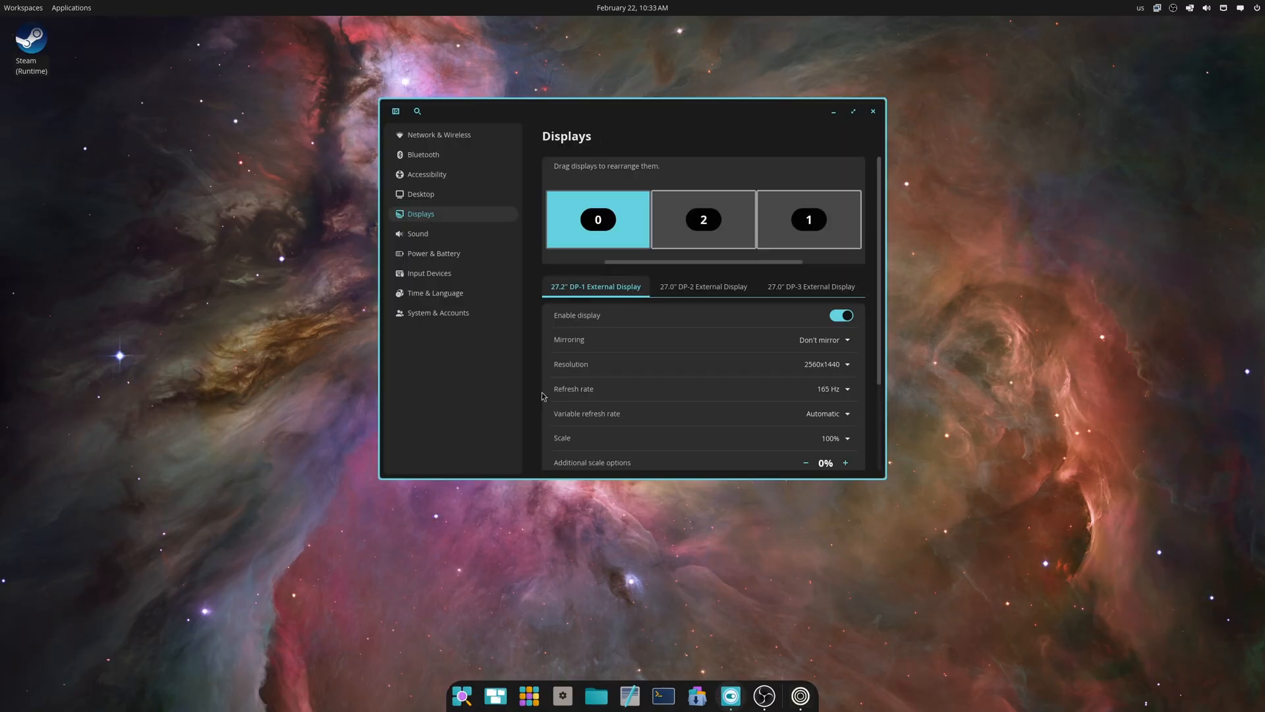
# Scroll through the DP-1 external display's settings, showing 2560x1440 at 165 Hz.
pyautogui.scroll(-3)
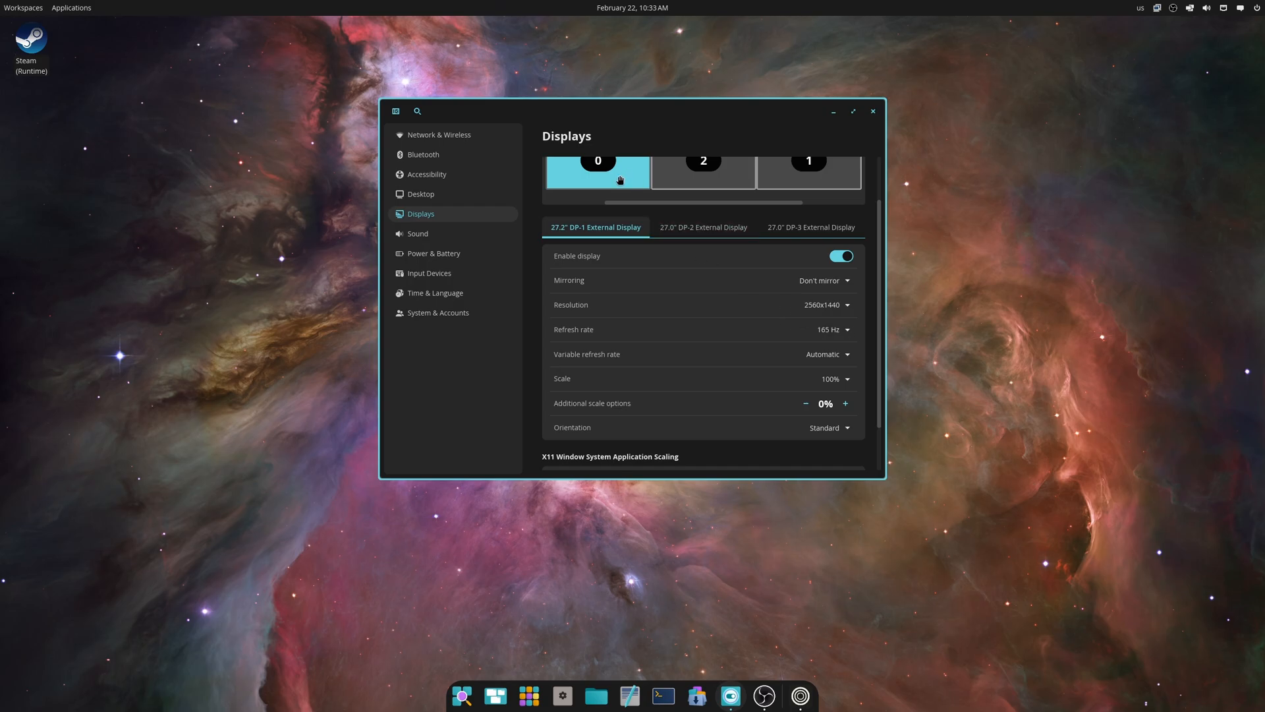
pyautogui.moveTo(695, 258)
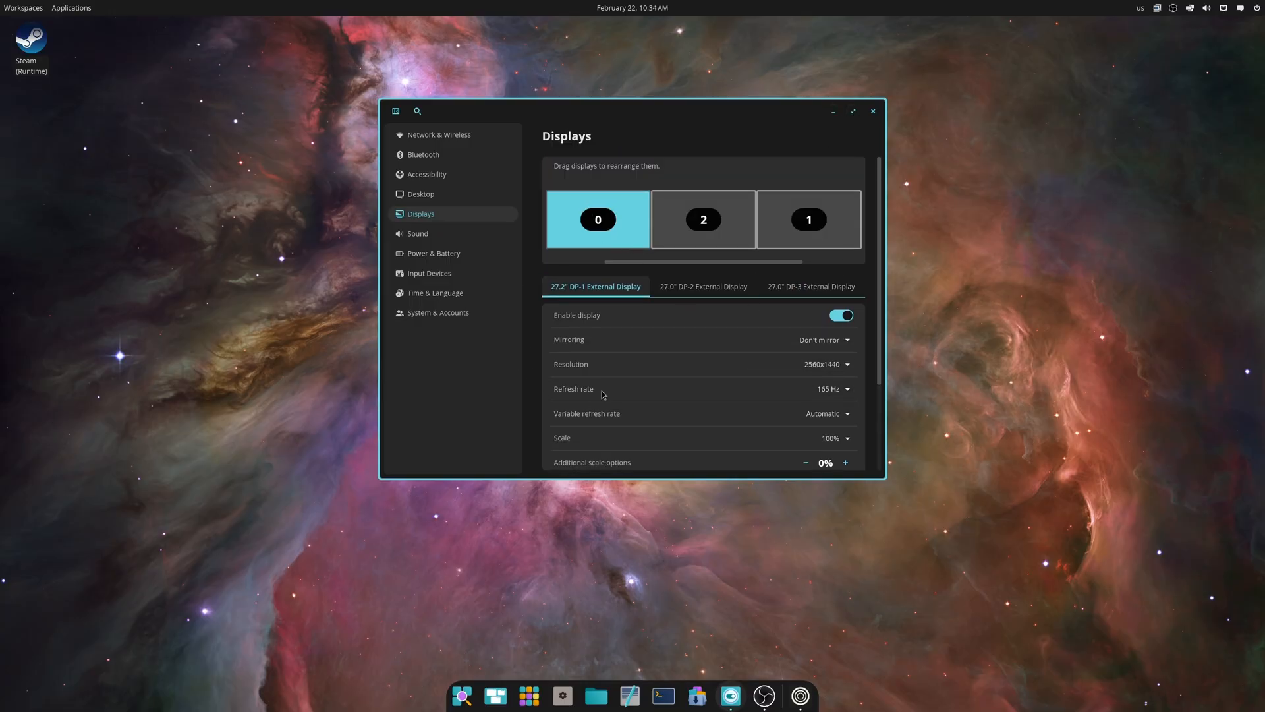
pyautogui.scroll(-3)
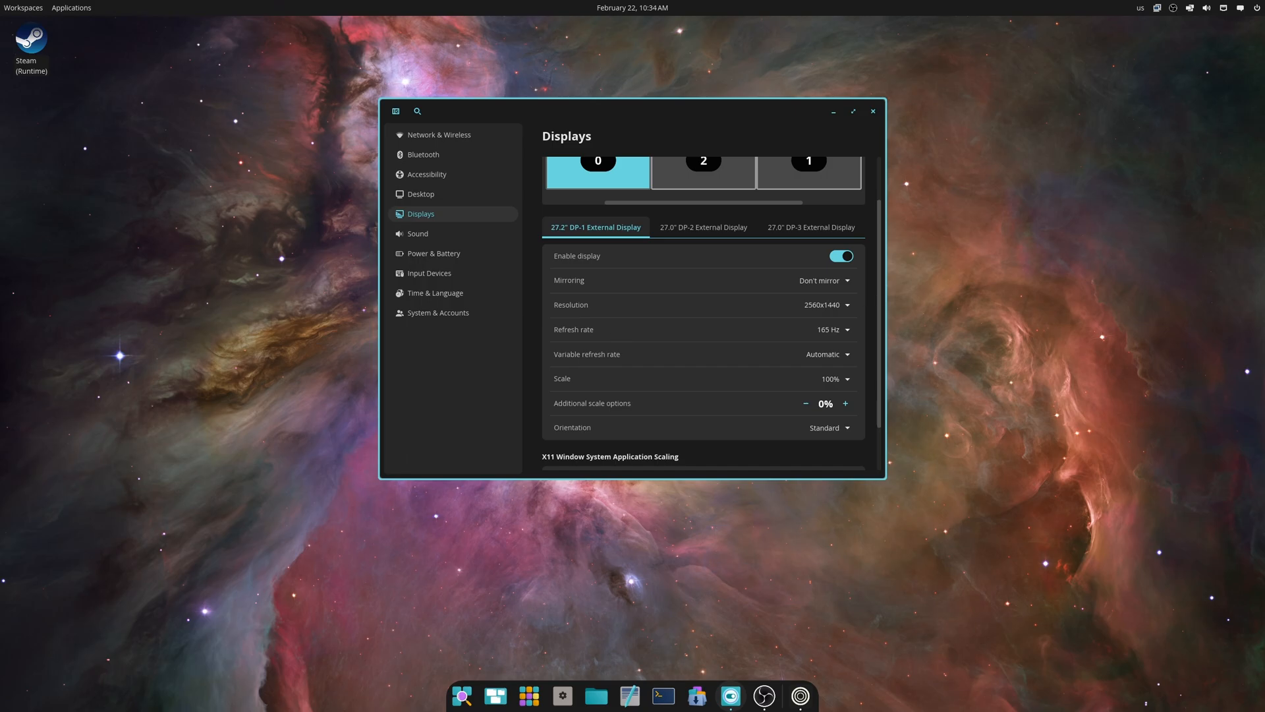
pyautogui.moveTo(429, 598)
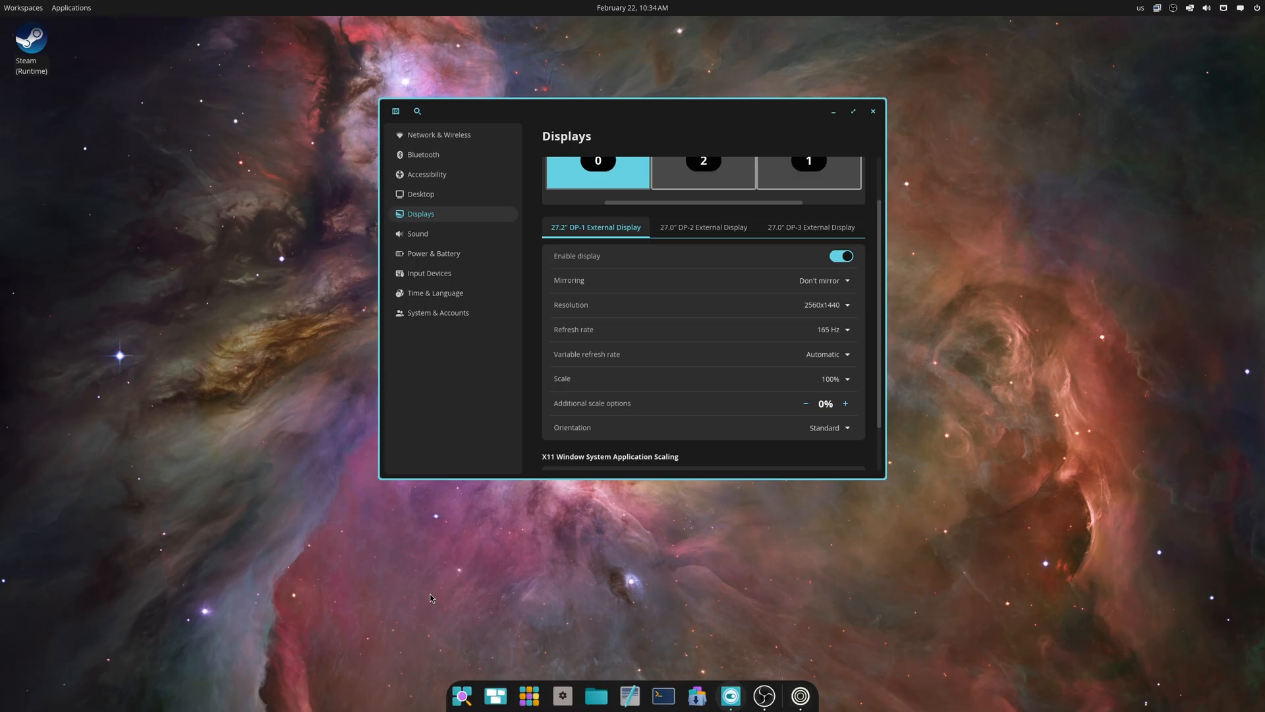
pyautogui.moveTo(543, 307)
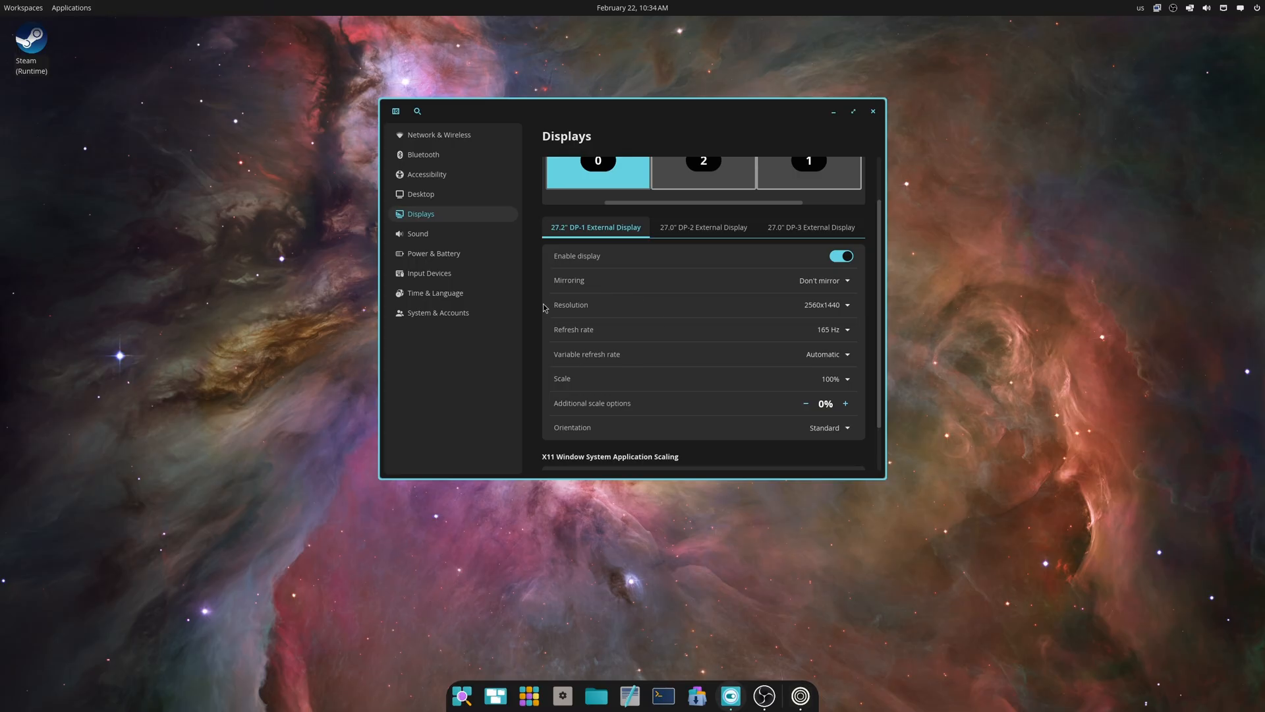
# Open the Magnifier page and switch the magnifier on, then off again.
pyautogui.click(427, 174)
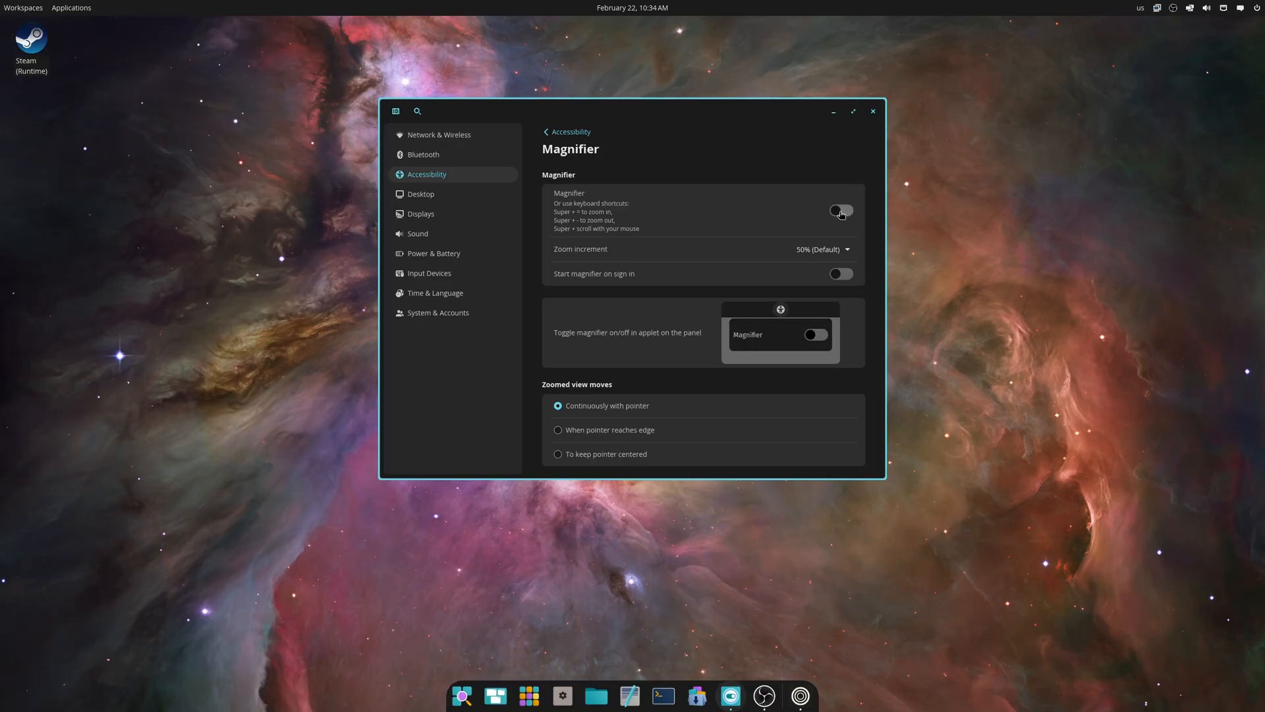
pyautogui.click(842, 213)
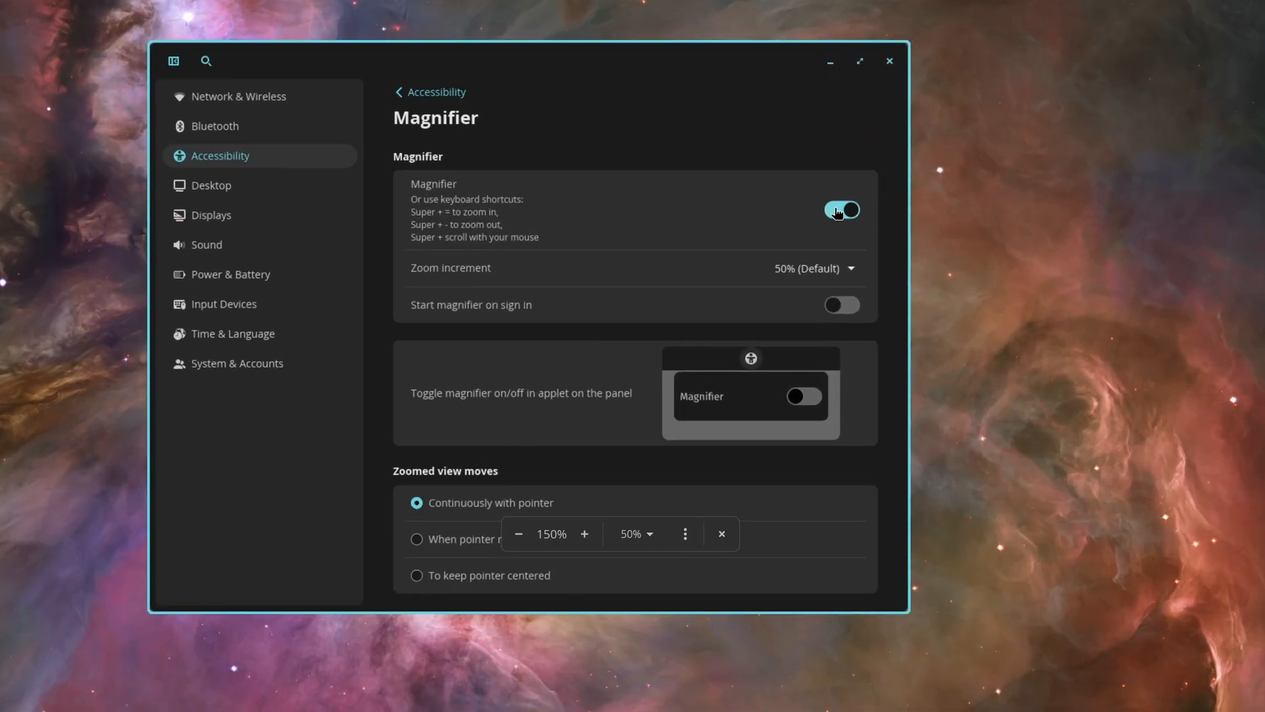
pyautogui.click(842, 209)
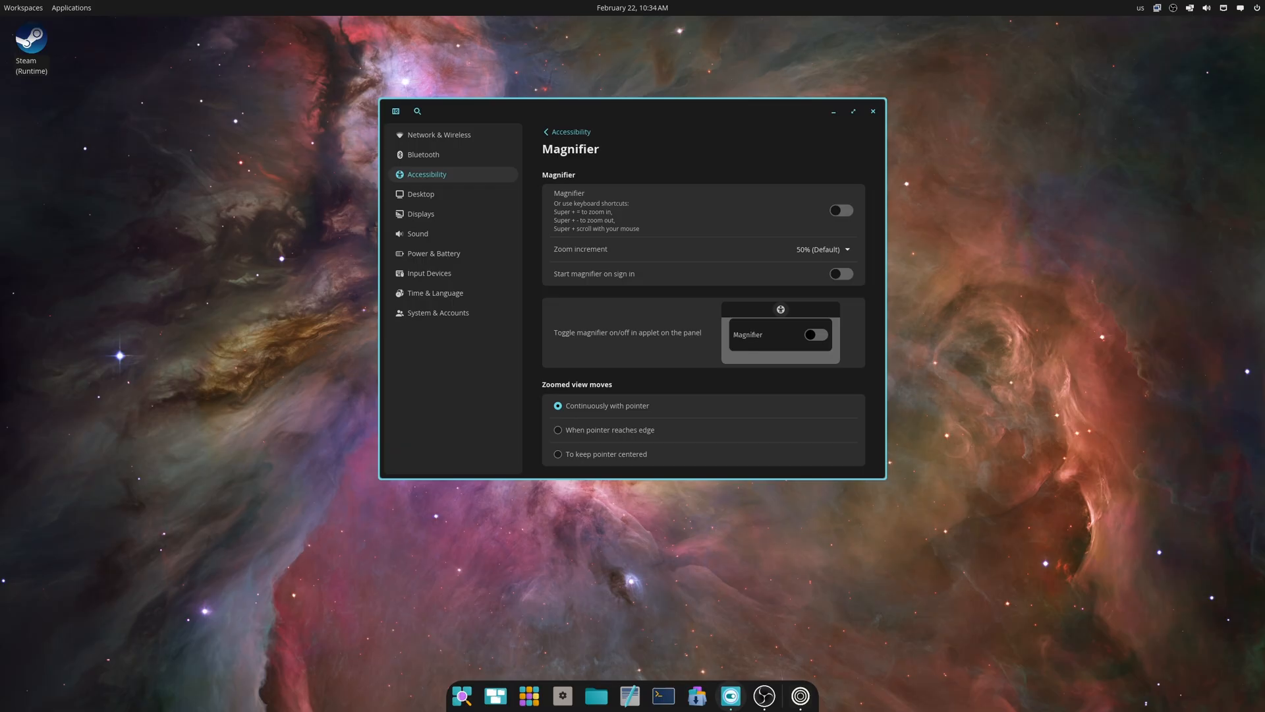
pyautogui.moveTo(546, 131)
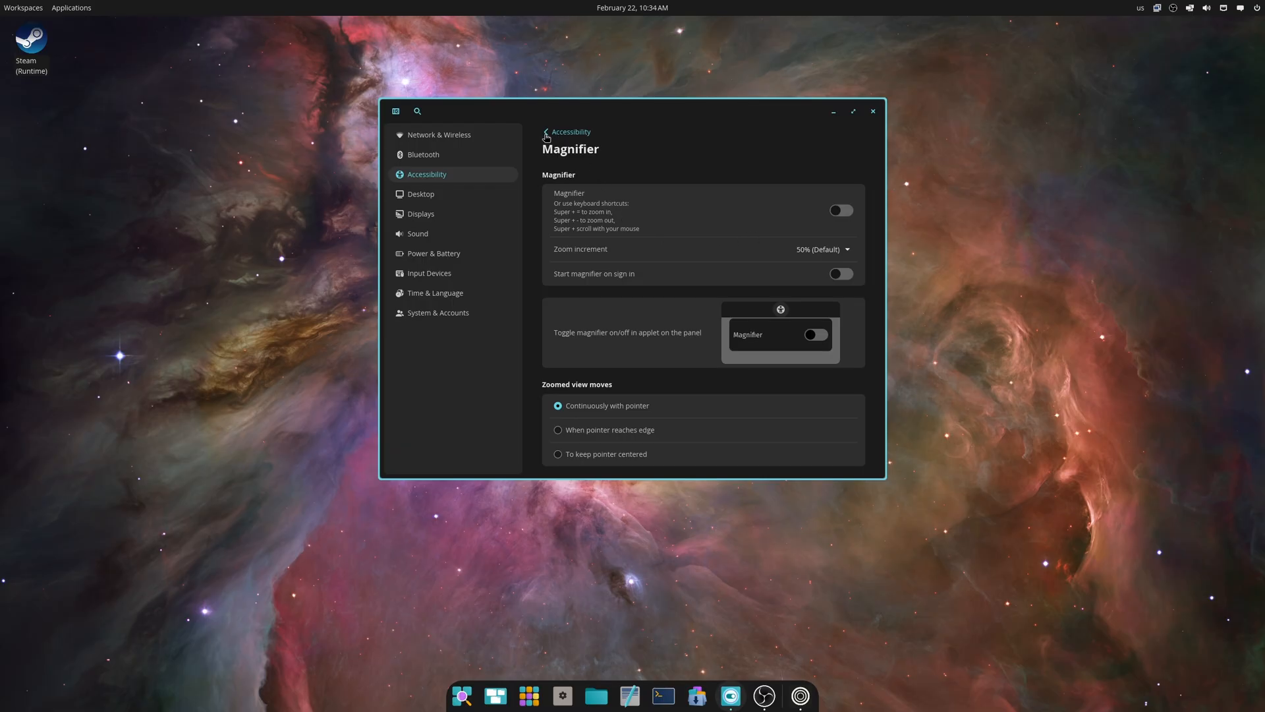
# Return to Accessibility, reopen Magnifier, then go back to the overview showing Magnifier Off.
pyautogui.click(546, 132)
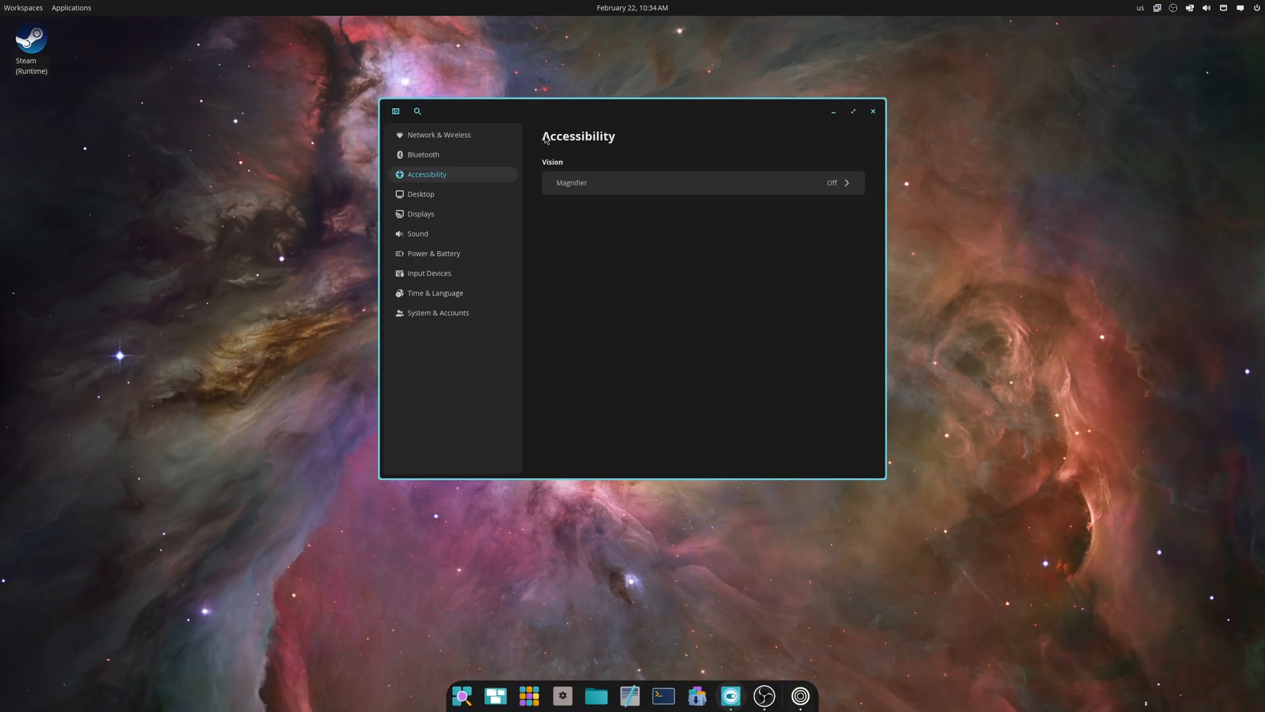
pyautogui.moveTo(625, 325)
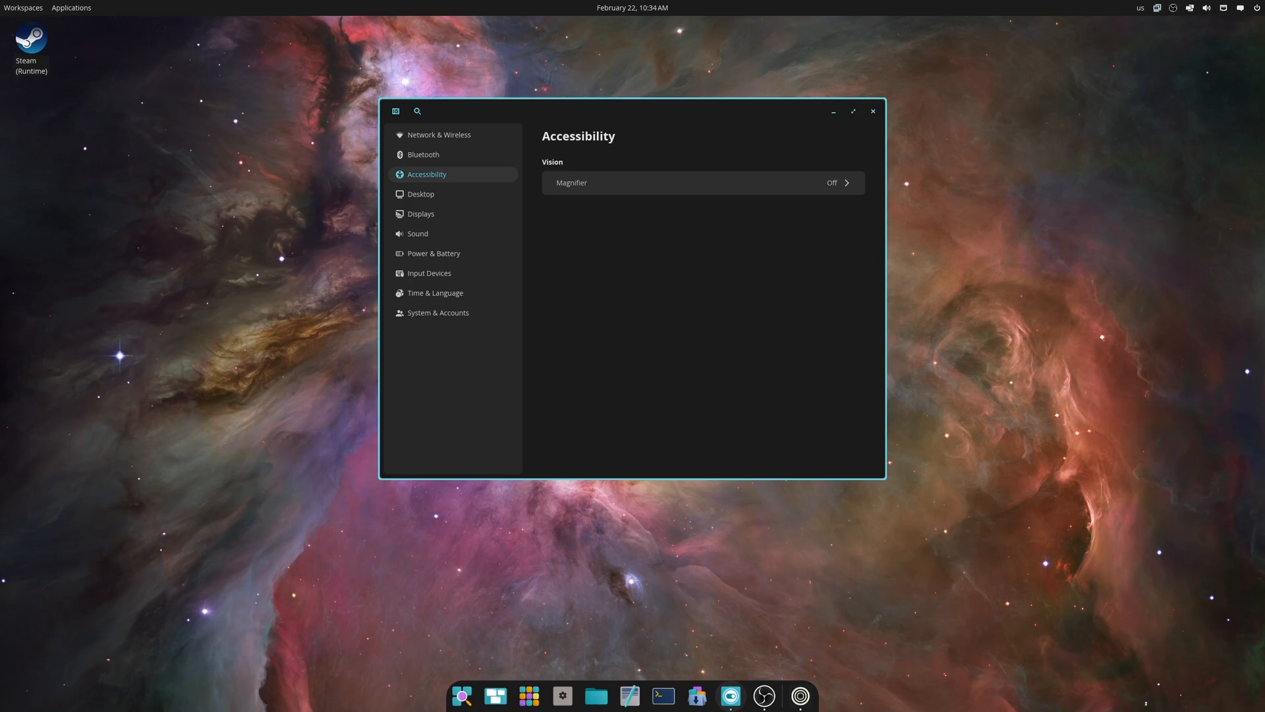
pyautogui.moveTo(679, 221)
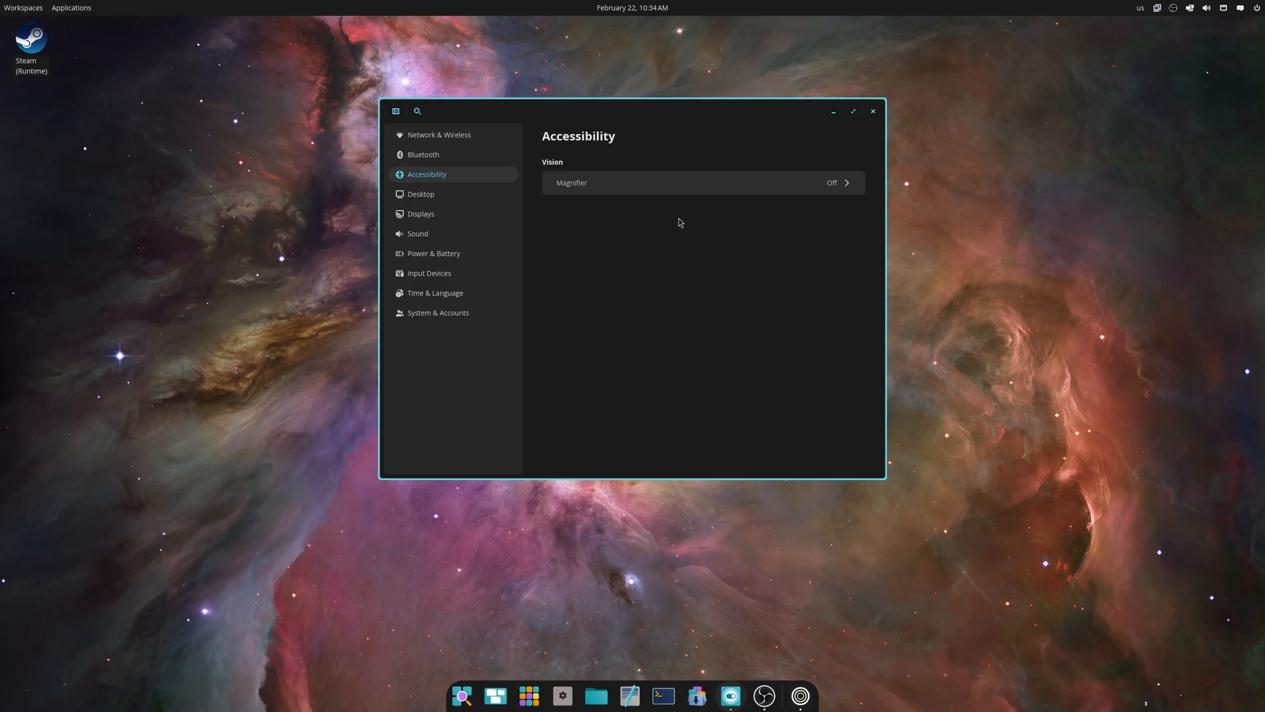
pyautogui.click(702, 182)
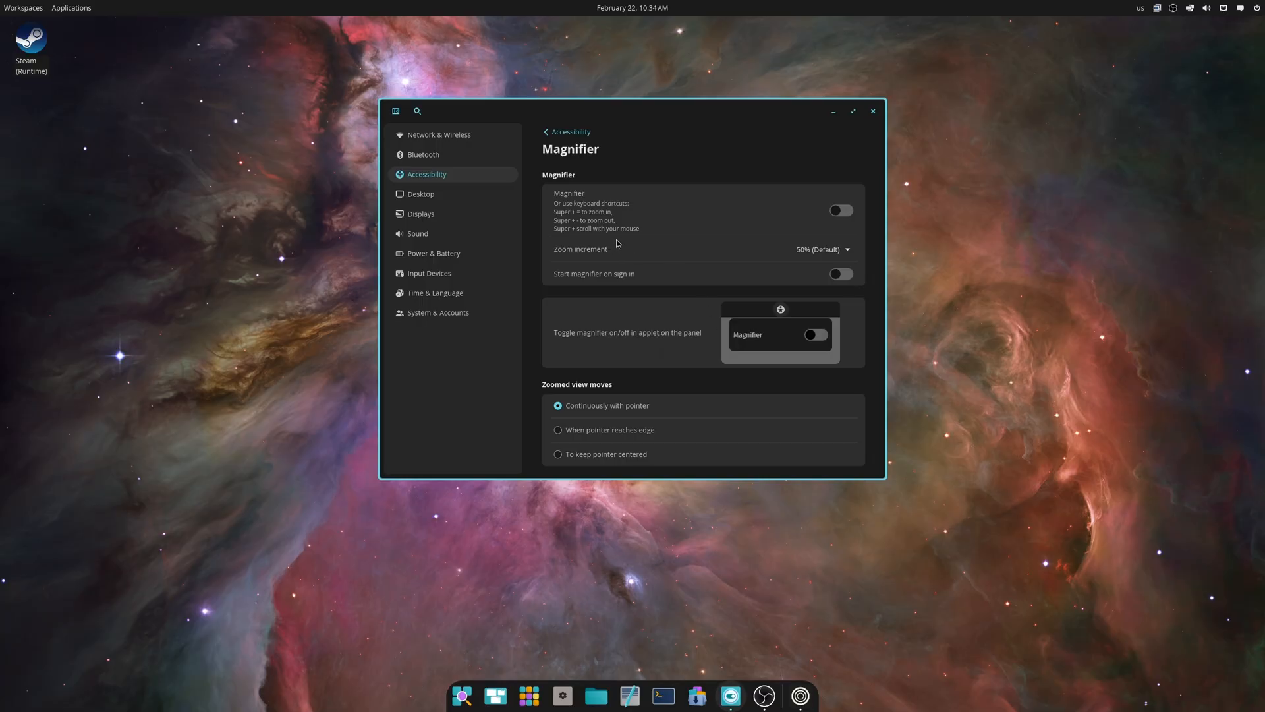
pyautogui.moveTo(562, 152)
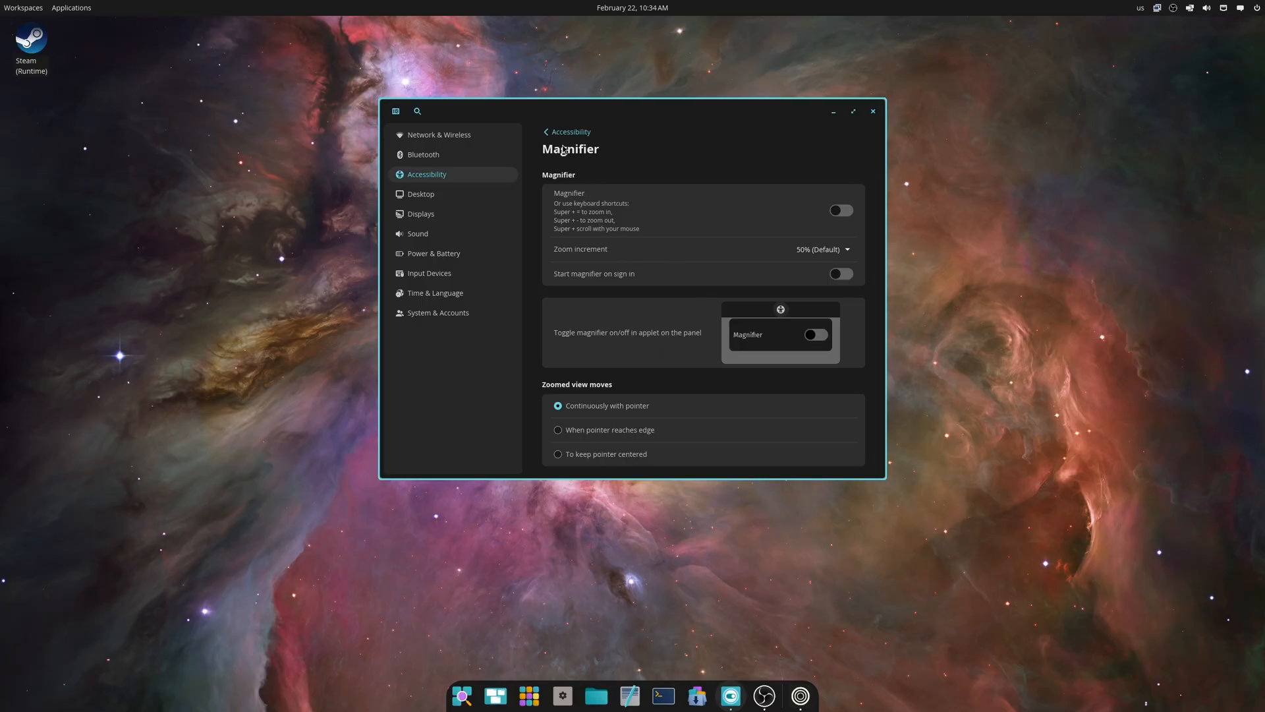
pyautogui.click(566, 132)
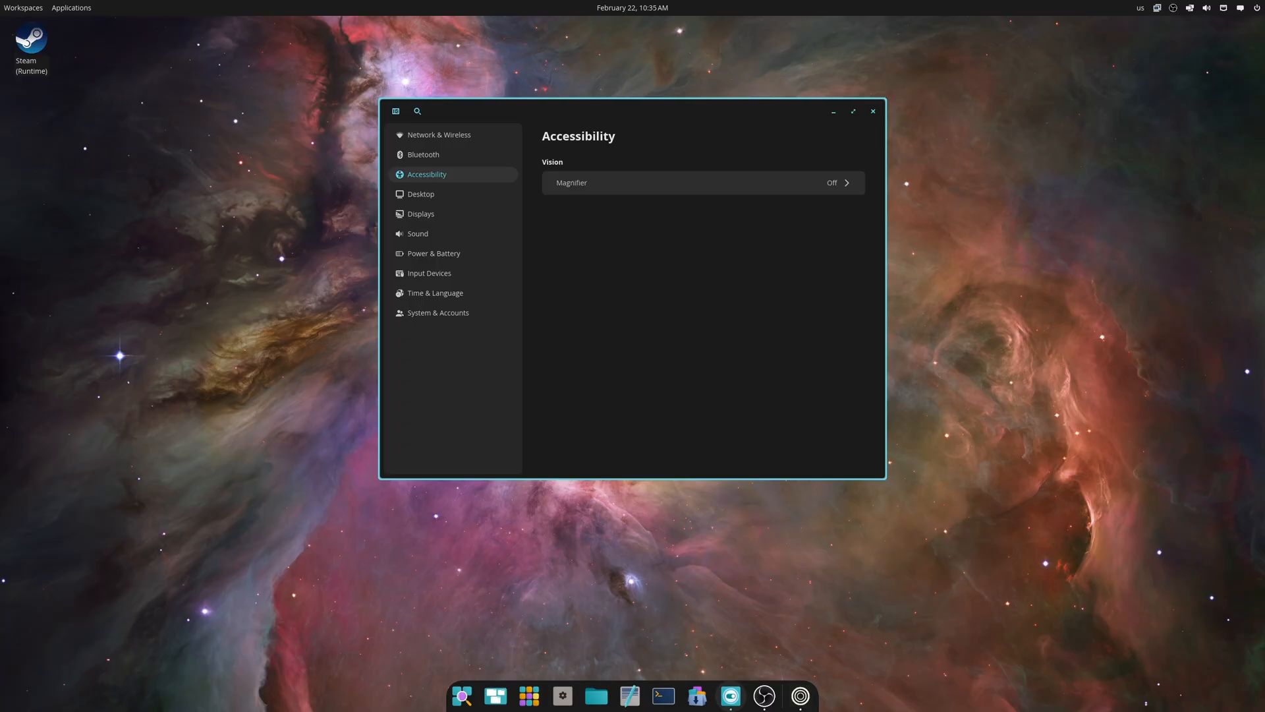
pyautogui.moveTo(1148, 137)
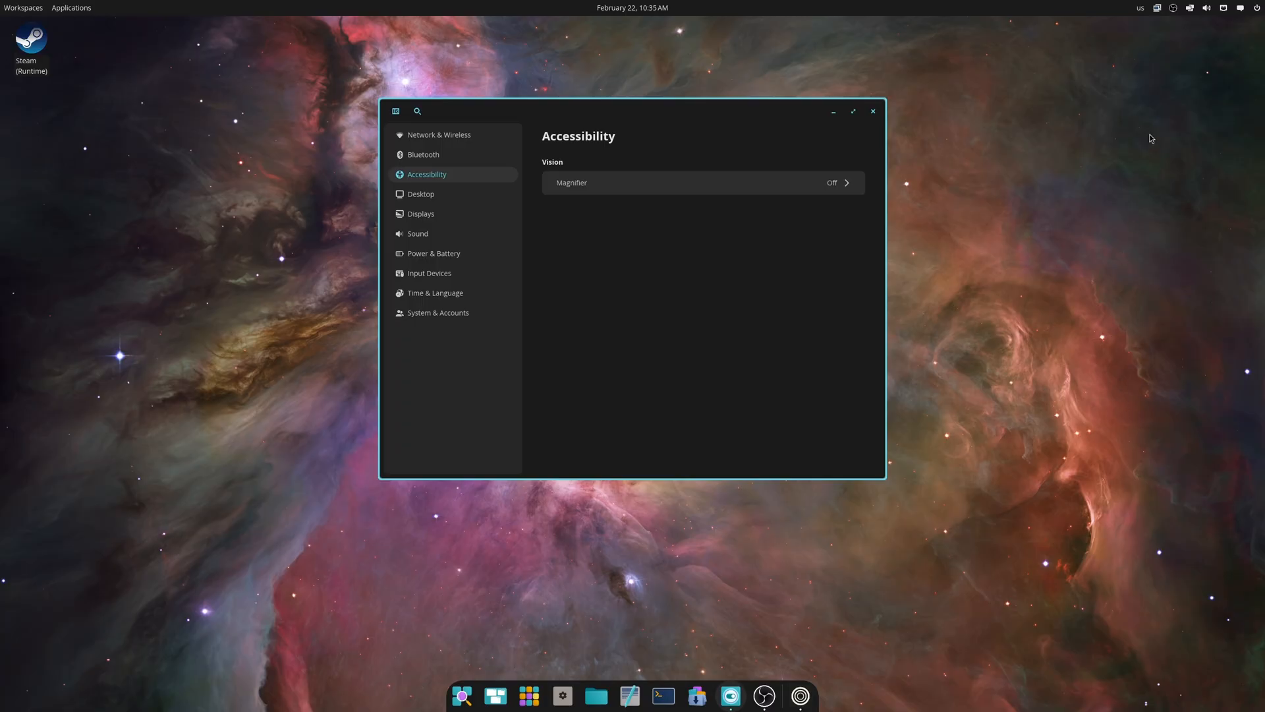
pyautogui.moveTo(723, 60)
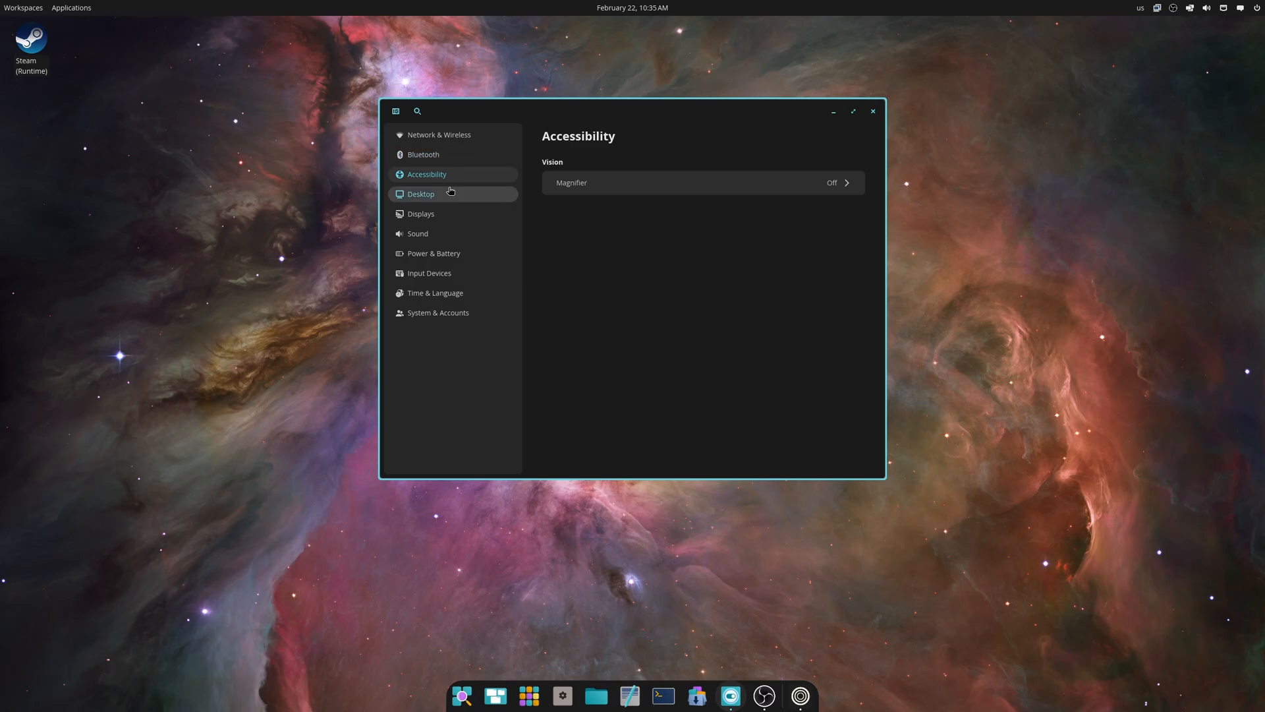
# Add the Accessibility applet to the panel, close Settings, and open then dismiss the applet.
pyautogui.click(421, 194)
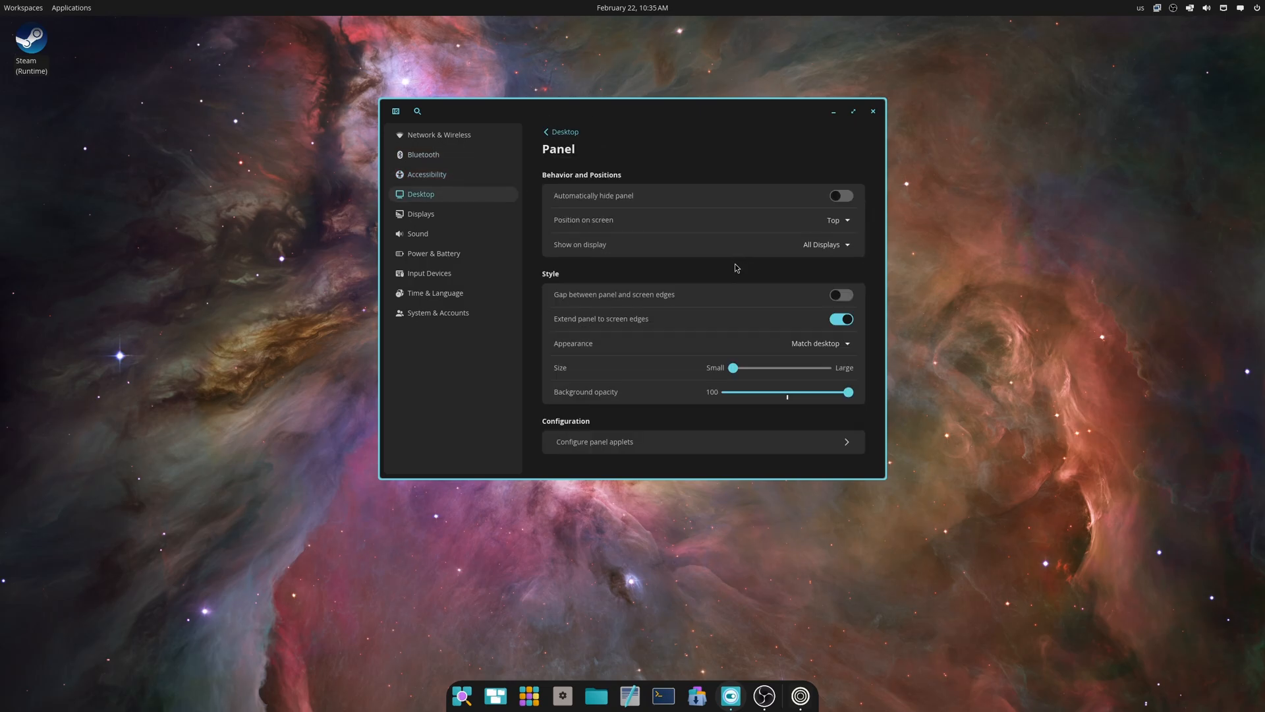
pyautogui.moveTo(751, 450)
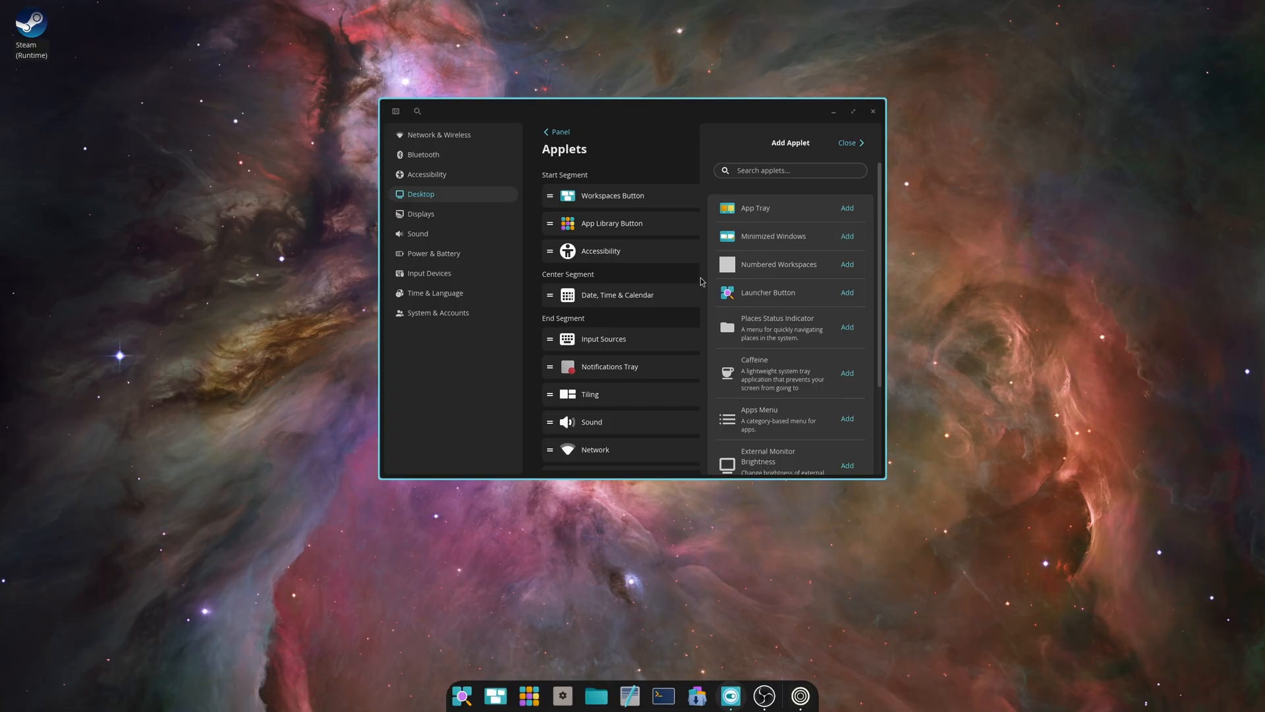
pyautogui.click(874, 111)
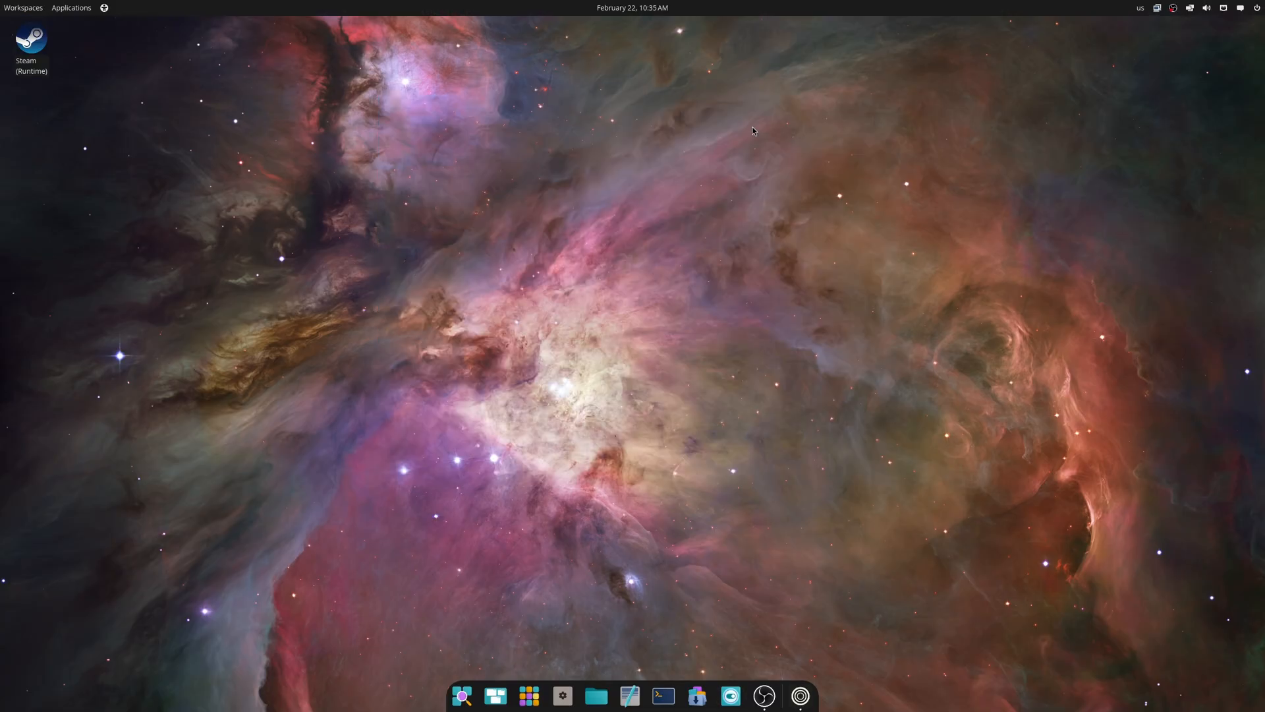
pyautogui.click(101, 8)
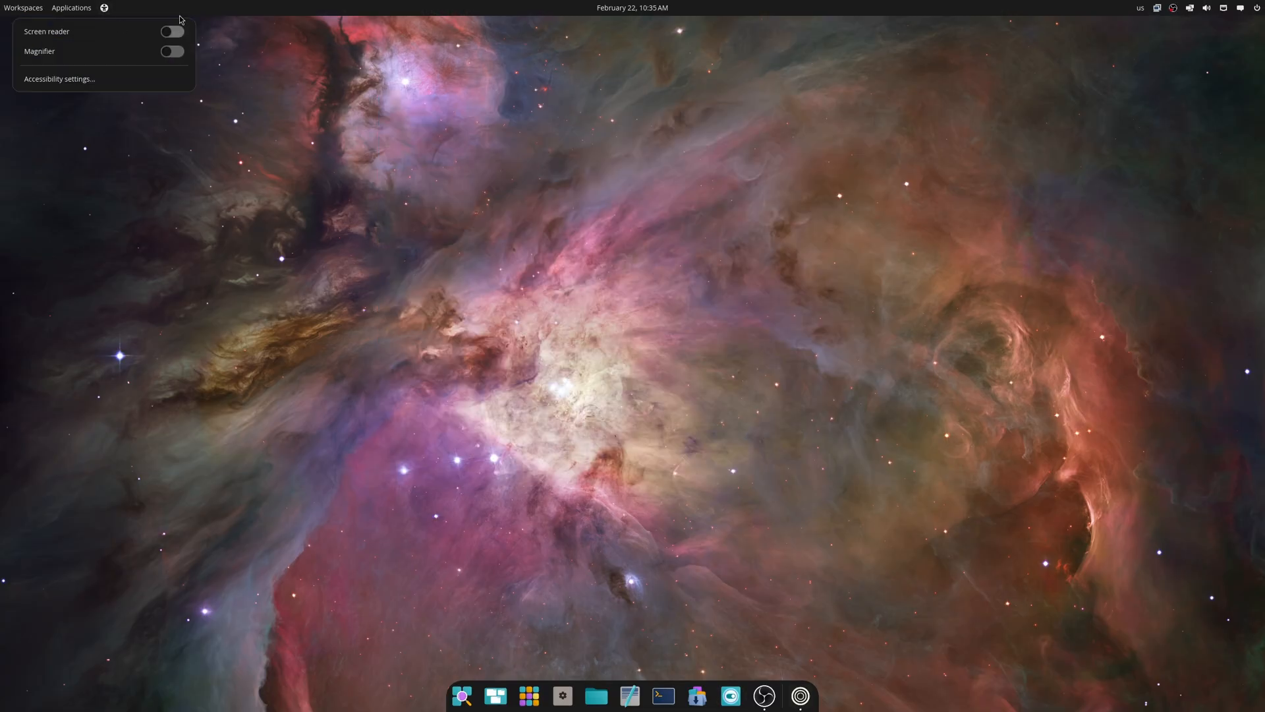
pyautogui.click(173, 31)
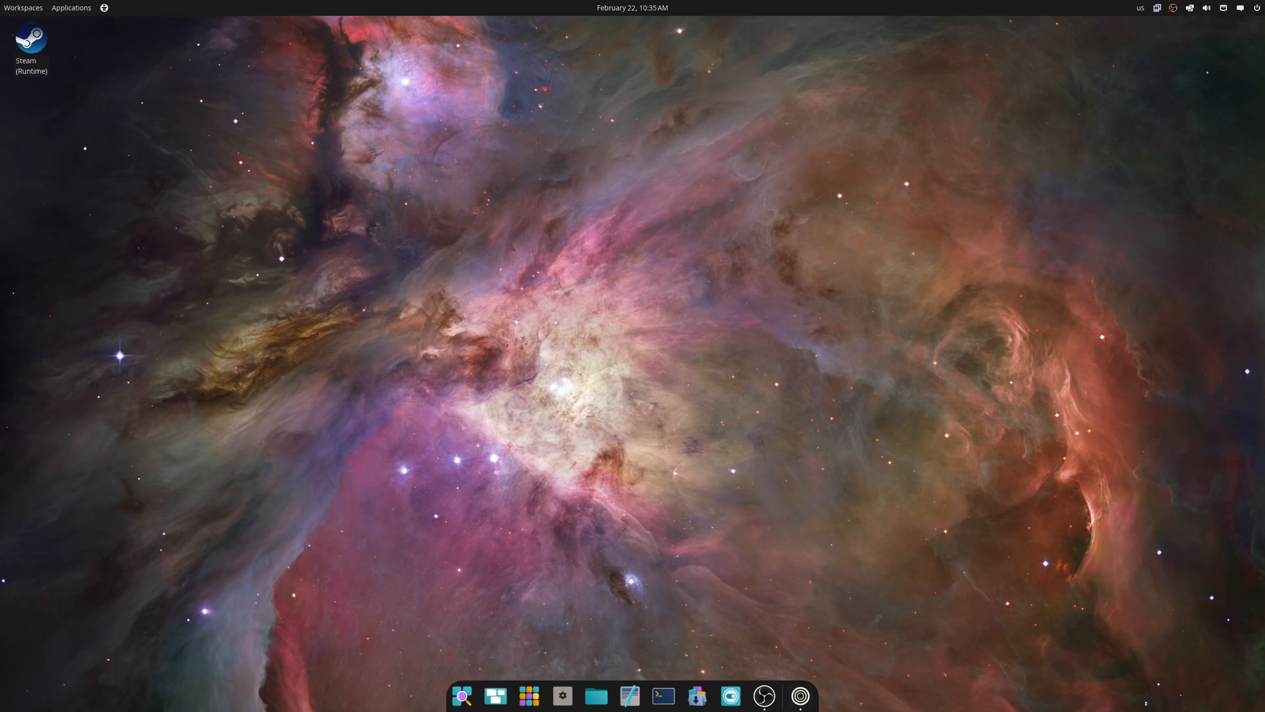
pyautogui.click(105, 7)
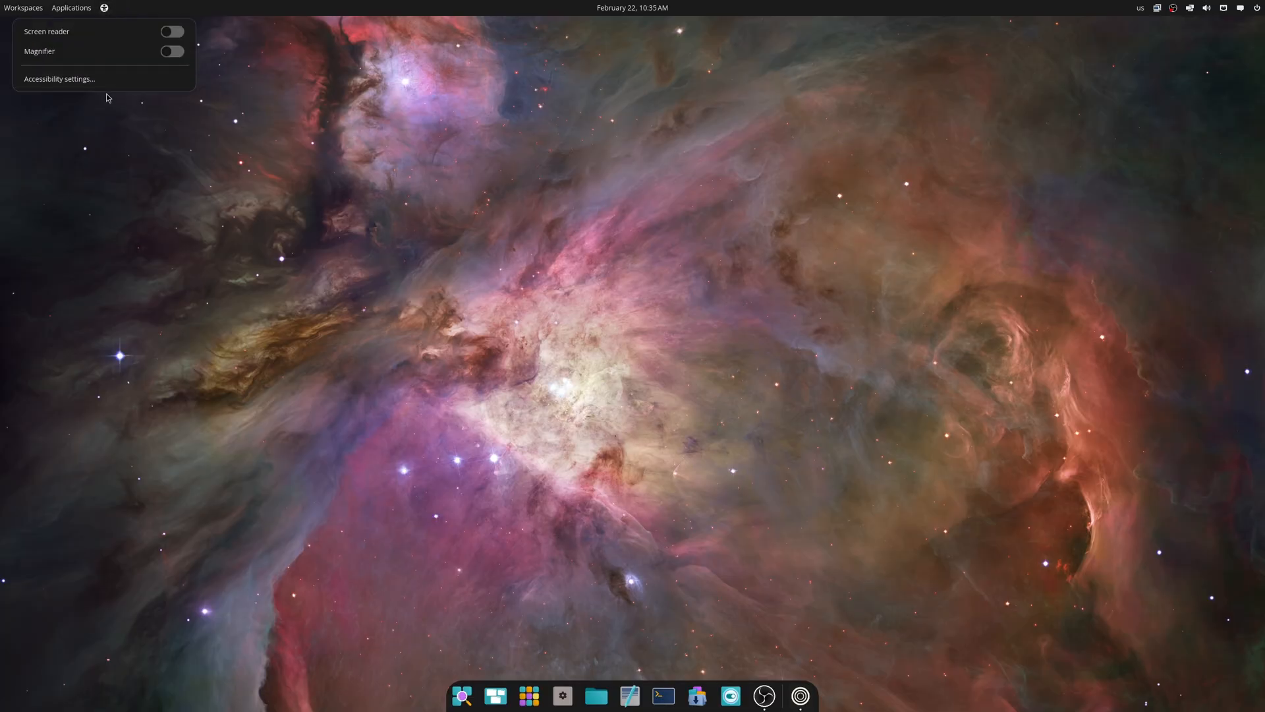
pyautogui.click(59, 79)
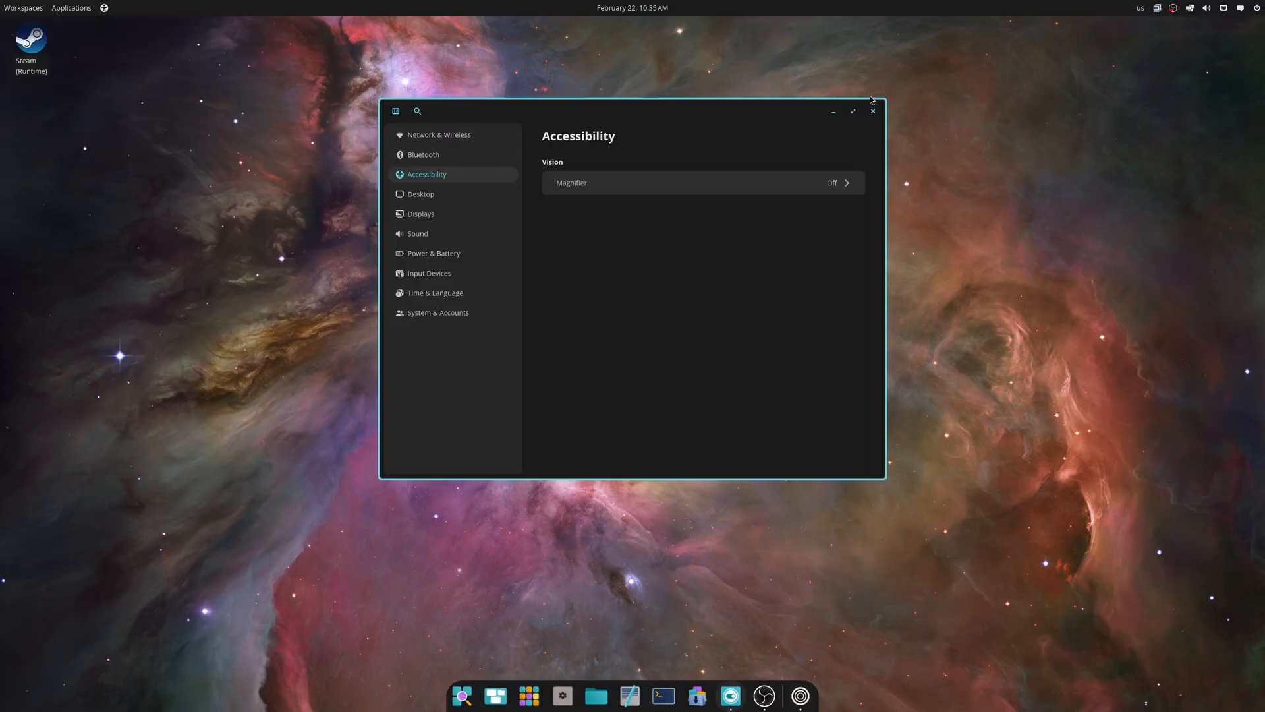
pyautogui.moveTo(599, 227)
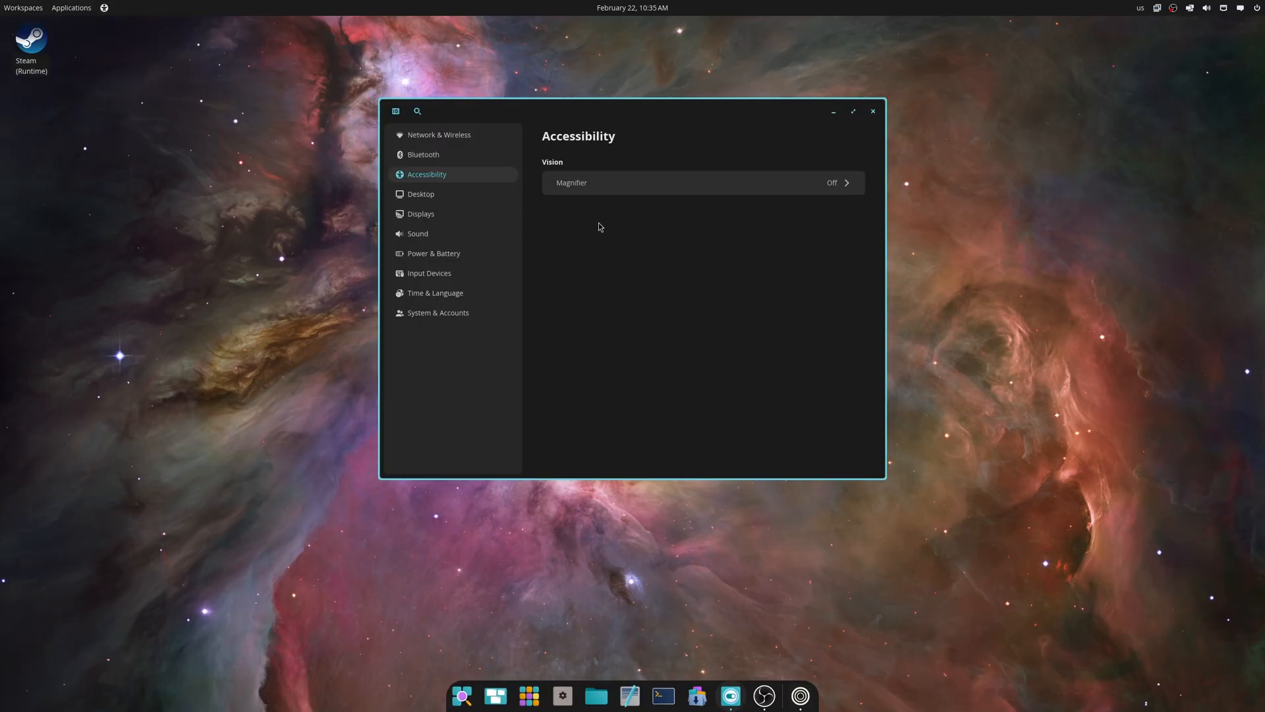
pyautogui.click(873, 111)
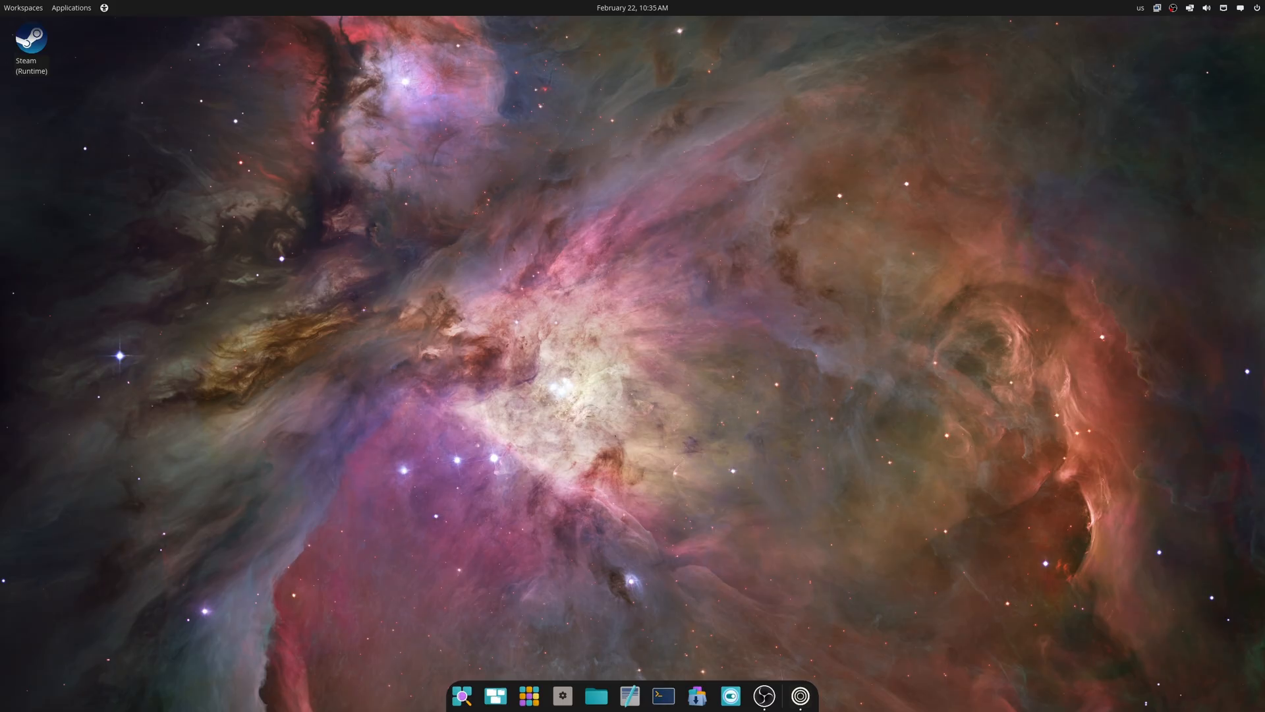
pyautogui.moveTo(731, 266)
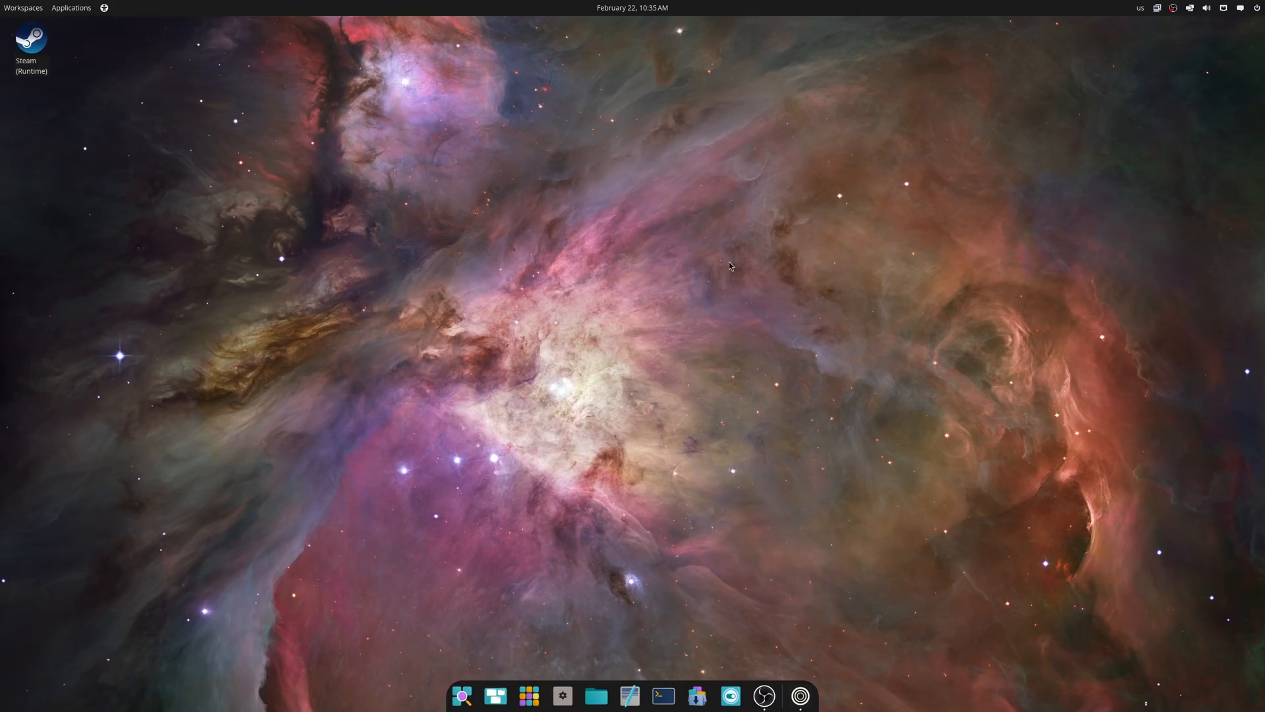
# In Desktop view options, hide folder content, toggle mounted drives and trash, then close the window.
pyautogui.rightClick(730, 267)
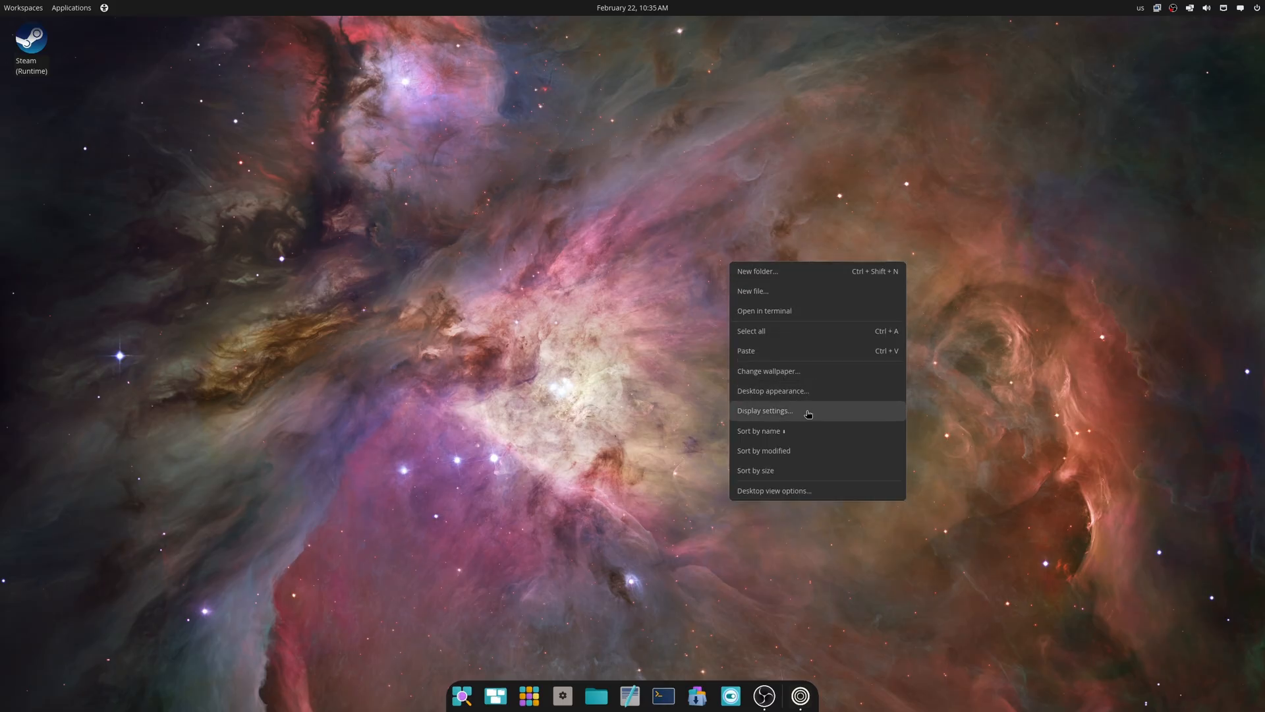
pyautogui.moveTo(795, 494)
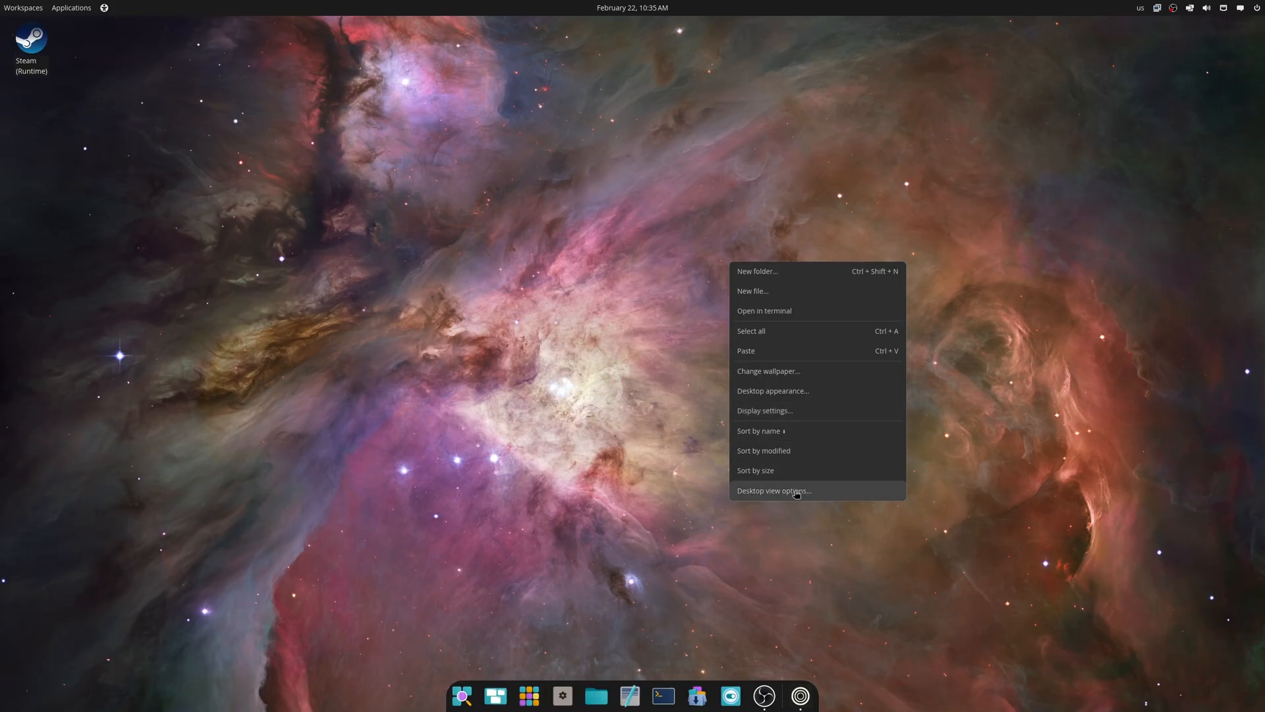
pyautogui.click(773, 490)
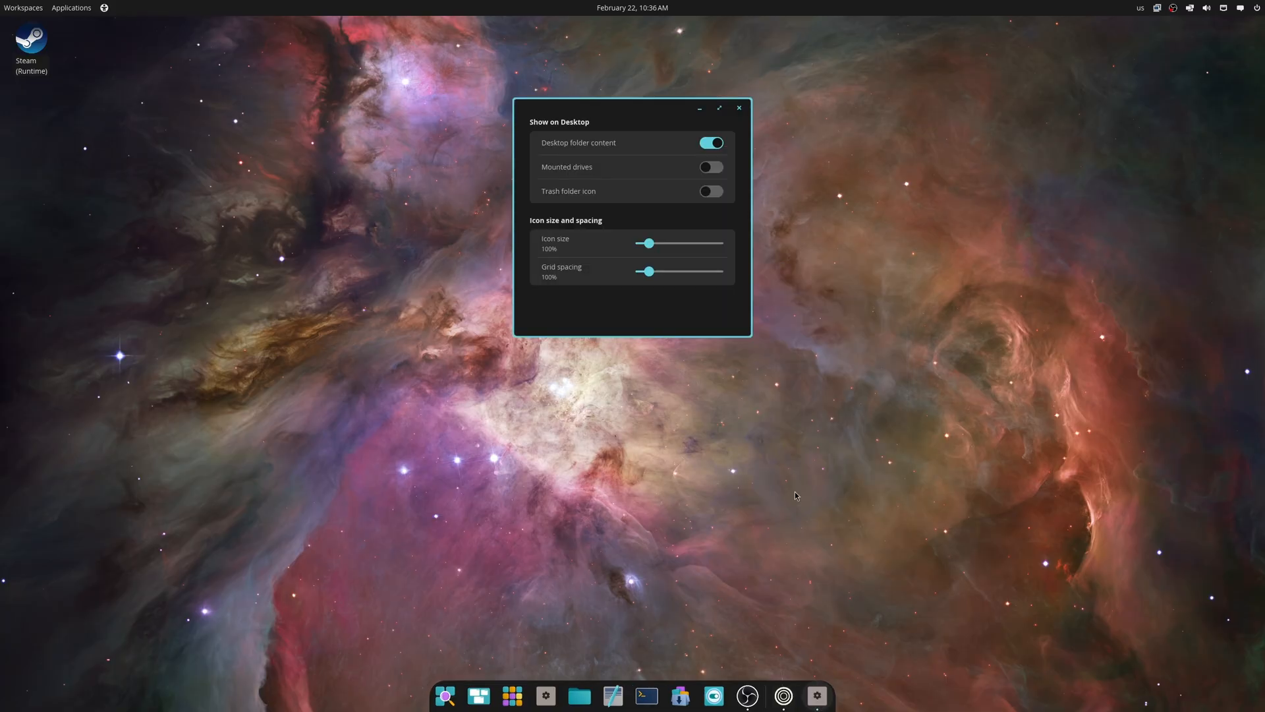
pyautogui.click(712, 143)
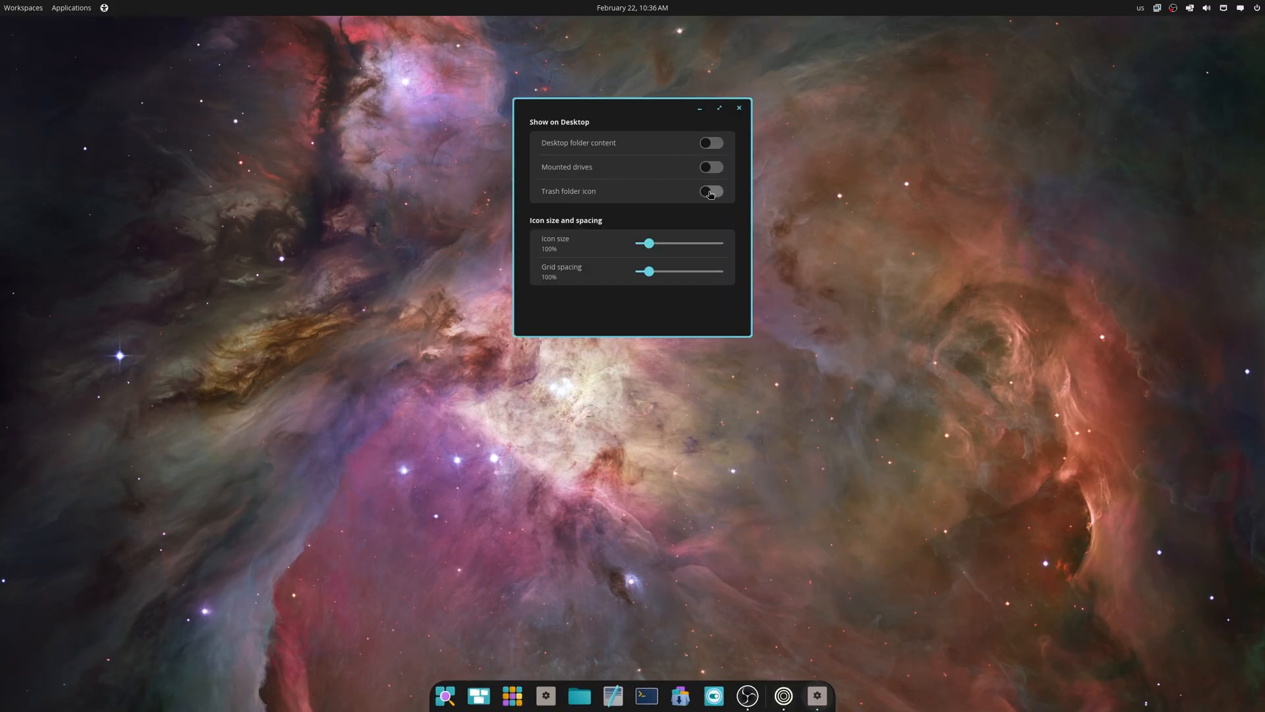
pyautogui.click(711, 167)
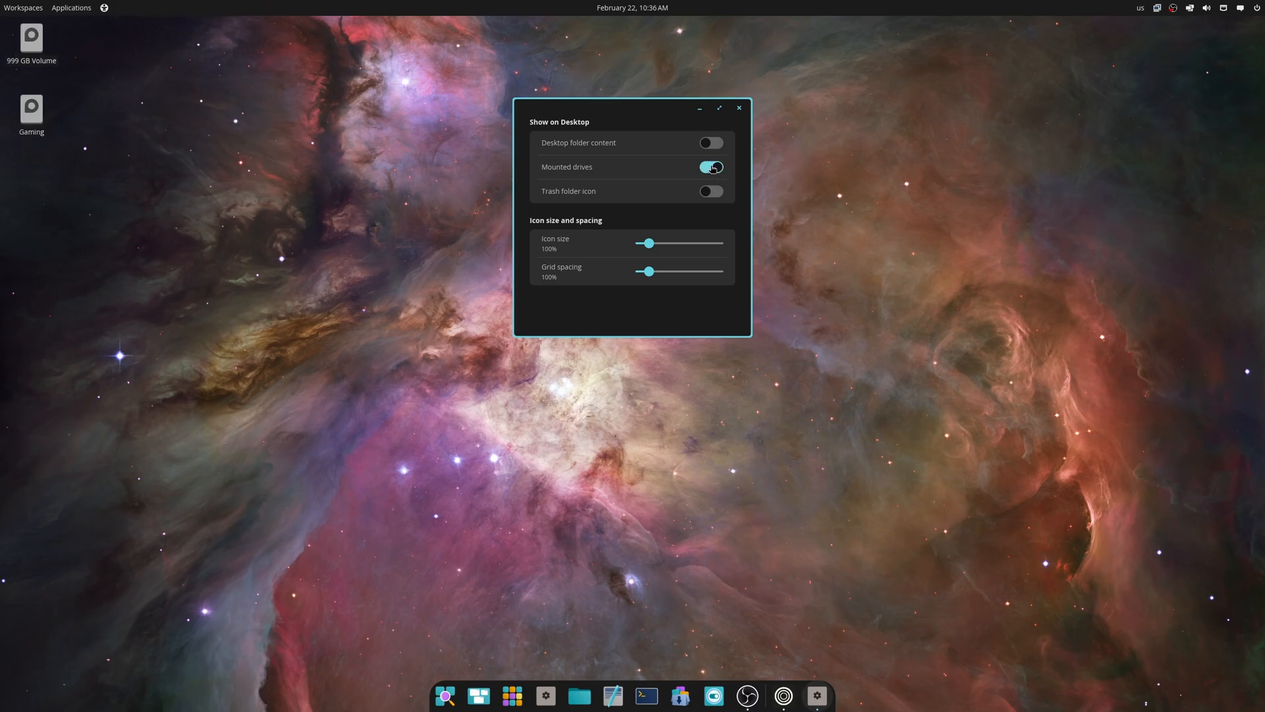
pyautogui.click(711, 191)
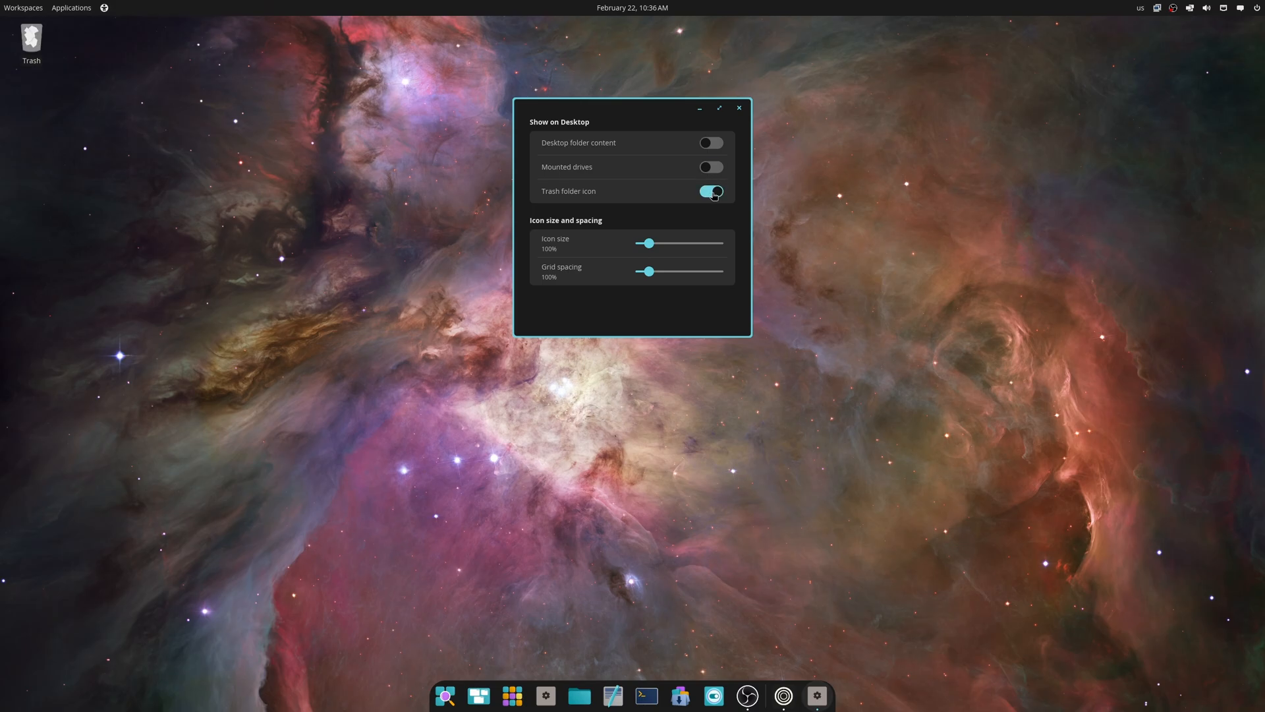
pyautogui.click(712, 191)
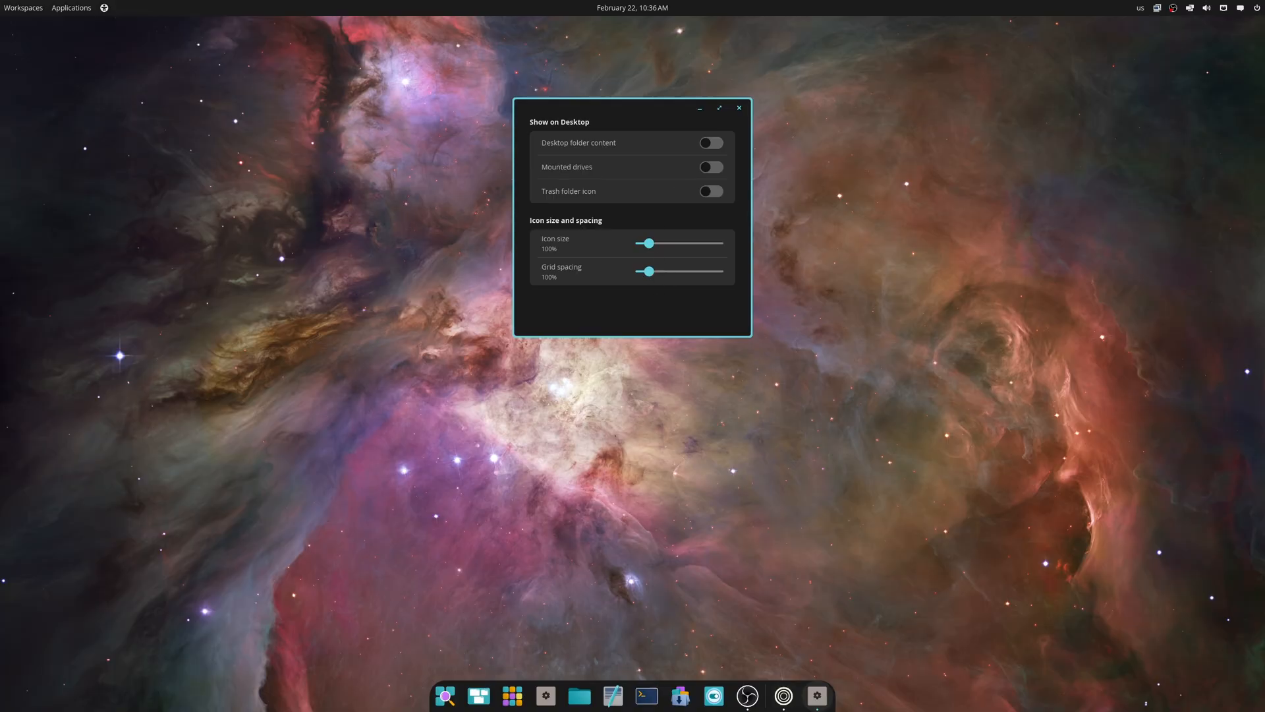
pyautogui.moveTo(1059, 214)
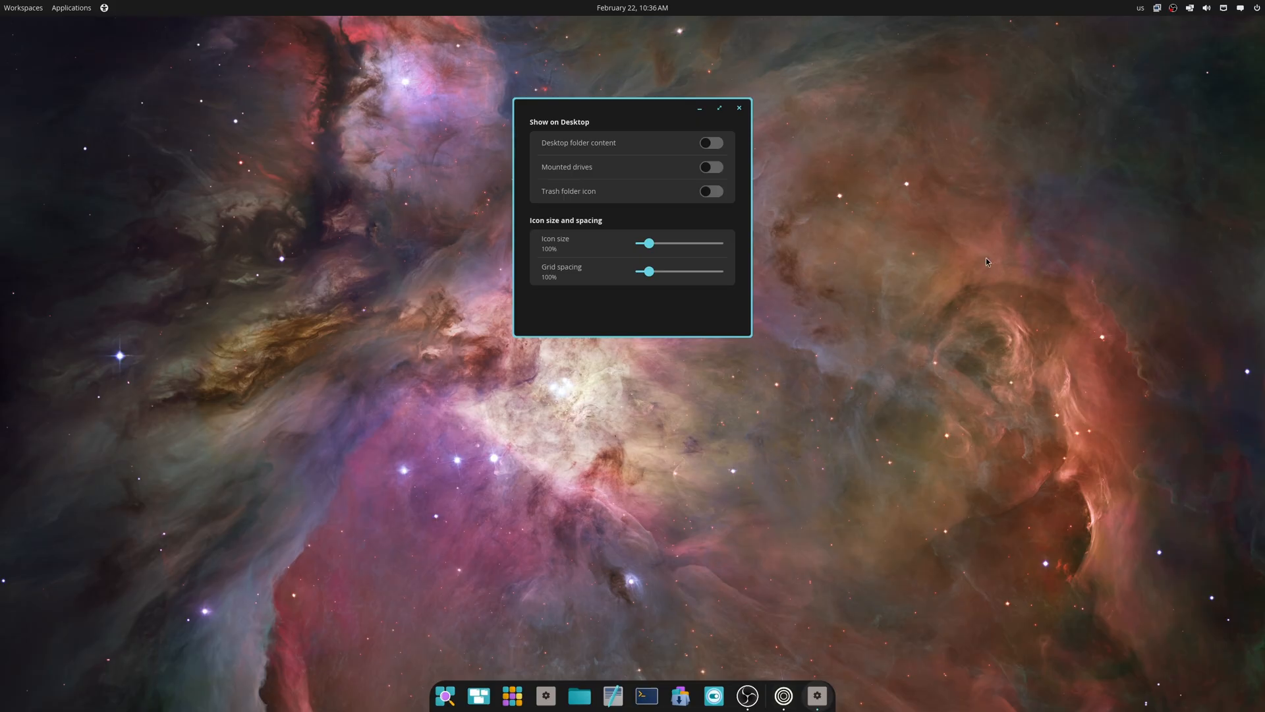
pyautogui.click(739, 107)
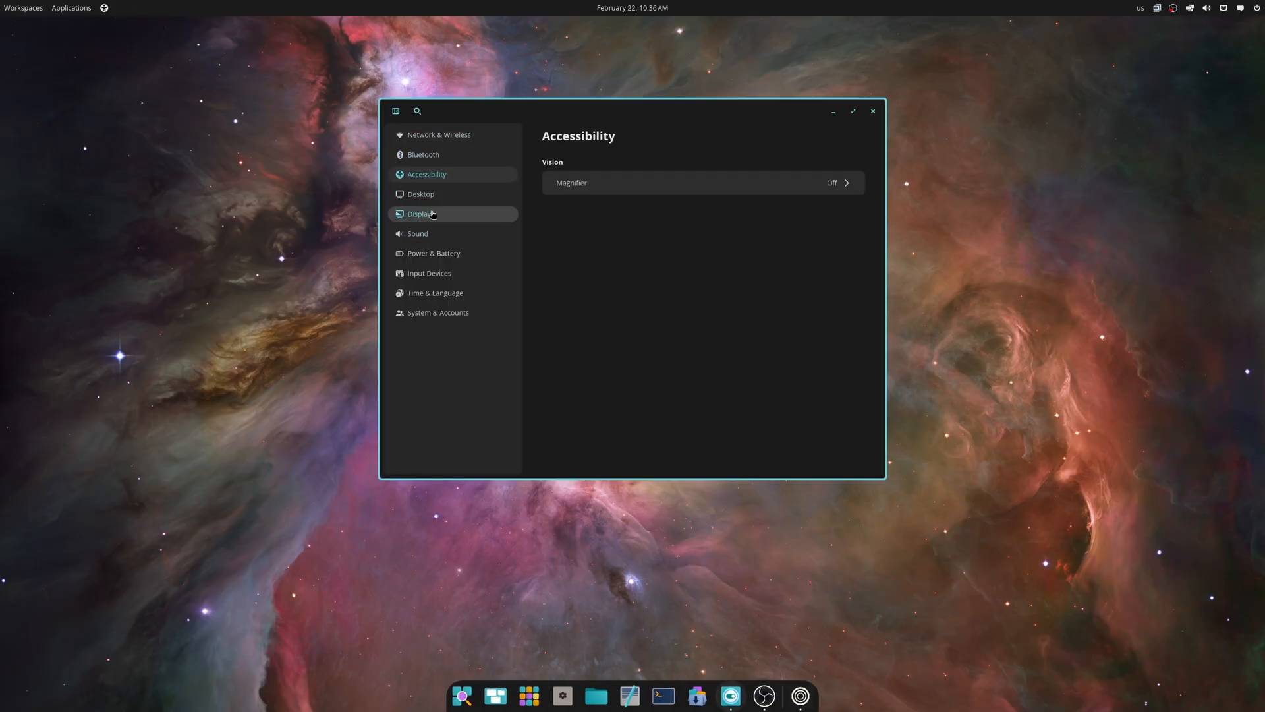
# Open Displays, select the 27.0" DP-3 display and list its scale options, 100% current.
pyautogui.click(422, 213)
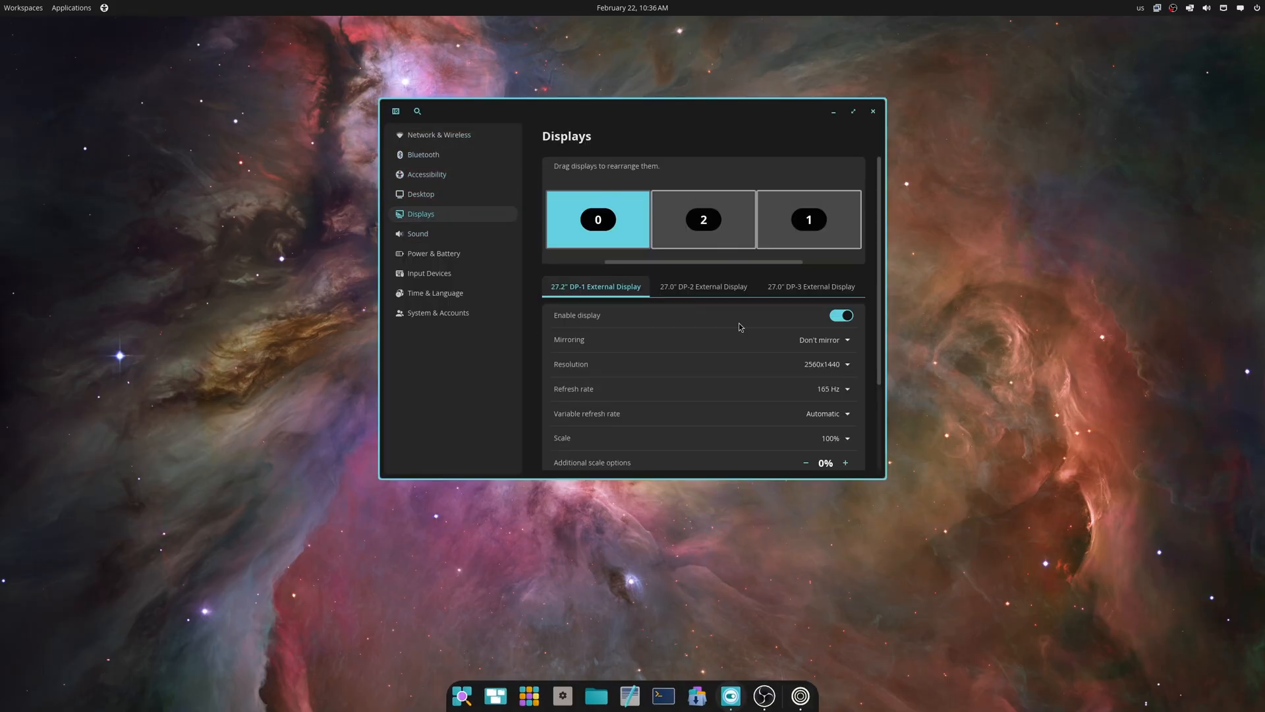
pyautogui.scroll(-3)
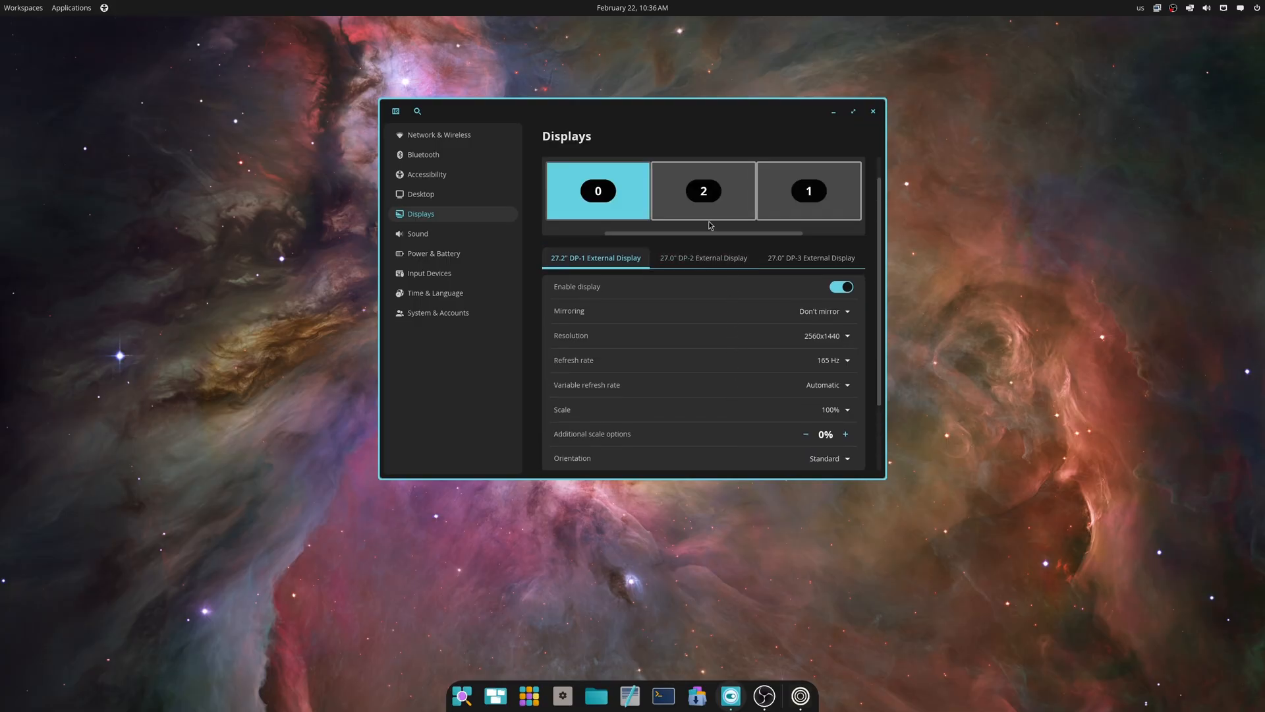
pyautogui.click(703, 191)
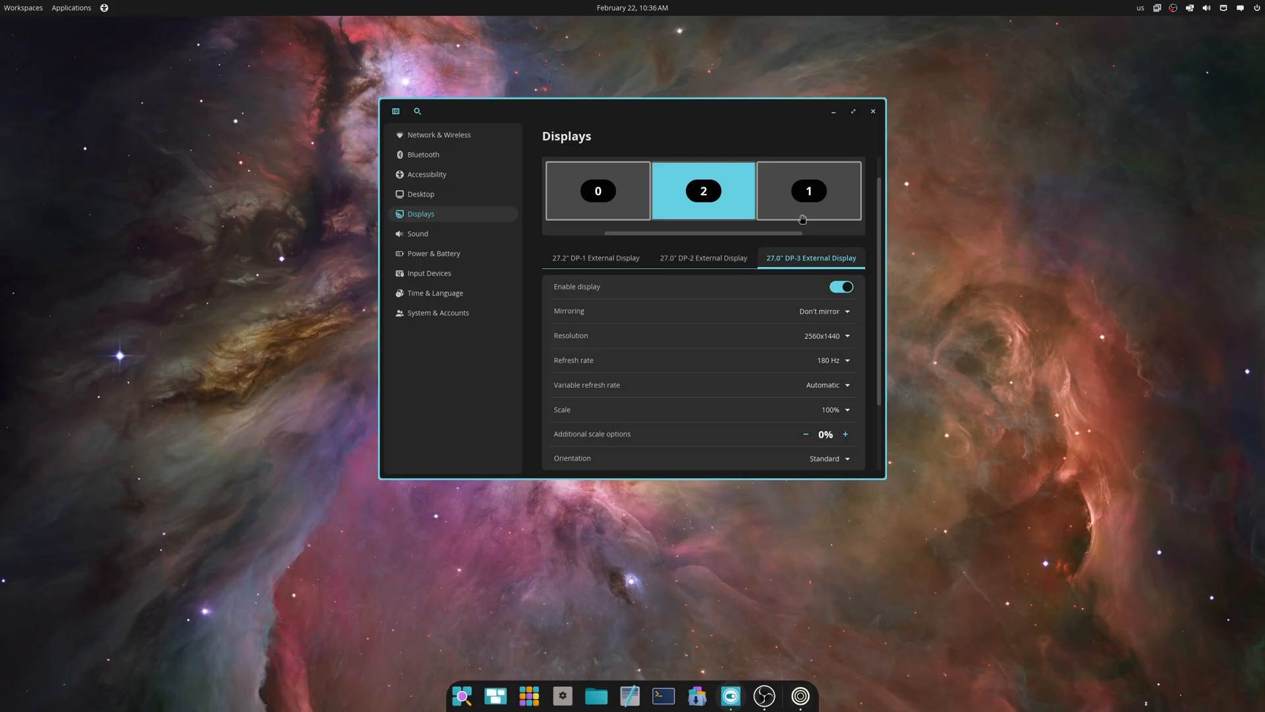
pyautogui.click(809, 190)
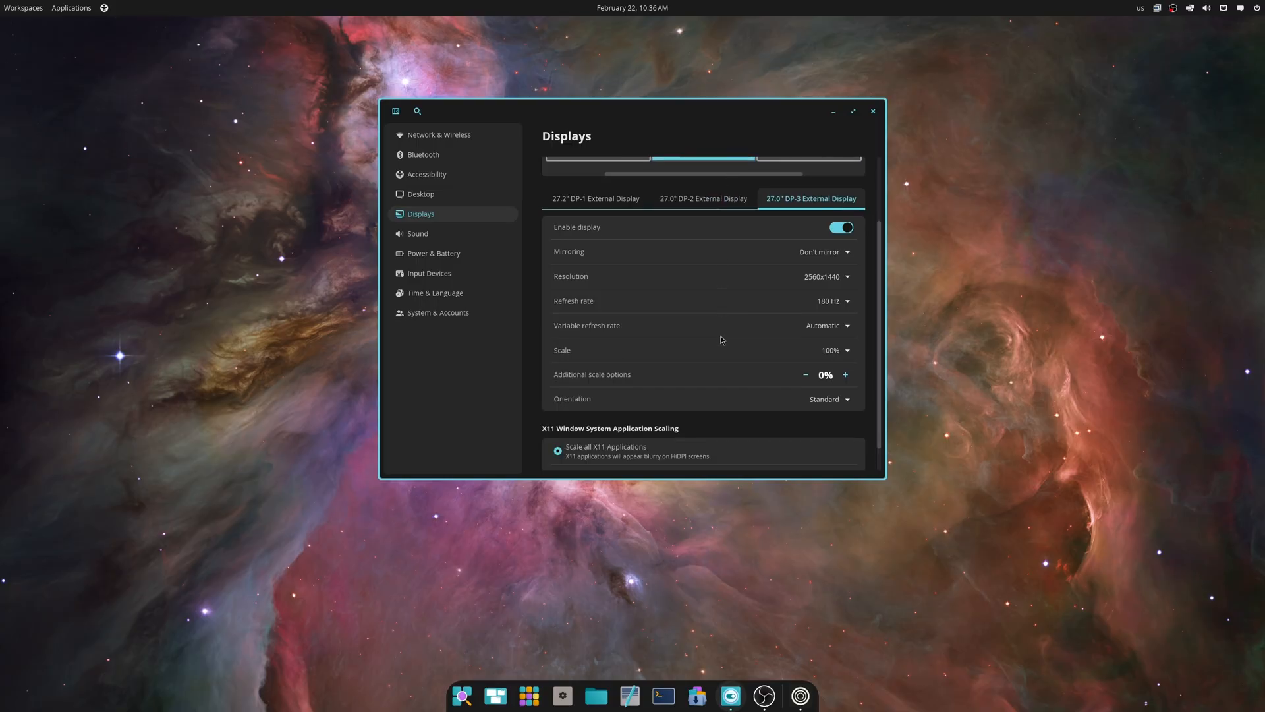
pyautogui.click(831, 350)
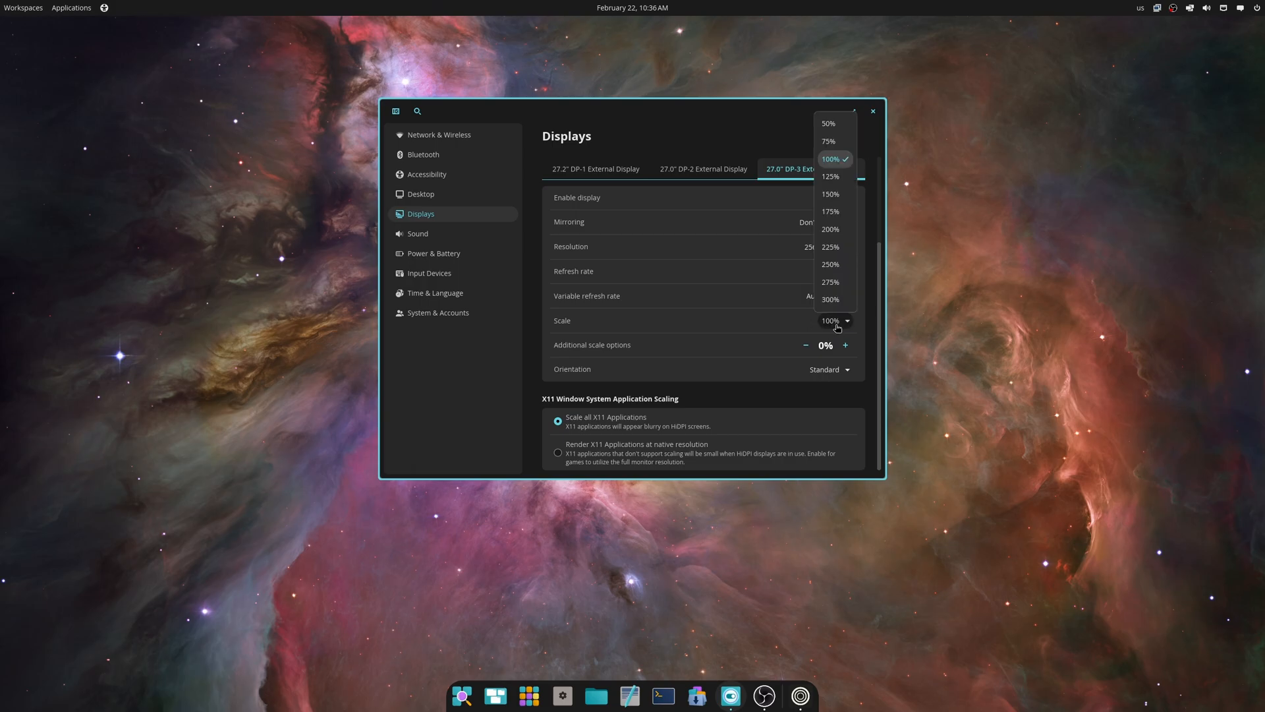
pyautogui.moveTo(836, 124)
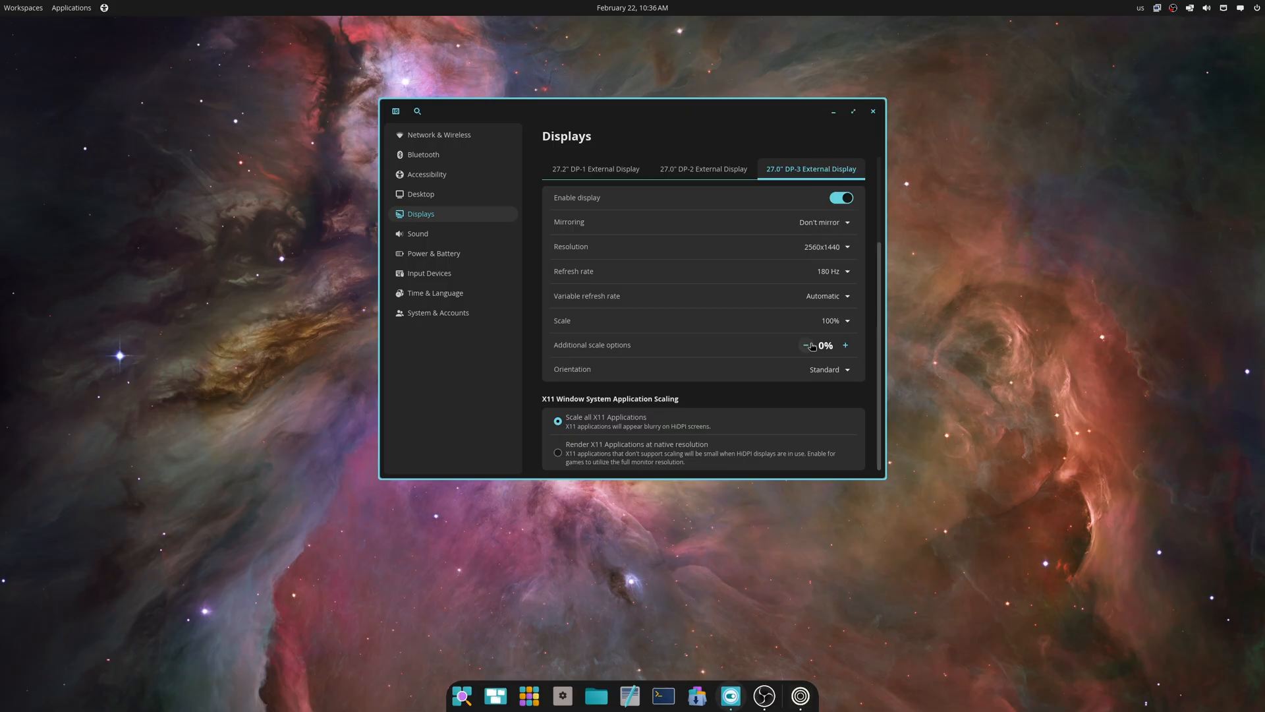
# Select the 27.2" DP-1 display and review its settings, refresh rate now 60 Hz.
pyautogui.click(832, 320)
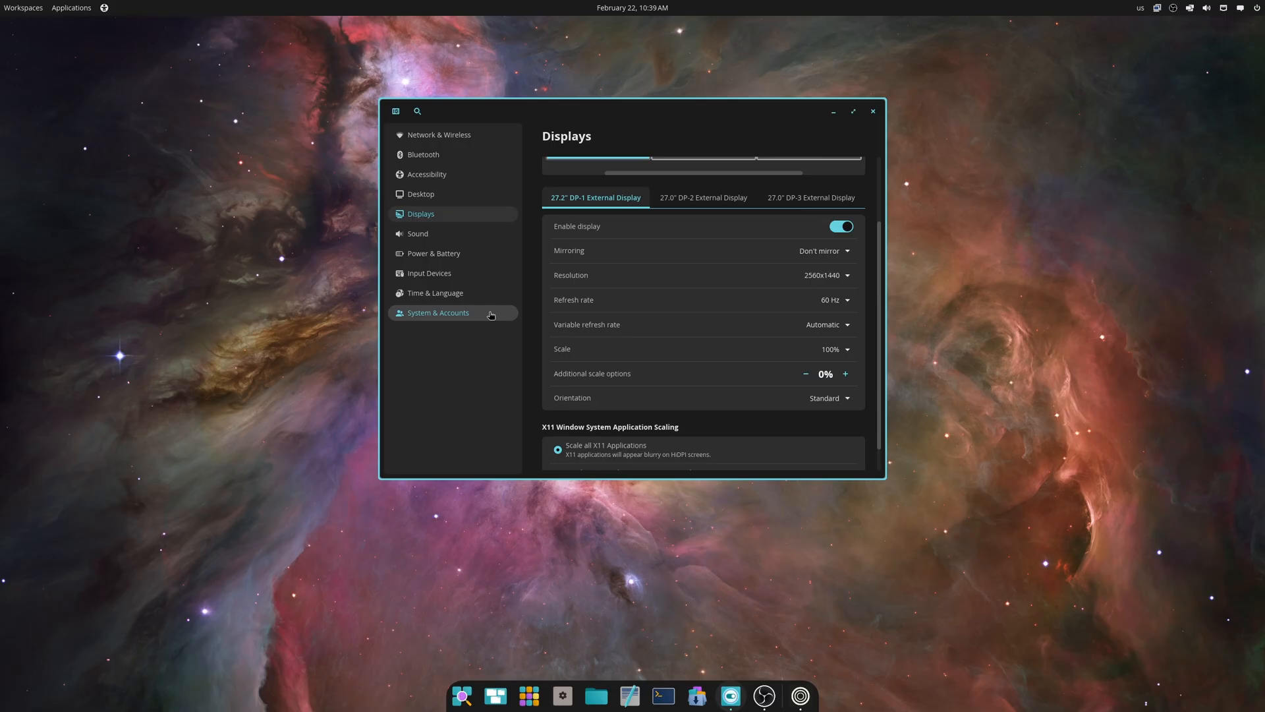
# Open Desktop > Workspaces with Span Displays and Horizontal orientation selected.
pyautogui.click(421, 194)
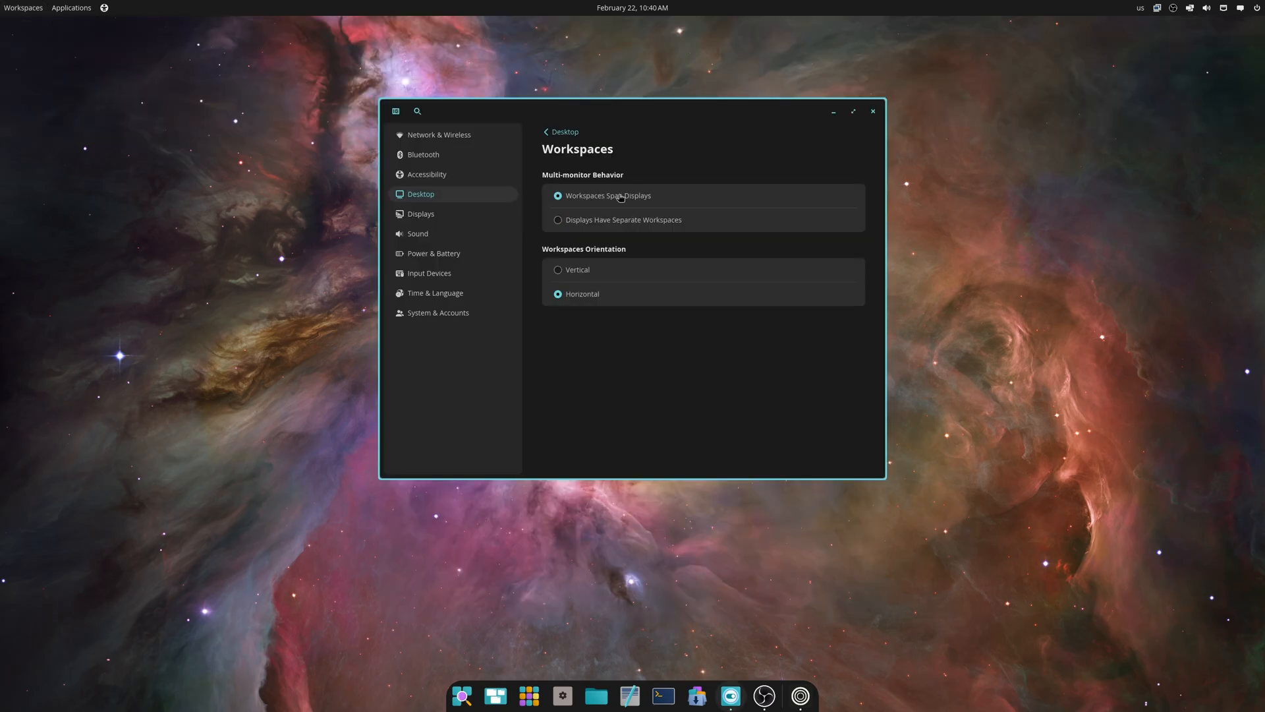
pyautogui.click(21, 8)
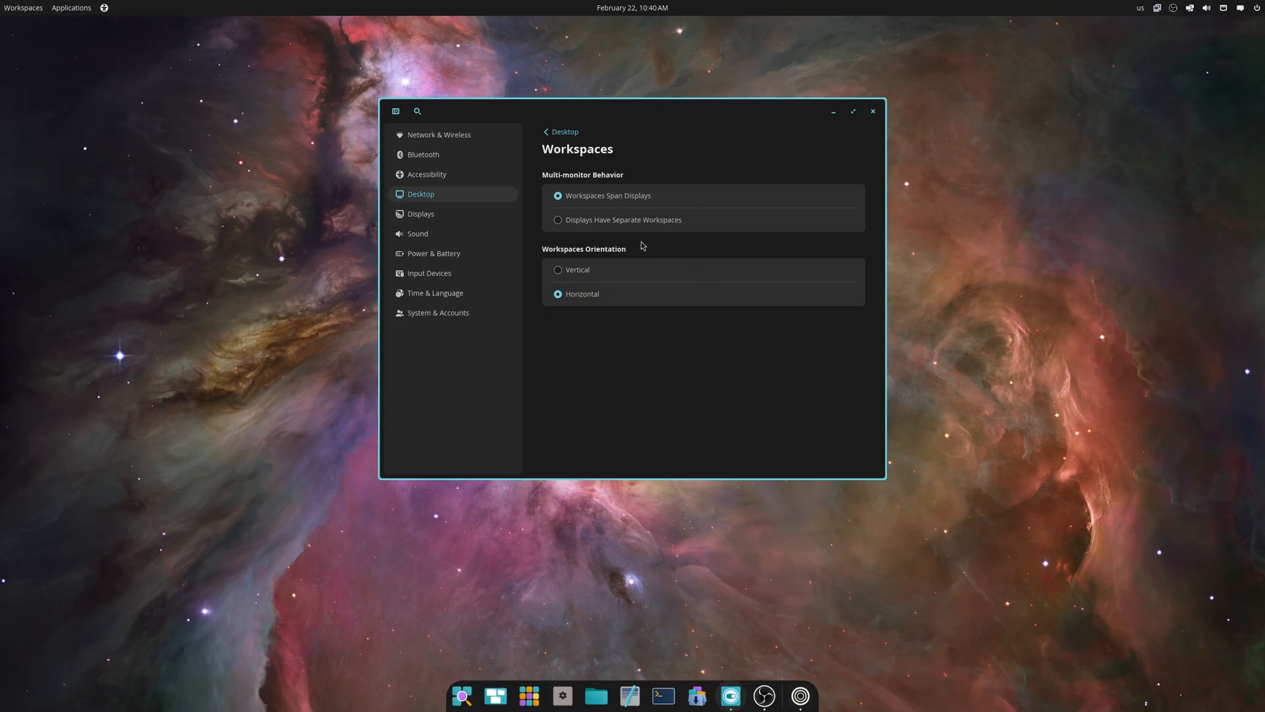
pyautogui.moveTo(675, 277)
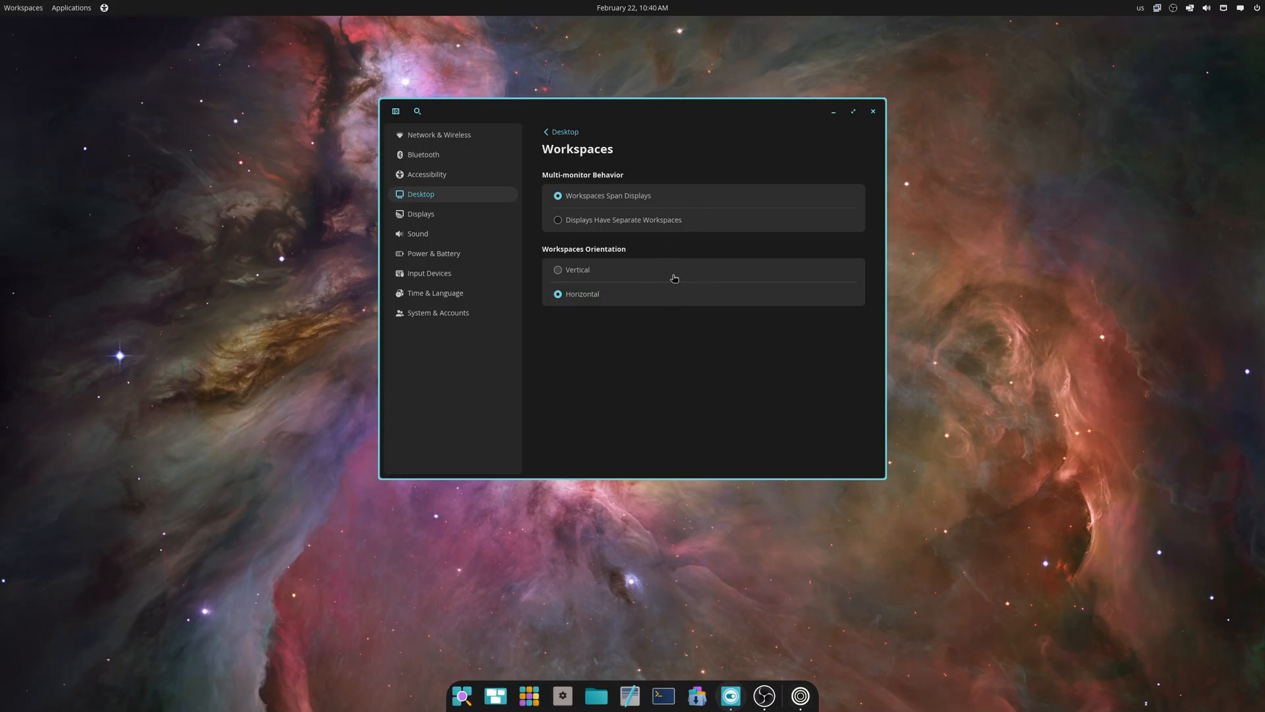
pyautogui.moveTo(266, 344)
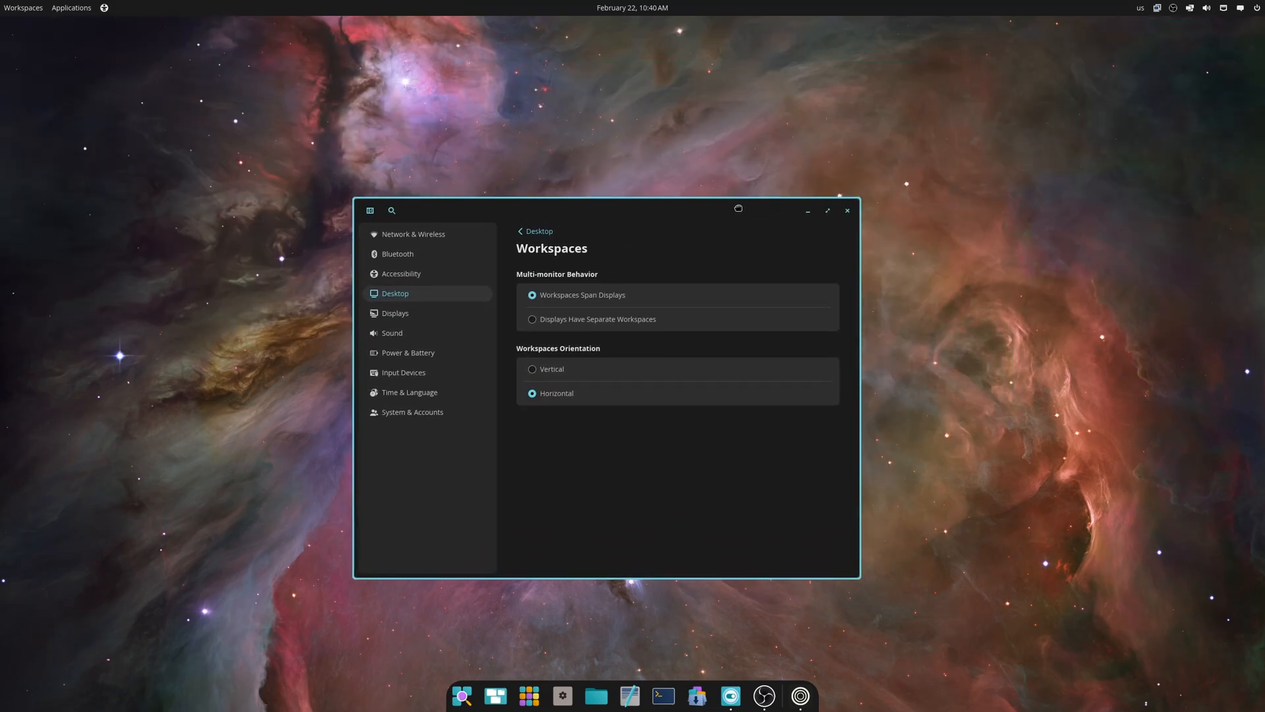
# Reach Window management settings through the top panel's tiling applet menu.
pyautogui.click(1191, 8)
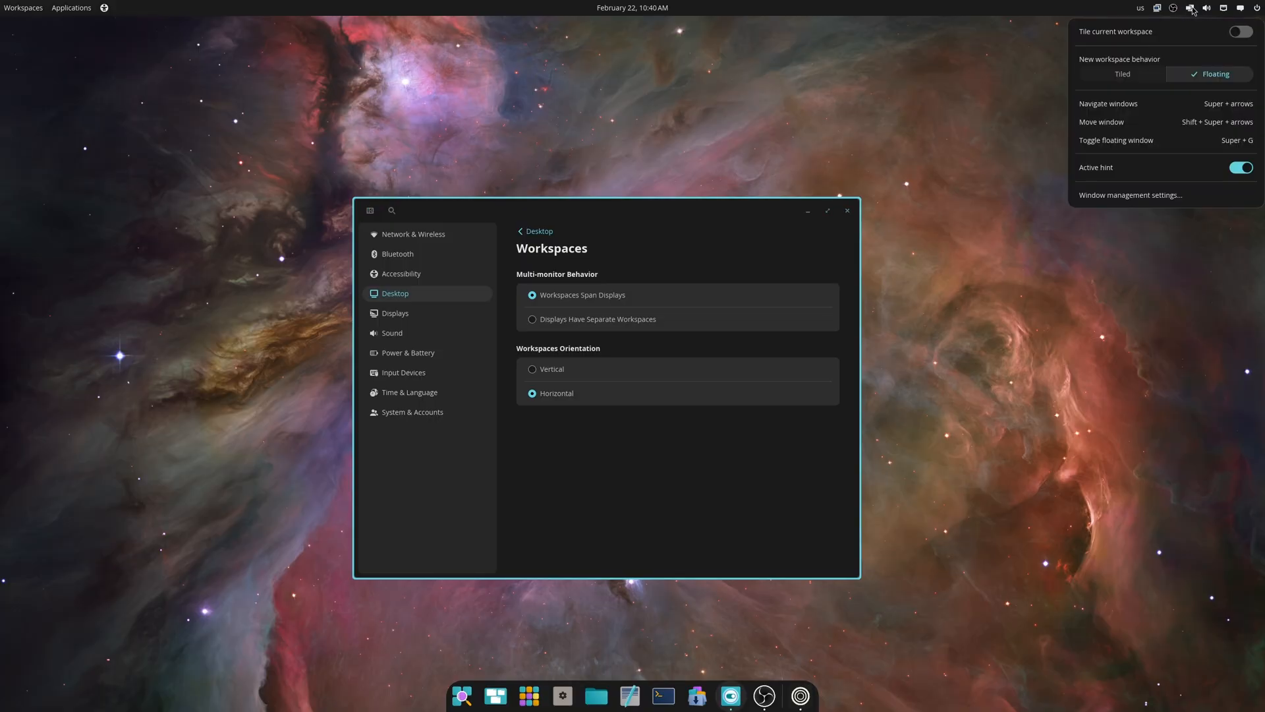
pyautogui.moveTo(1219, 78)
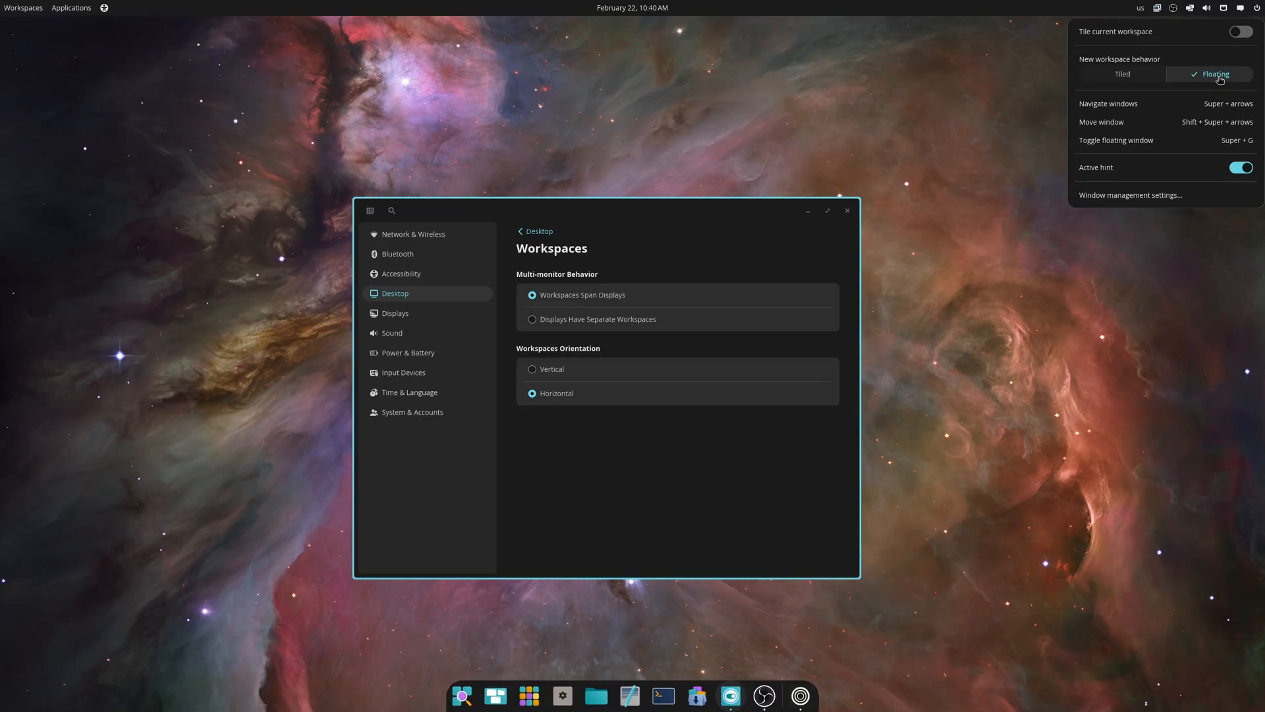
pyautogui.click(534, 231)
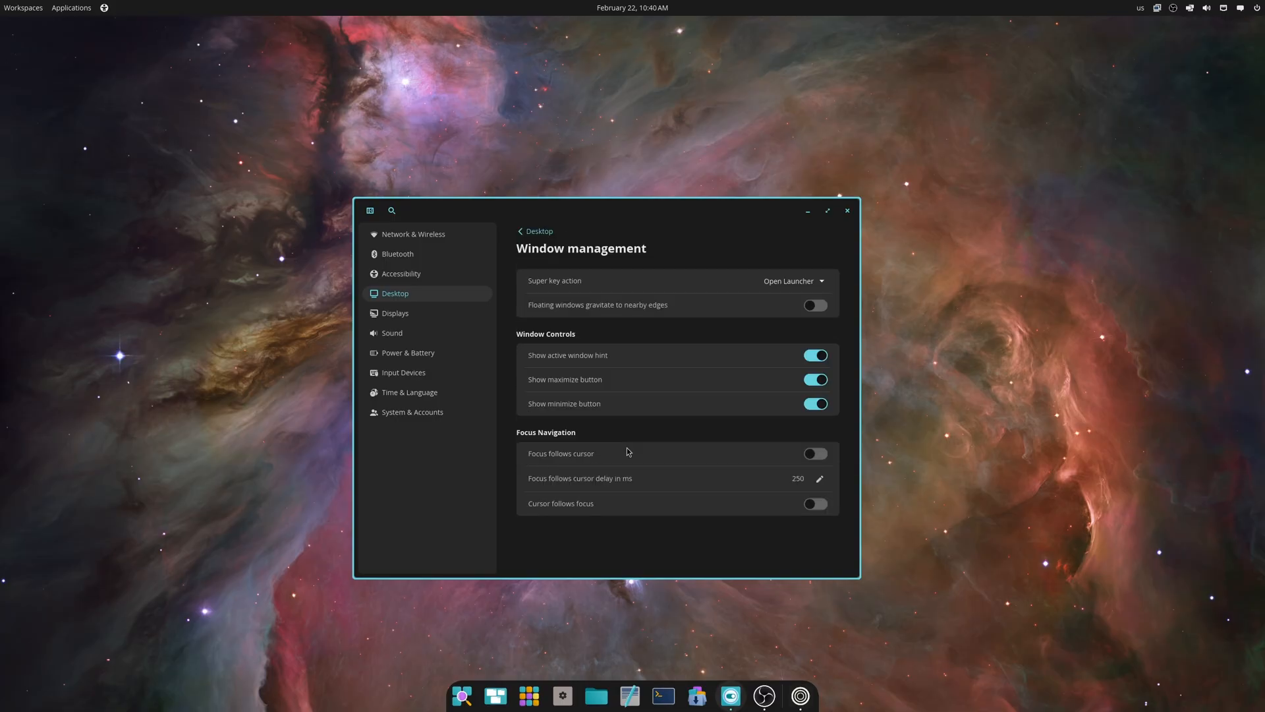
# Enable floating windows gravitating to edges, then drag Settings around, ending near the centre.
pyautogui.click(816, 305)
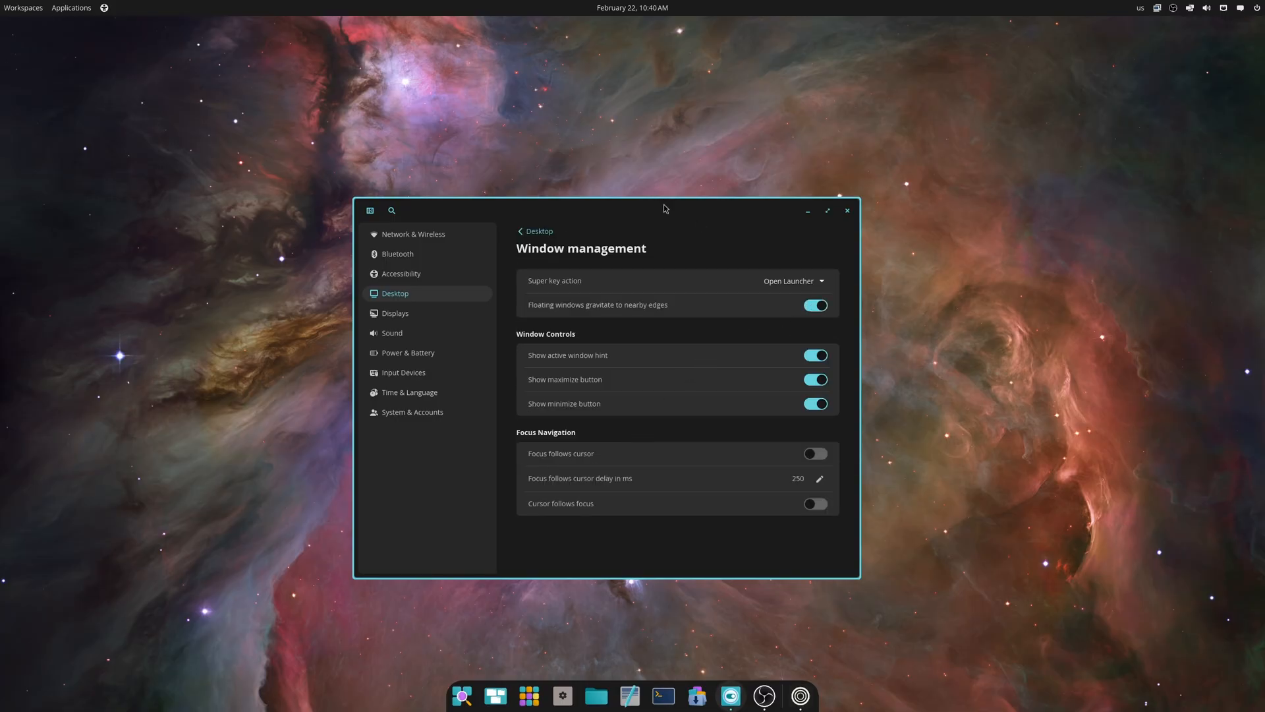
pyautogui.moveTo(665, 211); pyautogui.dragTo(634, 50)
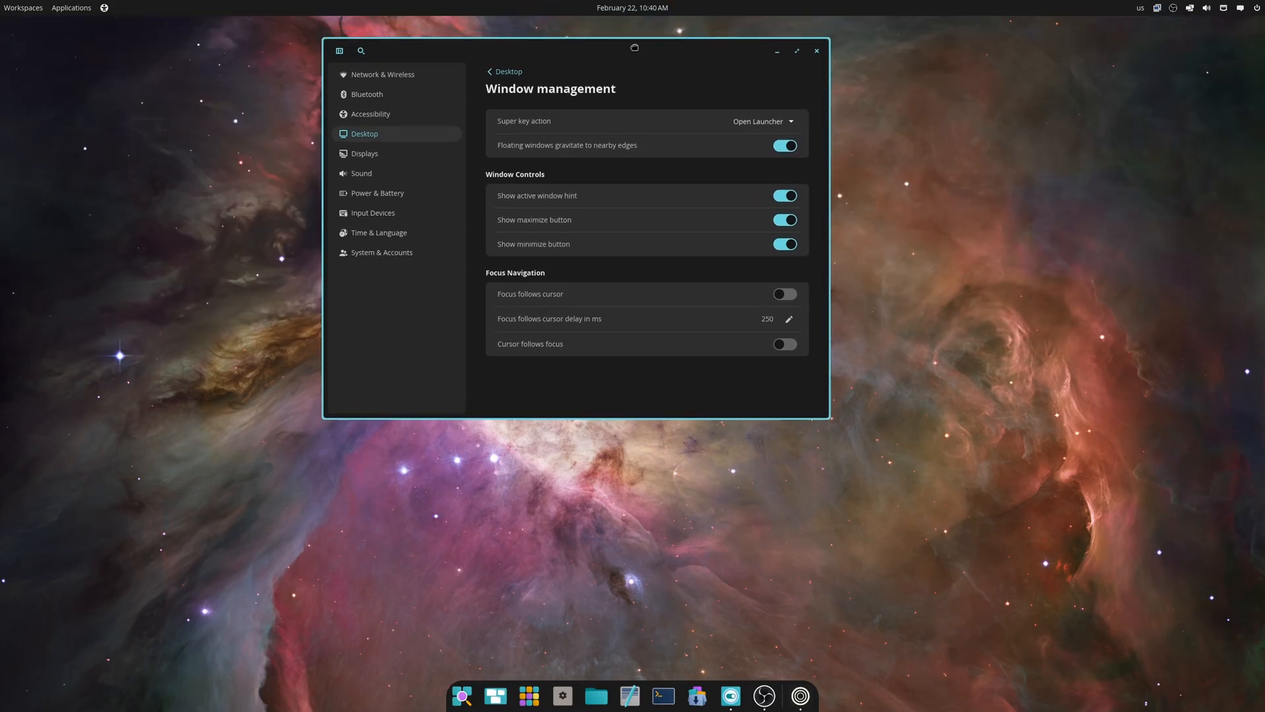
pyautogui.moveTo(634, 48); pyautogui.dragTo(322, 229)
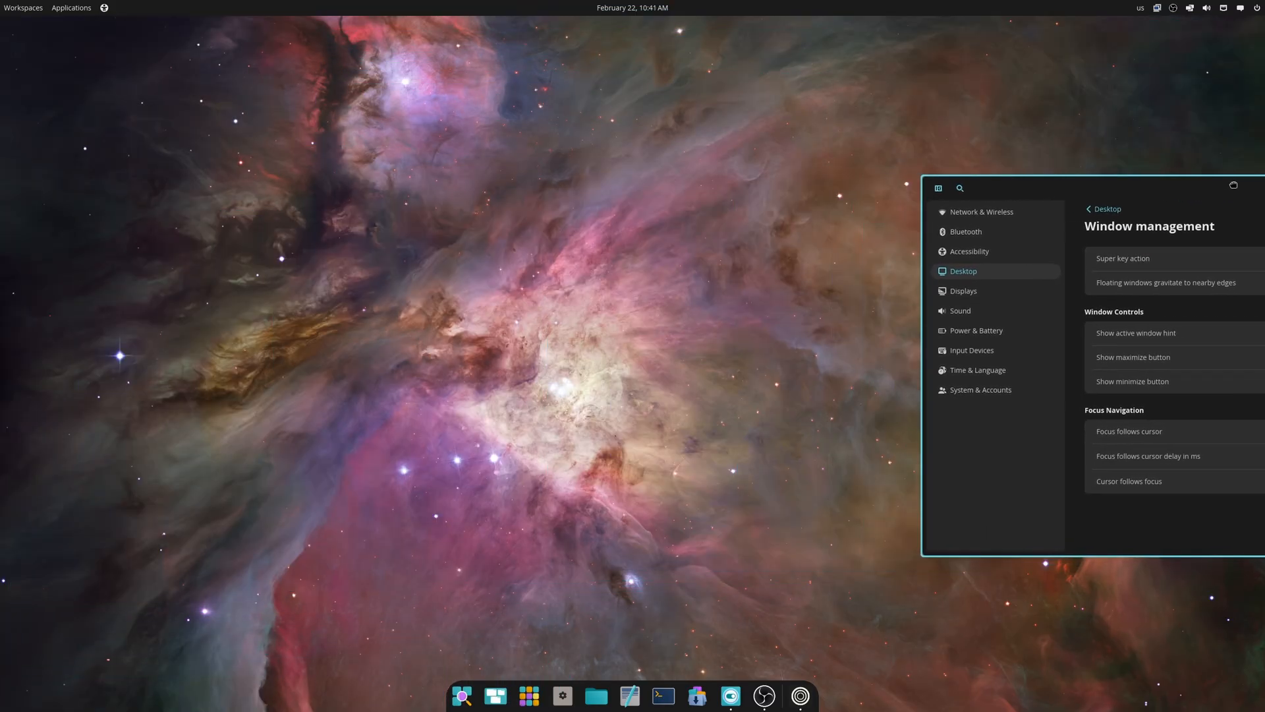
pyautogui.moveTo(1089, 188); pyautogui.dragTo(746, 150)
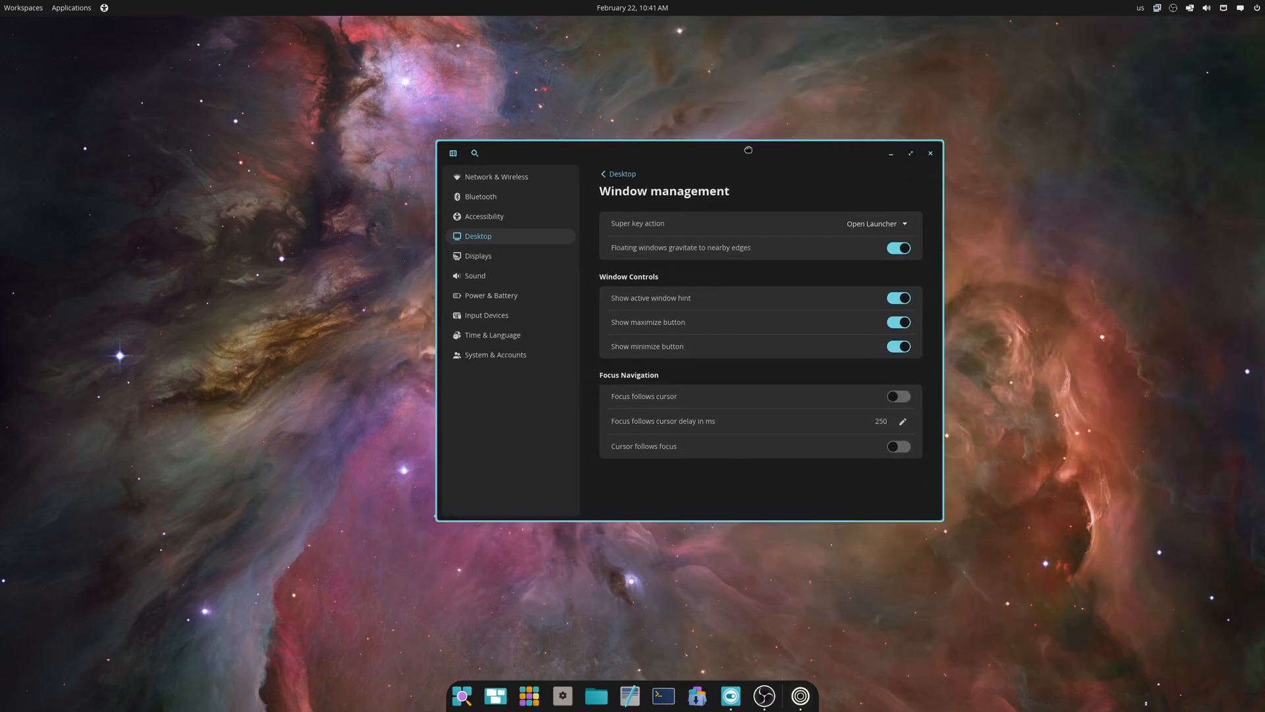
pyautogui.moveTo(748, 150); pyautogui.dragTo(668, 203)
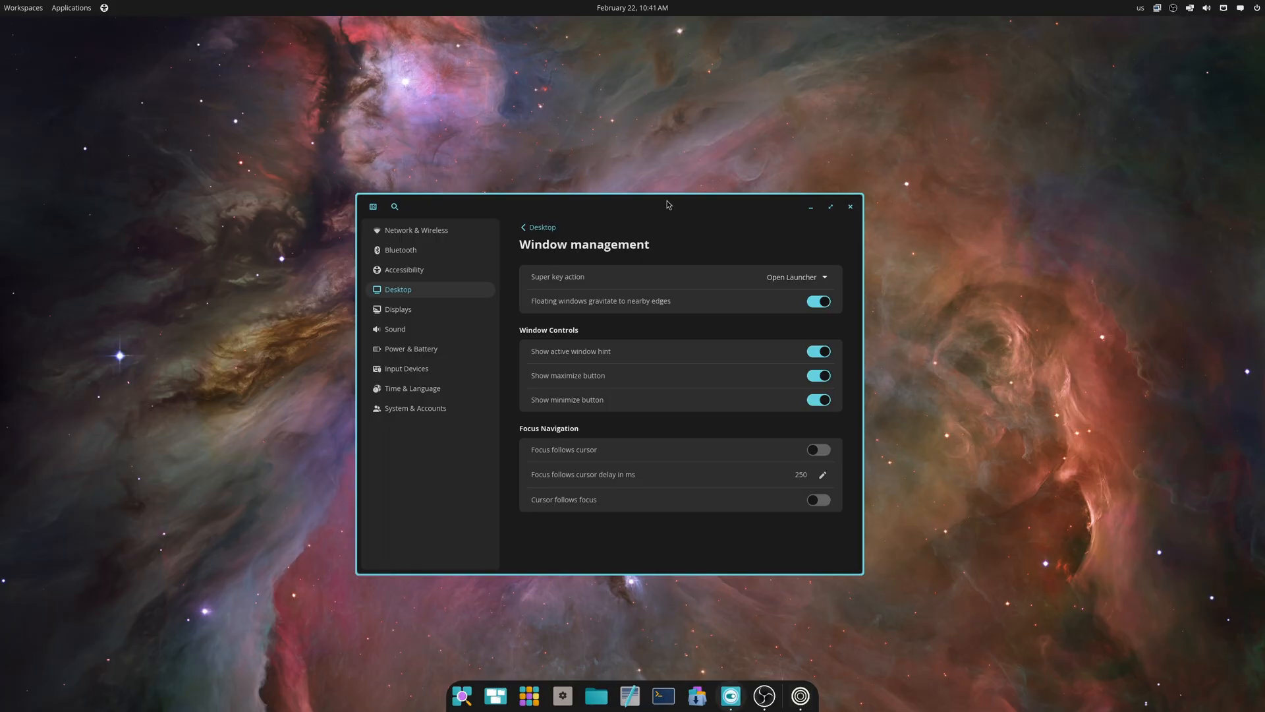
pyautogui.moveTo(666, 206); pyautogui.dragTo(651, 40)
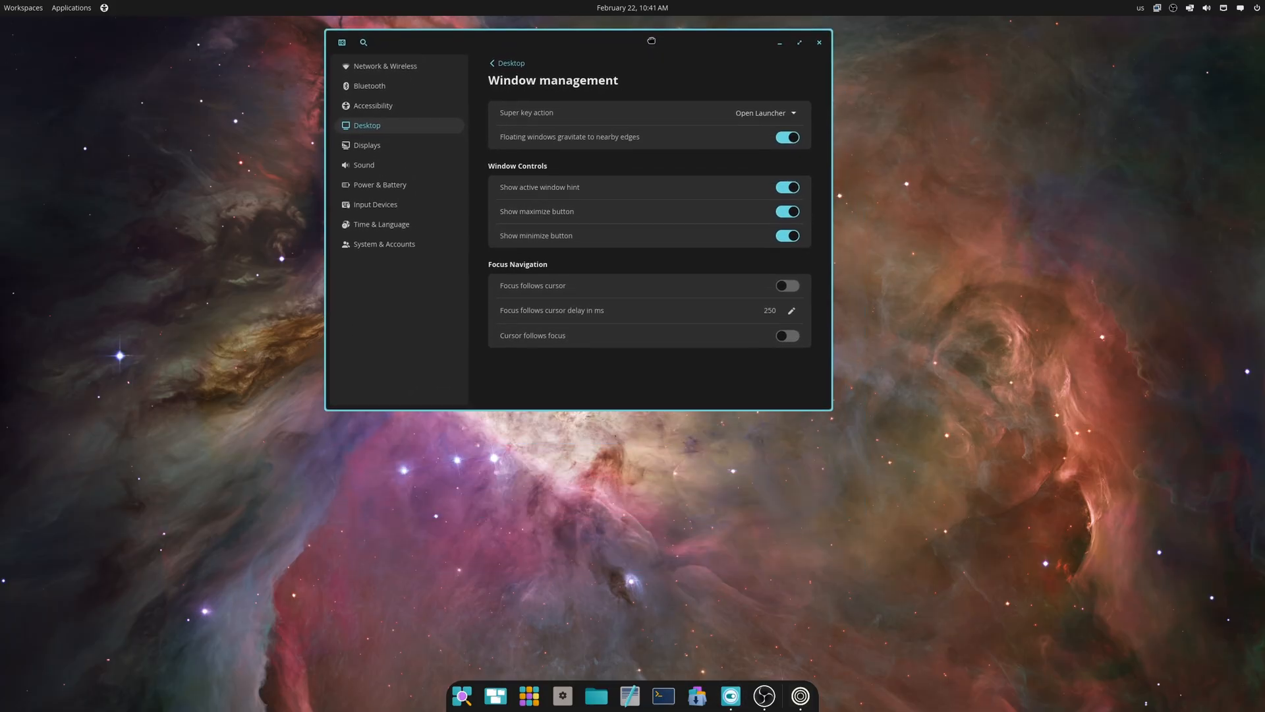
pyautogui.moveTo(650, 41); pyautogui.dragTo(679, 109)
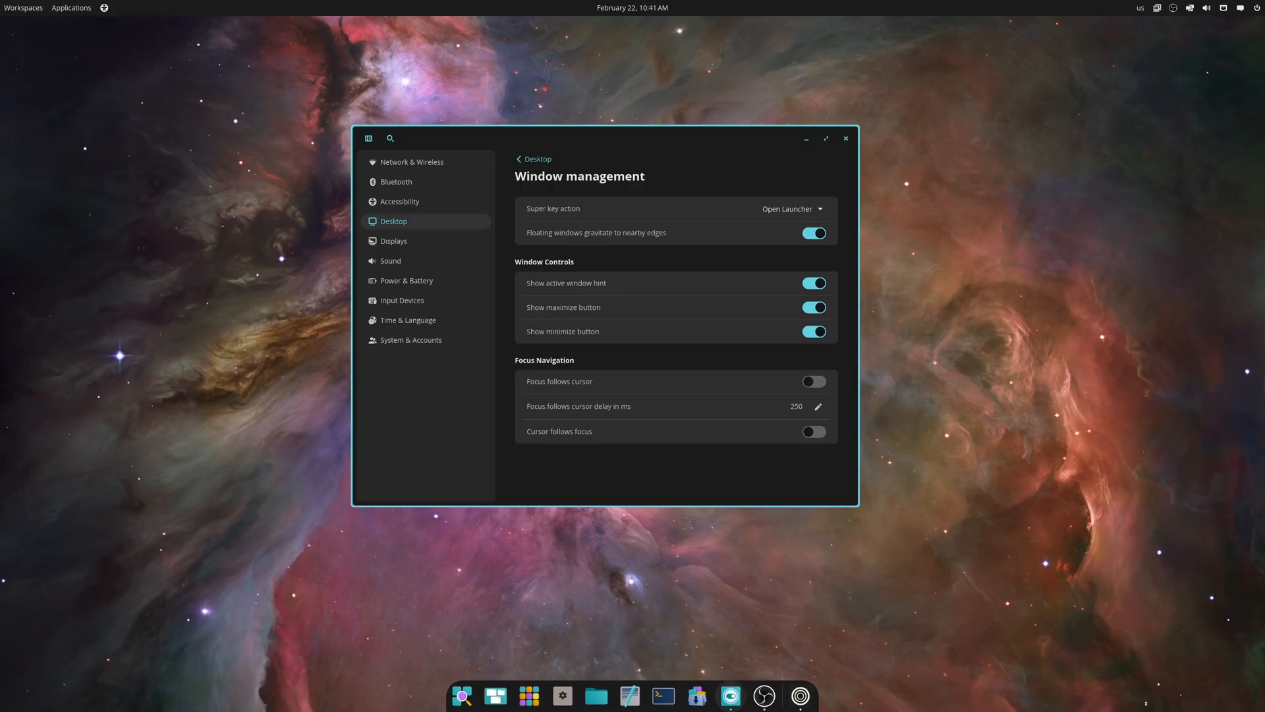
pyautogui.moveTo(635, 25)
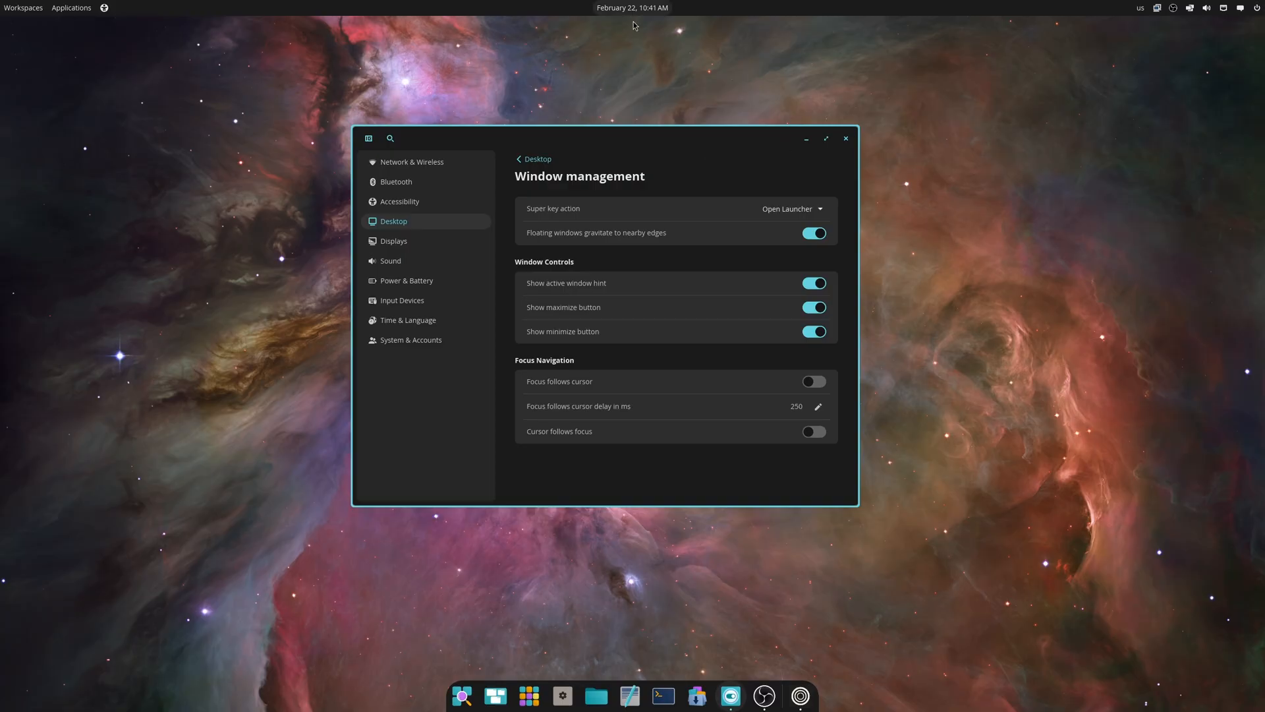
pyautogui.press('Super')
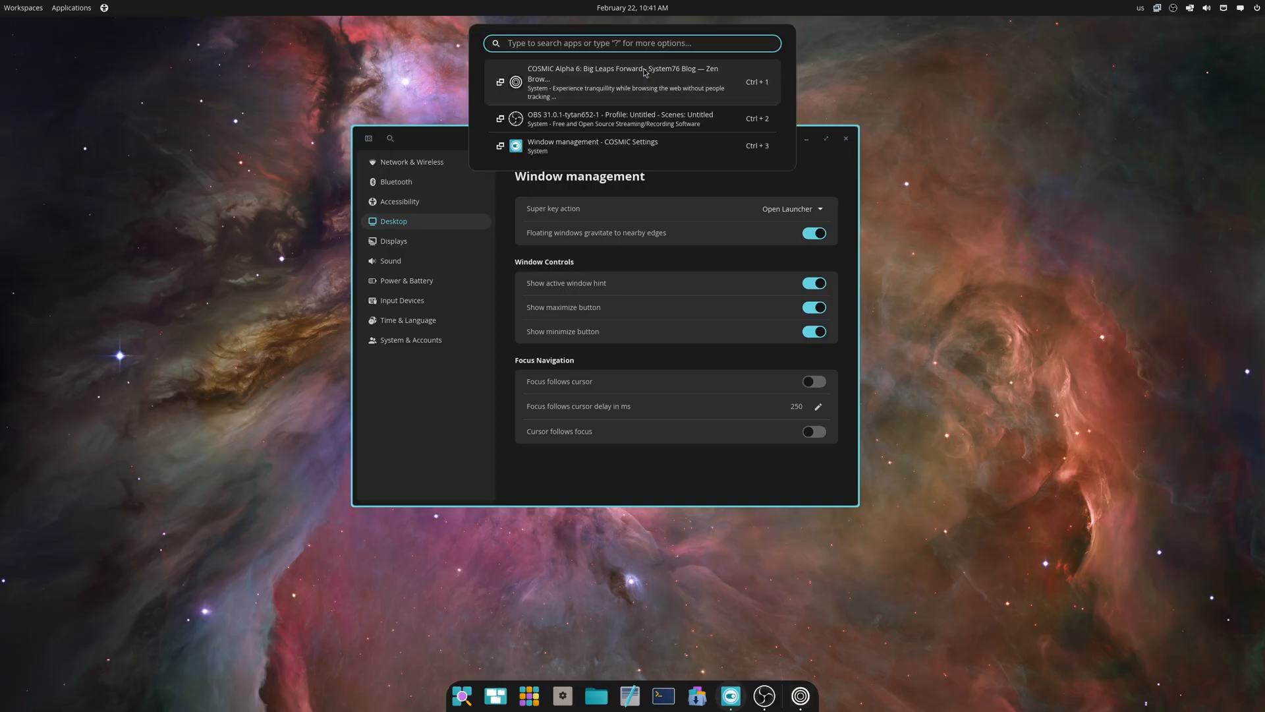
pyautogui.write('d')
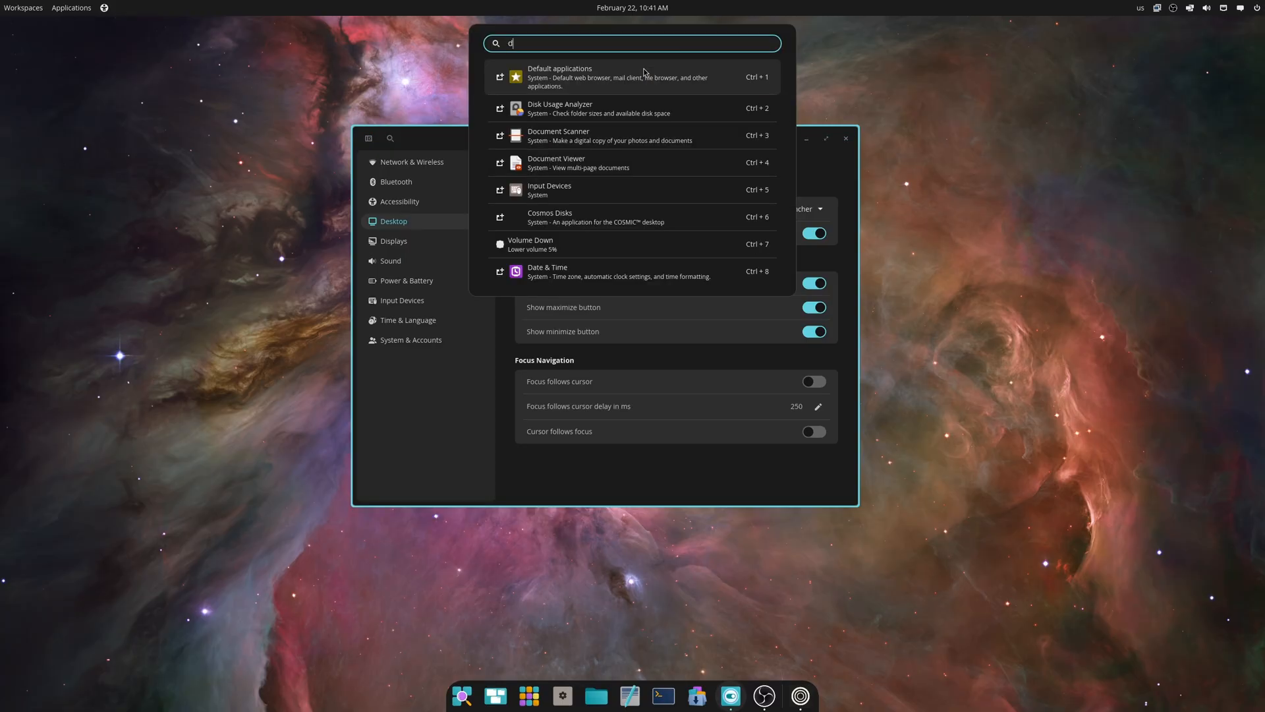
pyautogui.write('iscord')
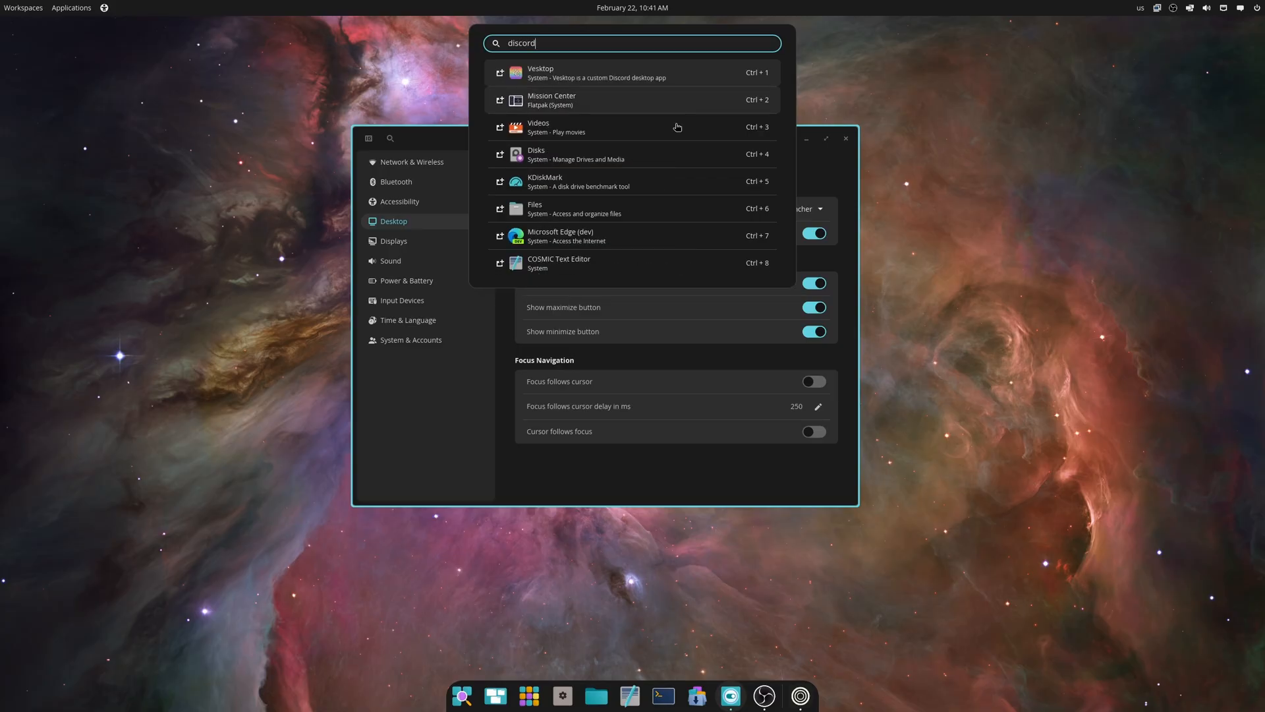
pyautogui.moveTo(678, 162)
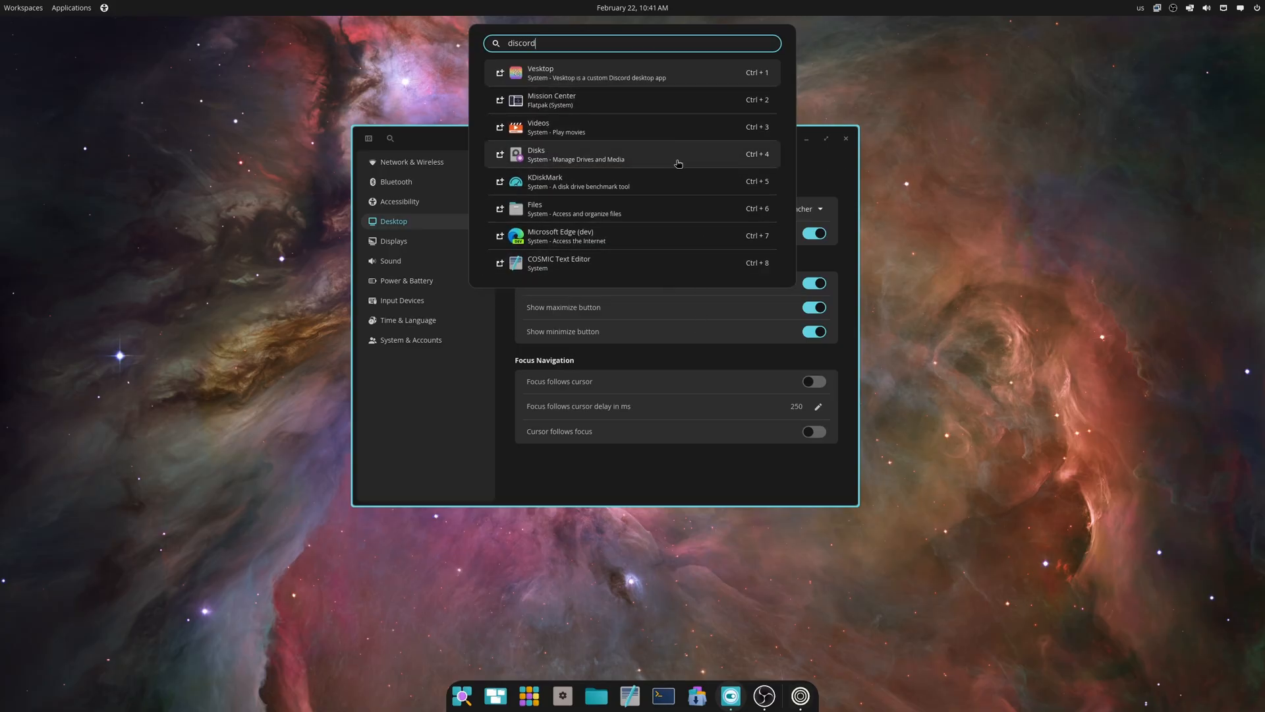
pyautogui.moveTo(854, 174)
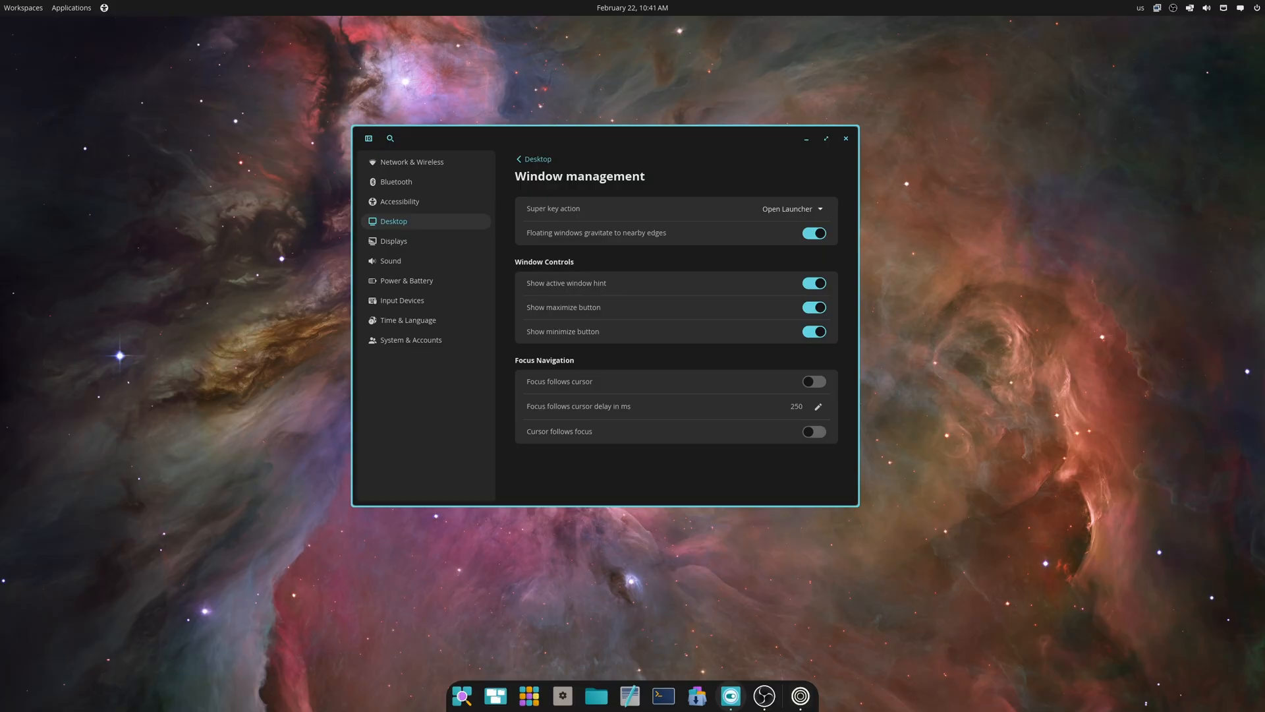
pyautogui.moveTo(957, 655)
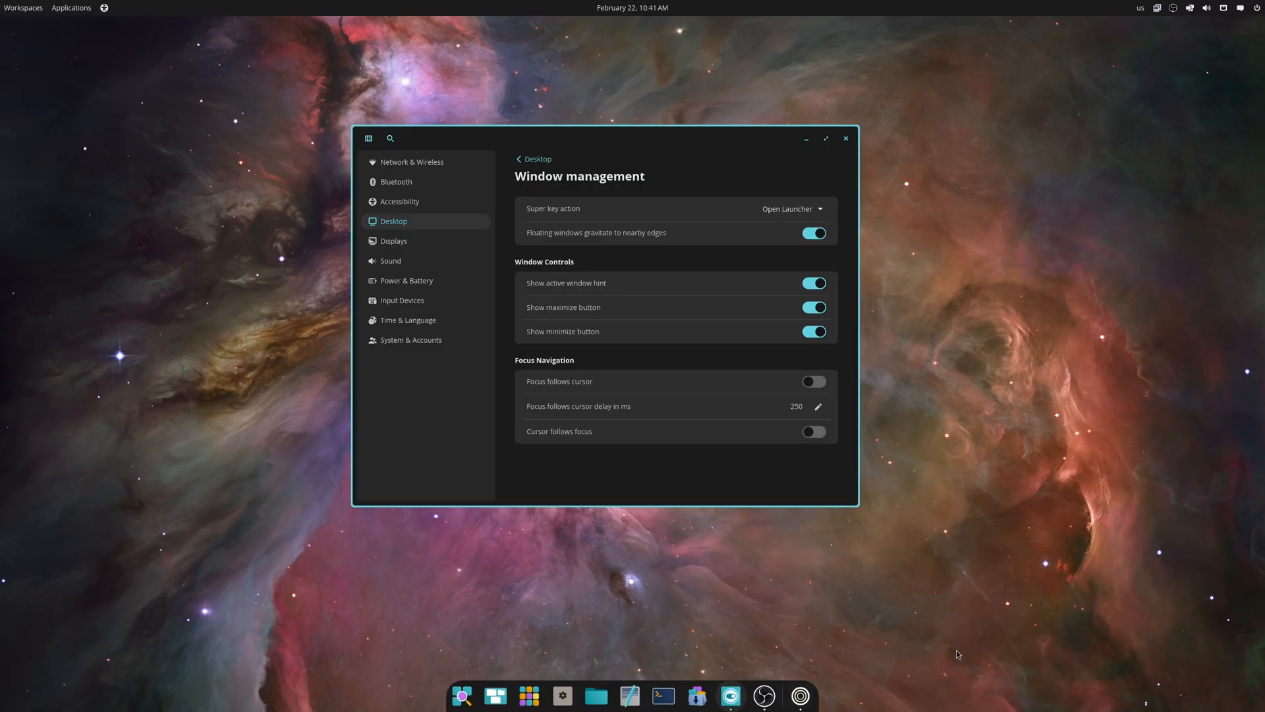
# Open COSMIC Files, switch the home folder to grid view, then close it.
pyautogui.click(595, 695)
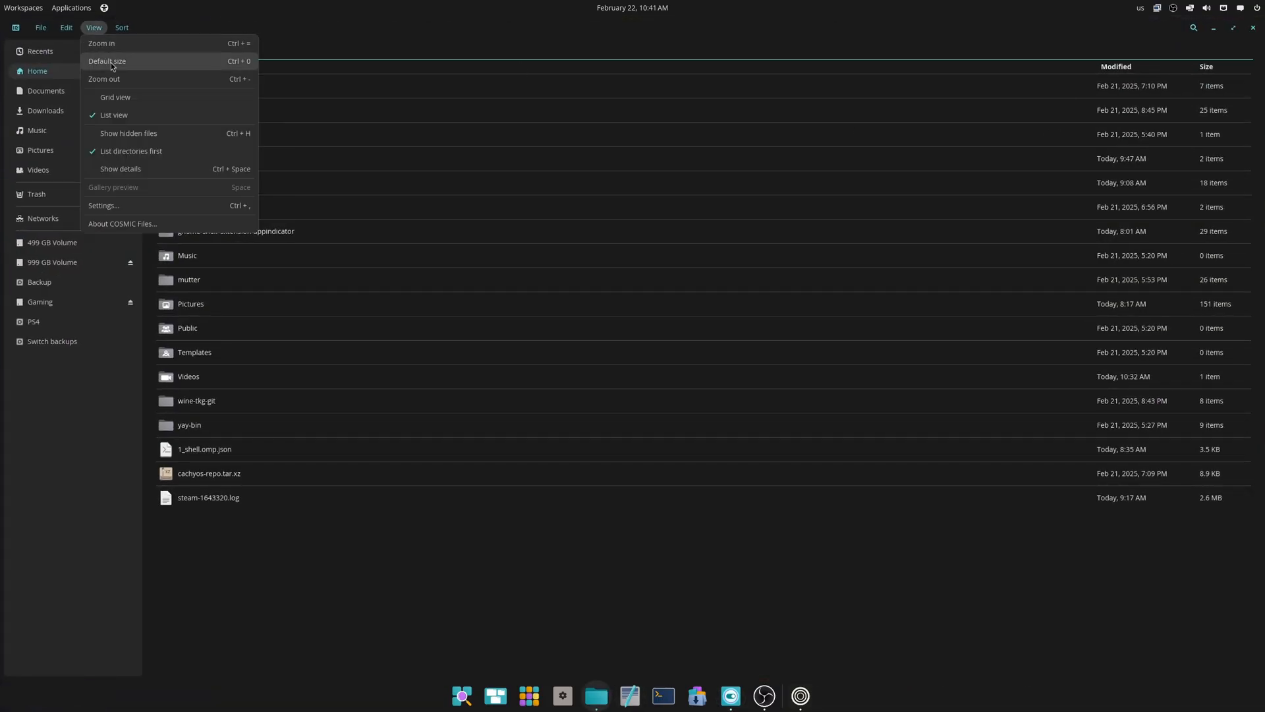
pyautogui.click(110, 97)
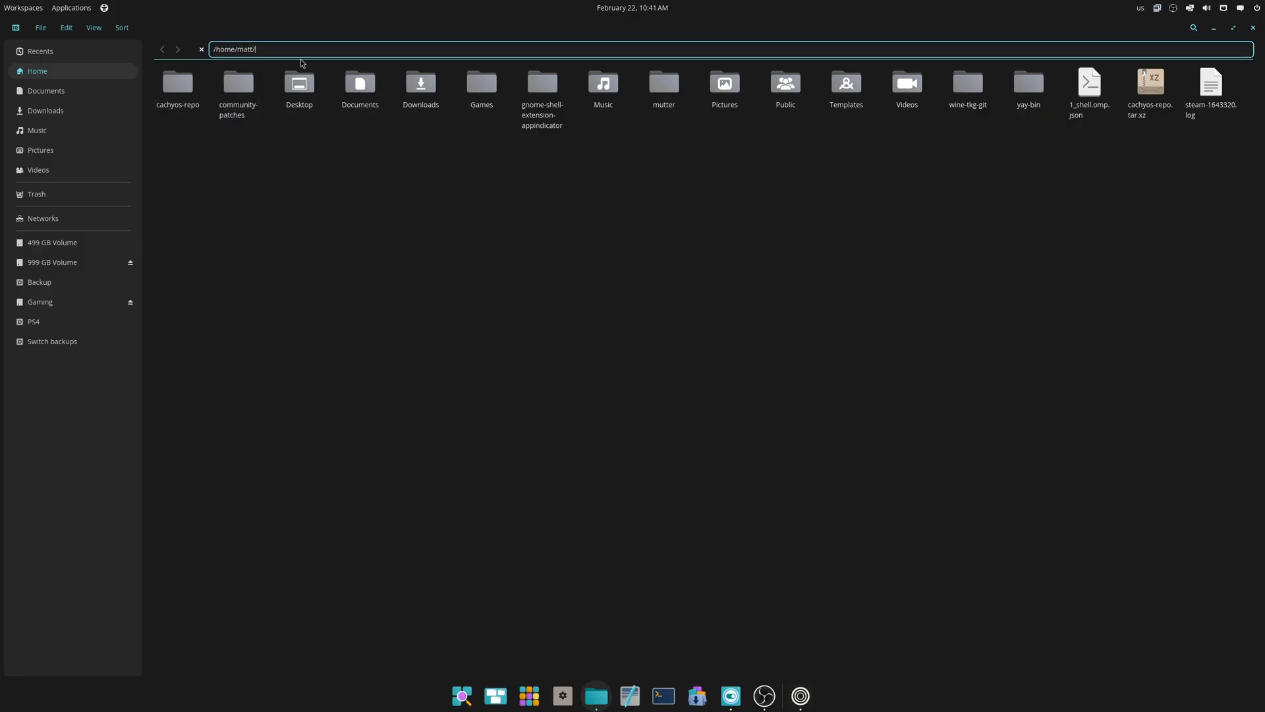
pyautogui.write('.c')
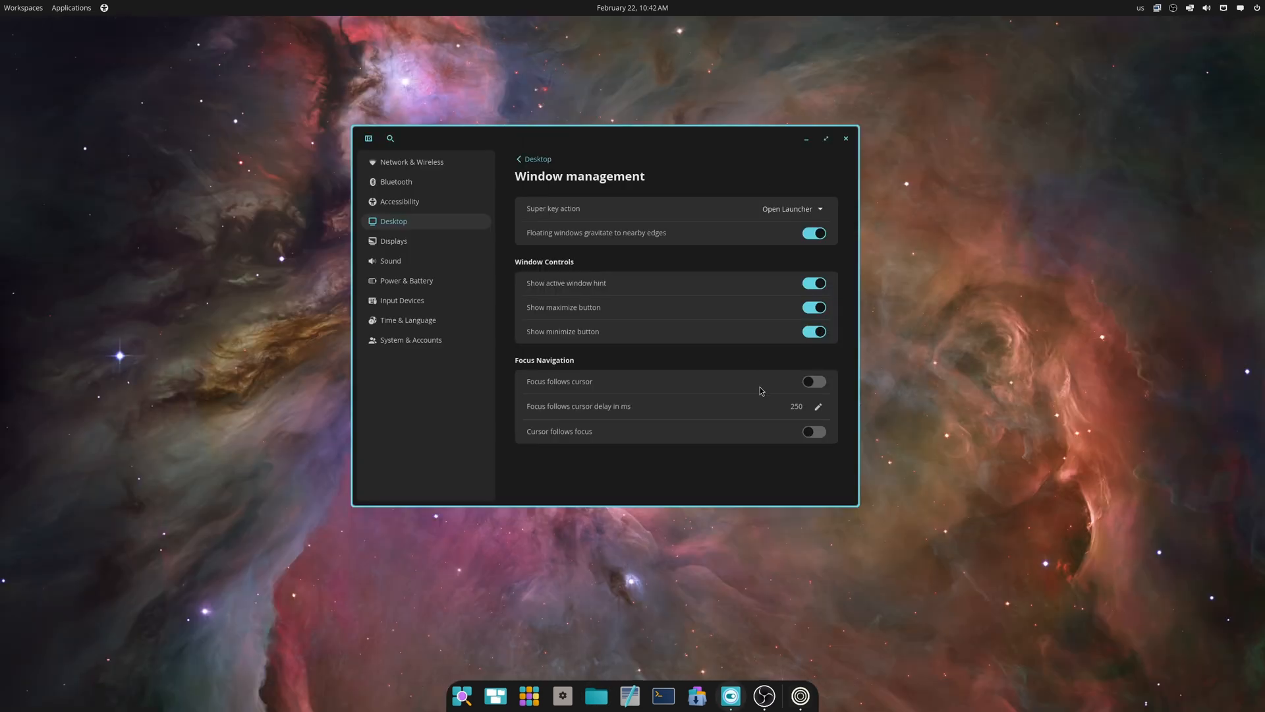
pyautogui.moveTo(649, 209)
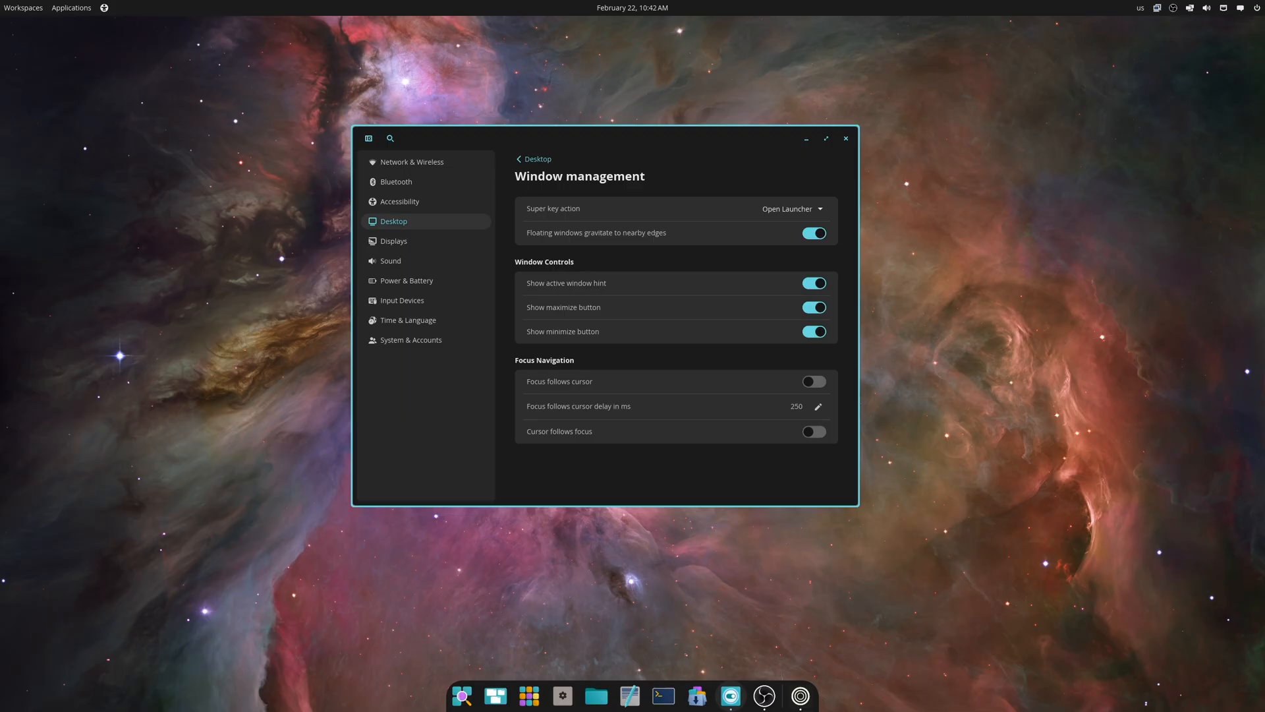
pyautogui.moveTo(1122, 283)
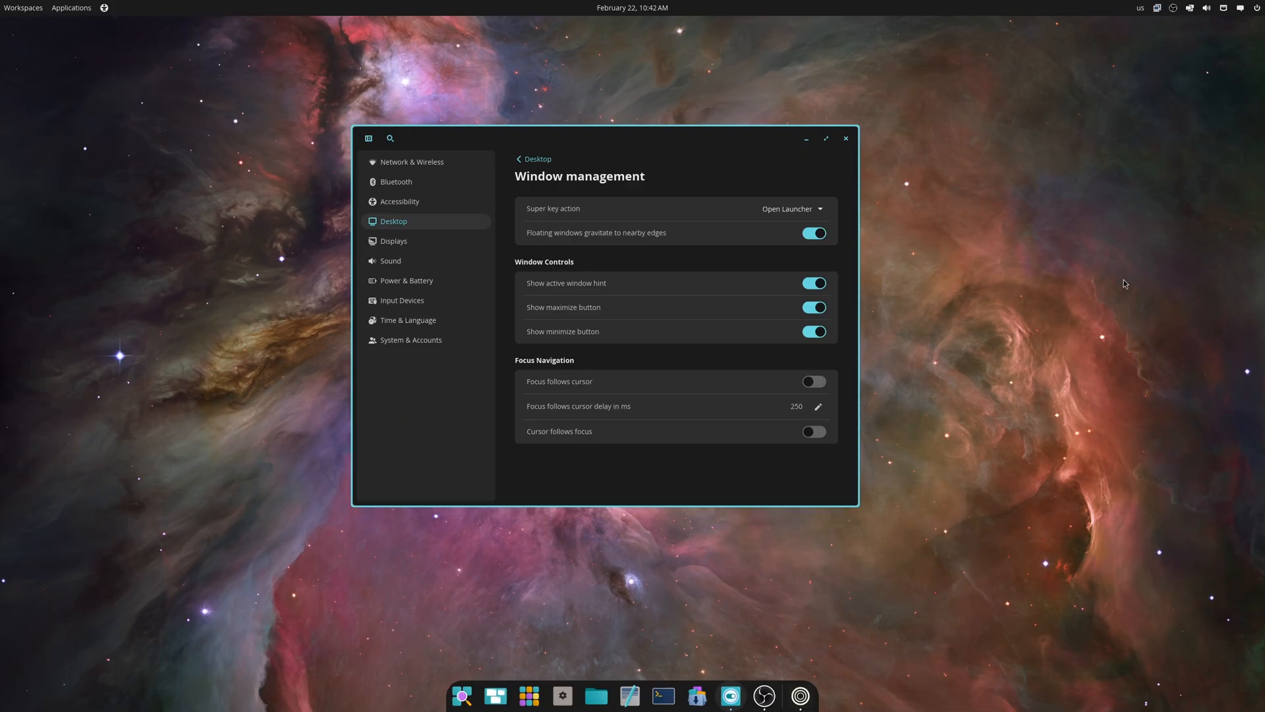
pyautogui.moveTo(577, 175)
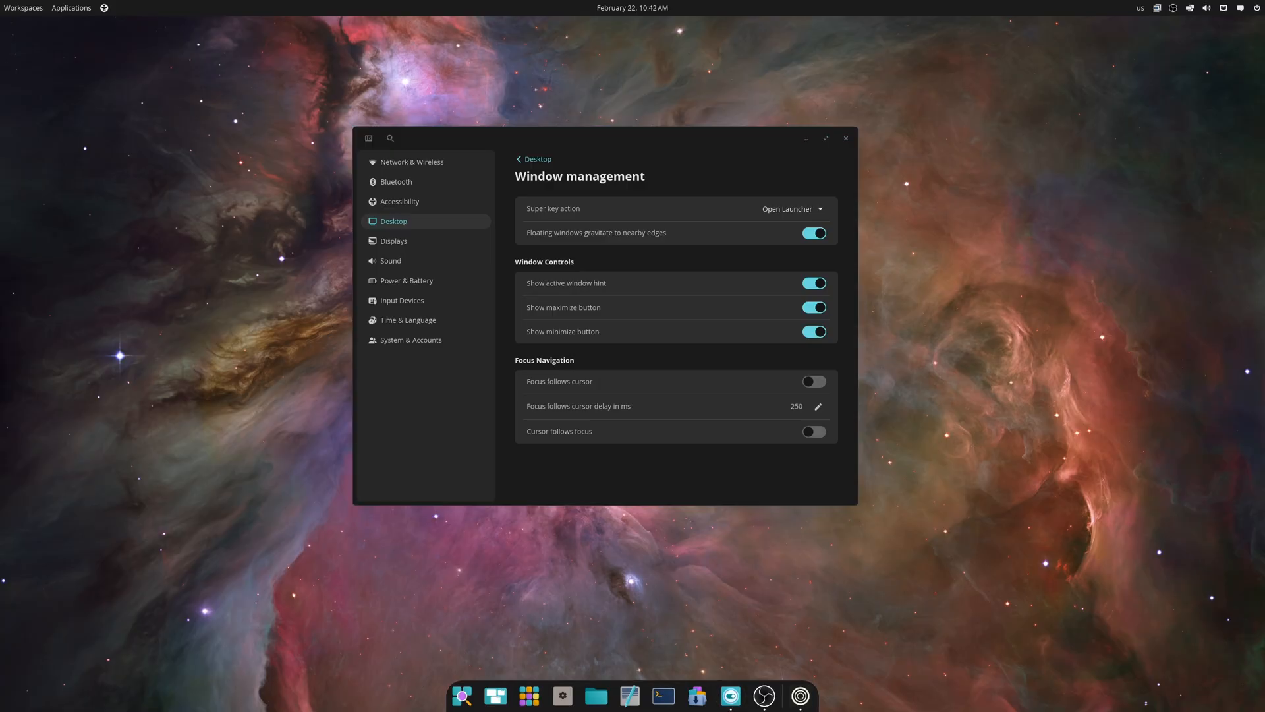
pyautogui.moveTo(745, 679)
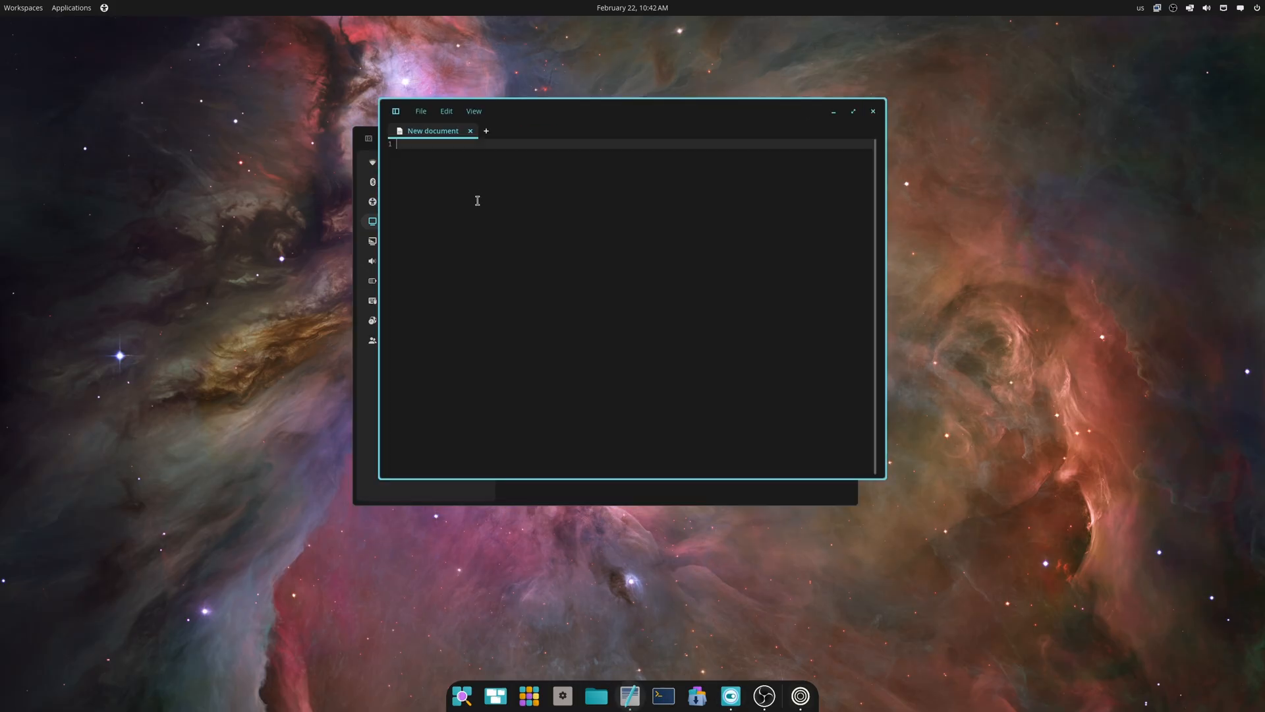
pyautogui.moveTo(476, 185)
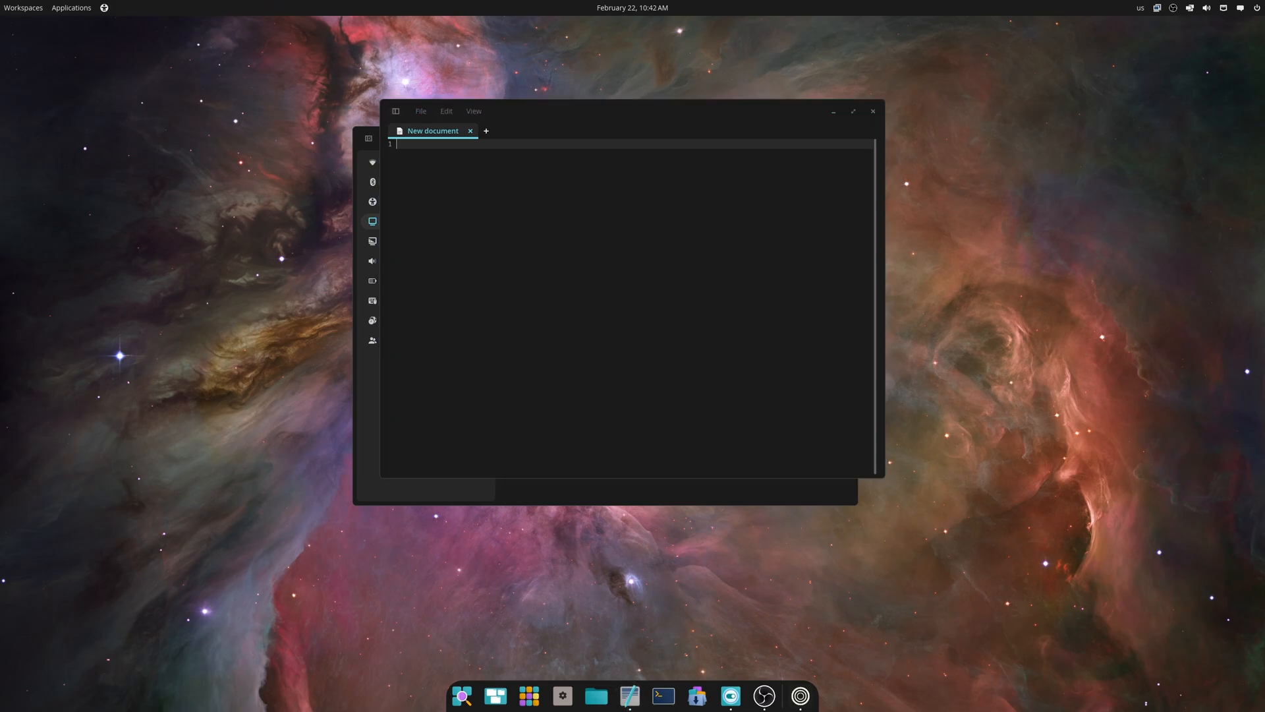
# Focus the empty untitled Text Editor document in front of the settings window.
pyautogui.click(545, 153)
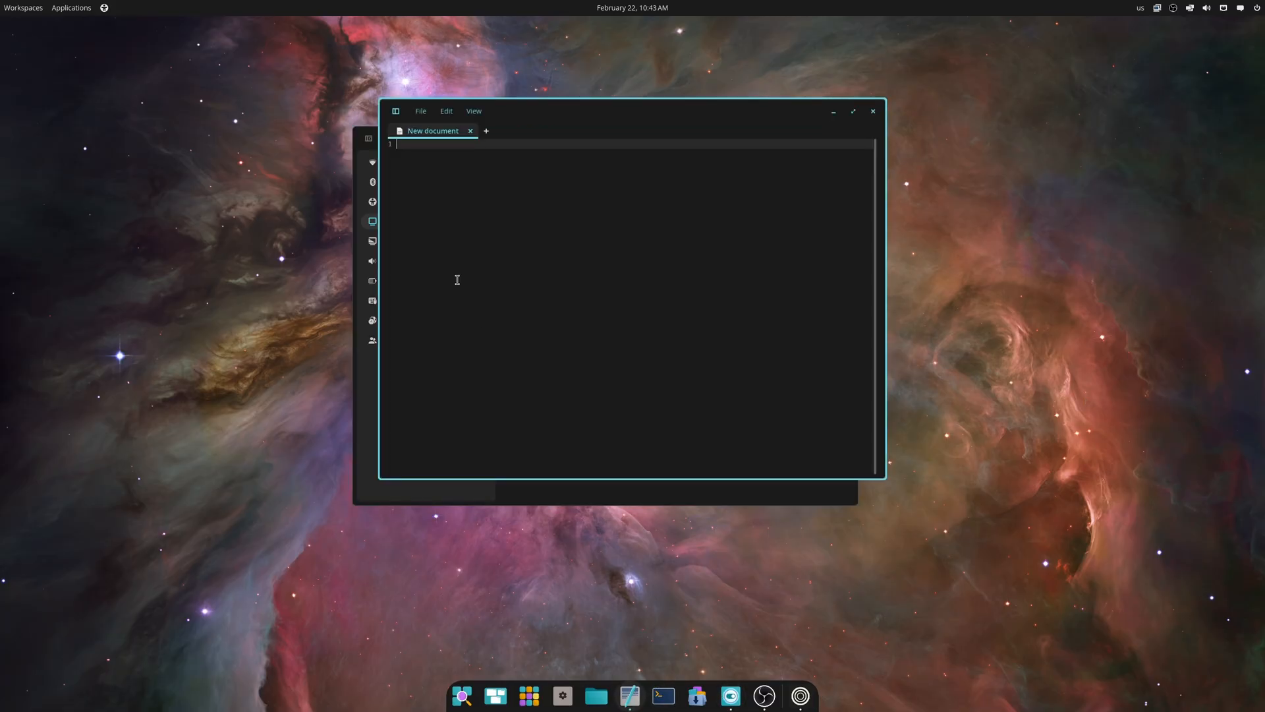
# Type a line of gibberish like 'hub ahuba h asdj;kjfg…' into the new document.
pyautogui.write('hub')
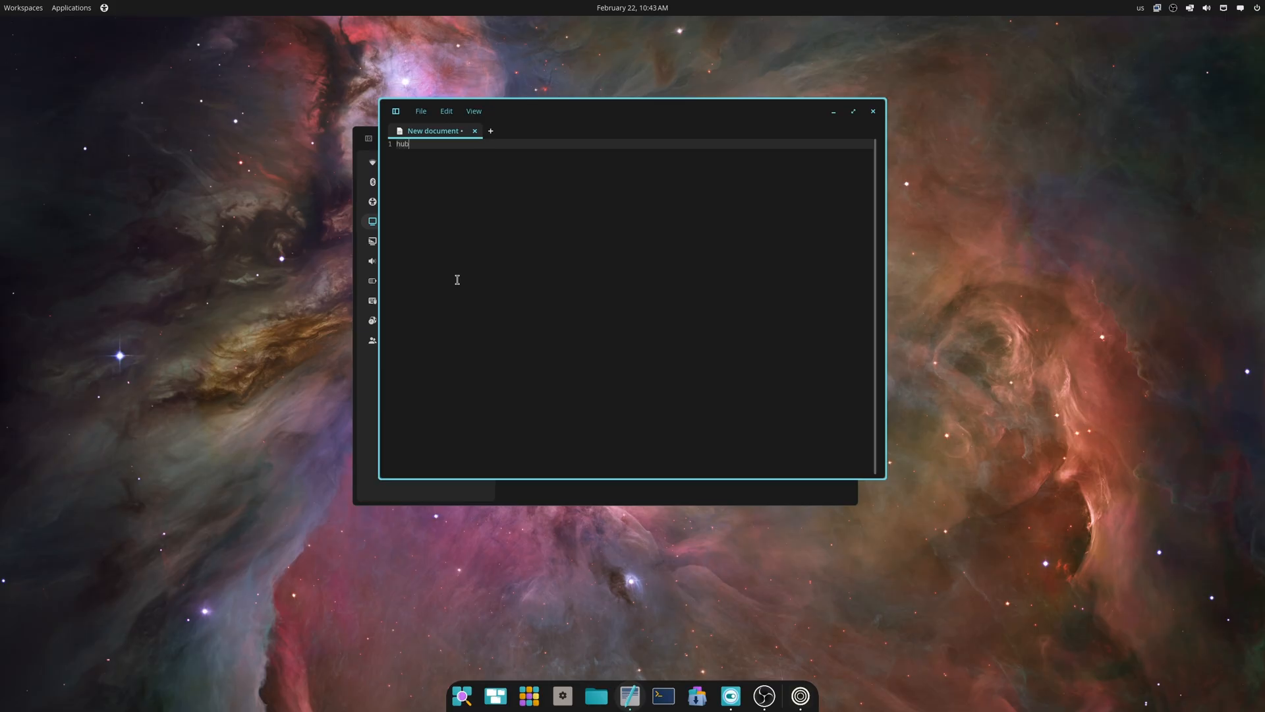
pyautogui.write('ahuba hubas klasdklasj djdf')
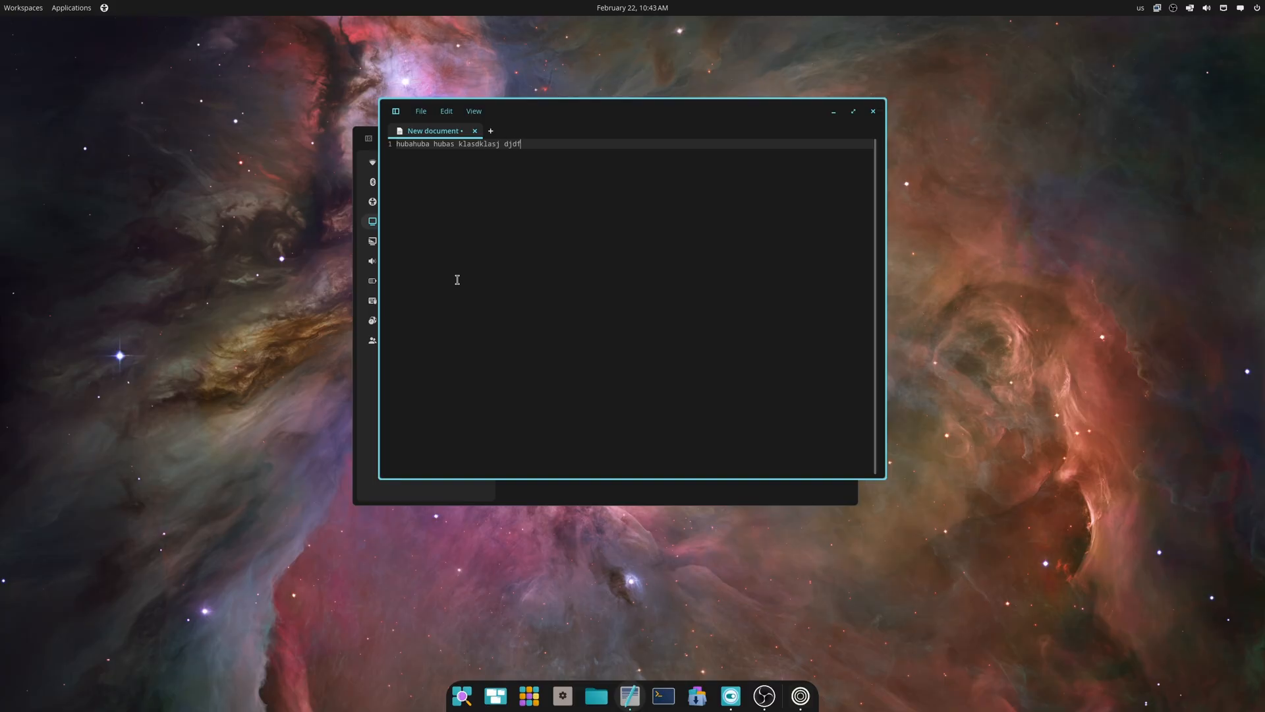
pyautogui.write('asdj;kjfg;klaj;fj l;kasjdkfj;askl')
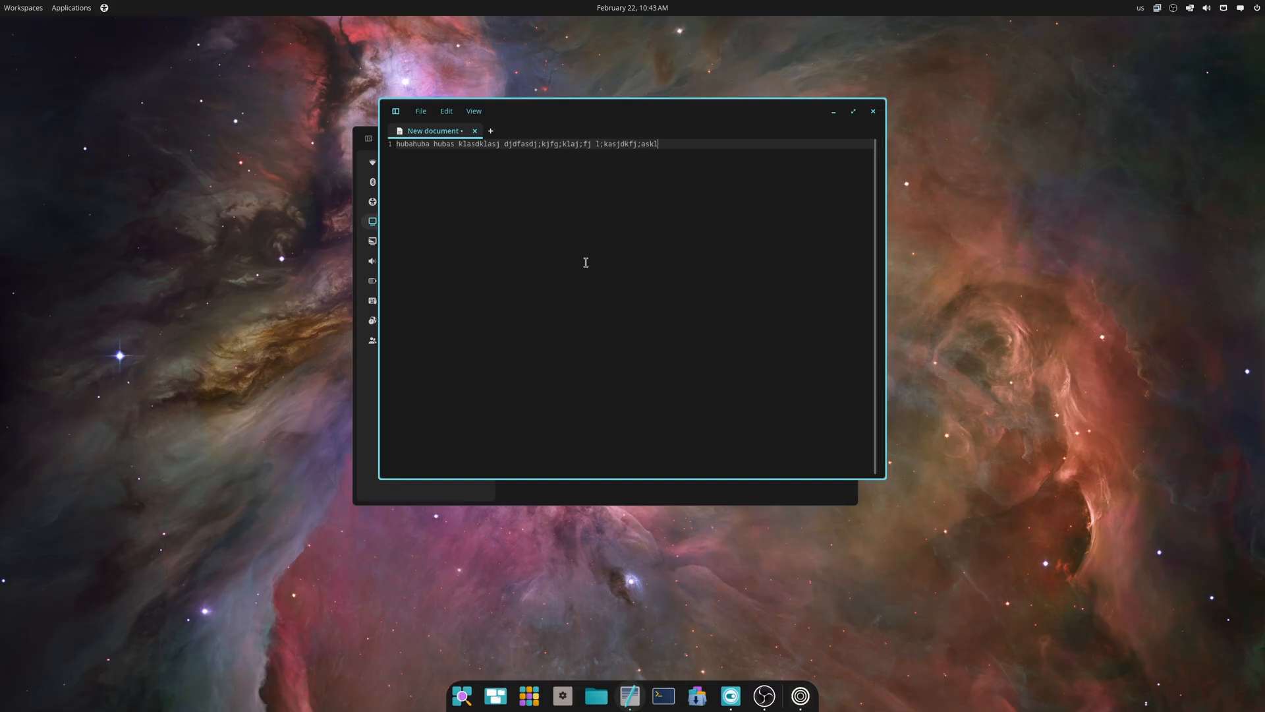
pyautogui.click(420, 111)
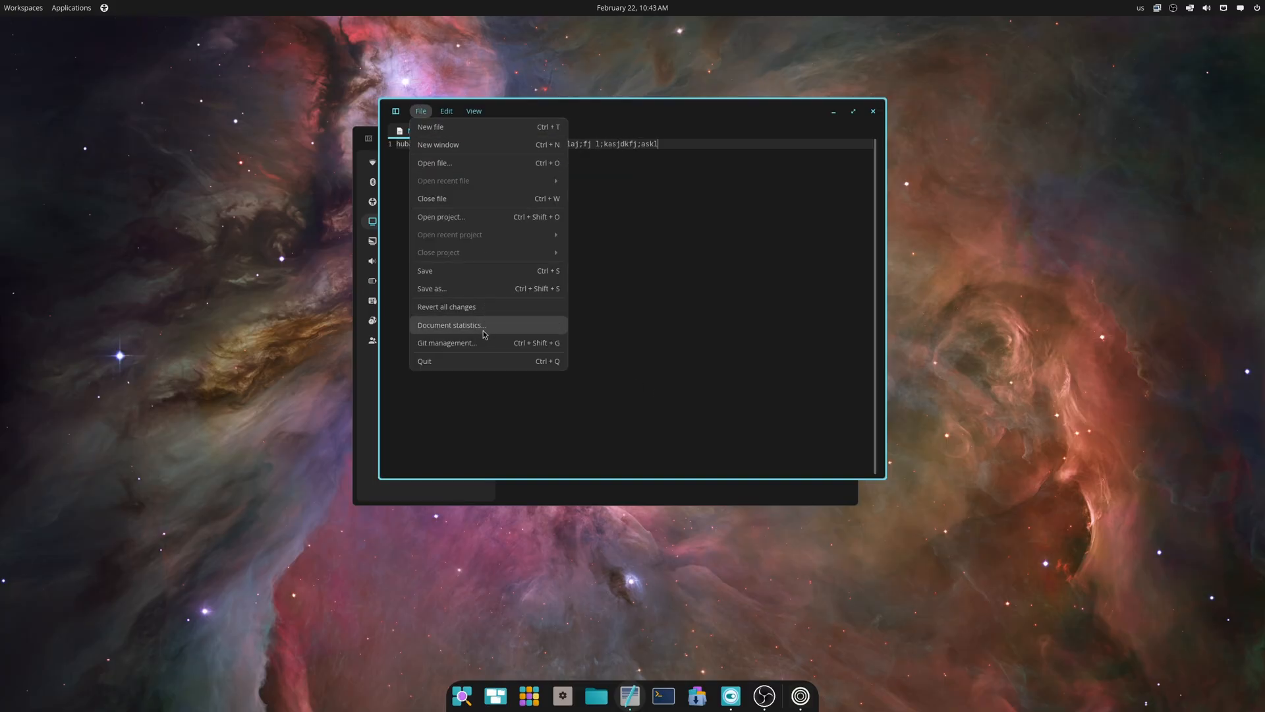
pyautogui.moveTo(481, 255)
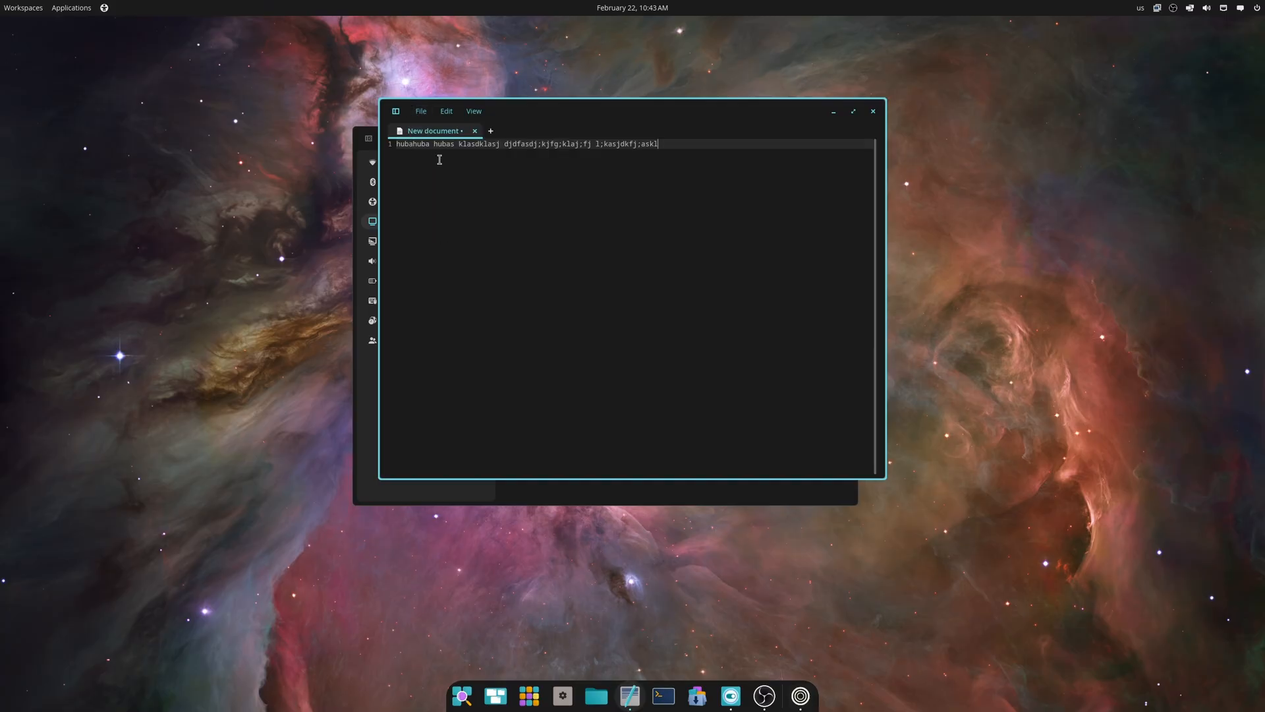
pyautogui.moveTo(674, 287)
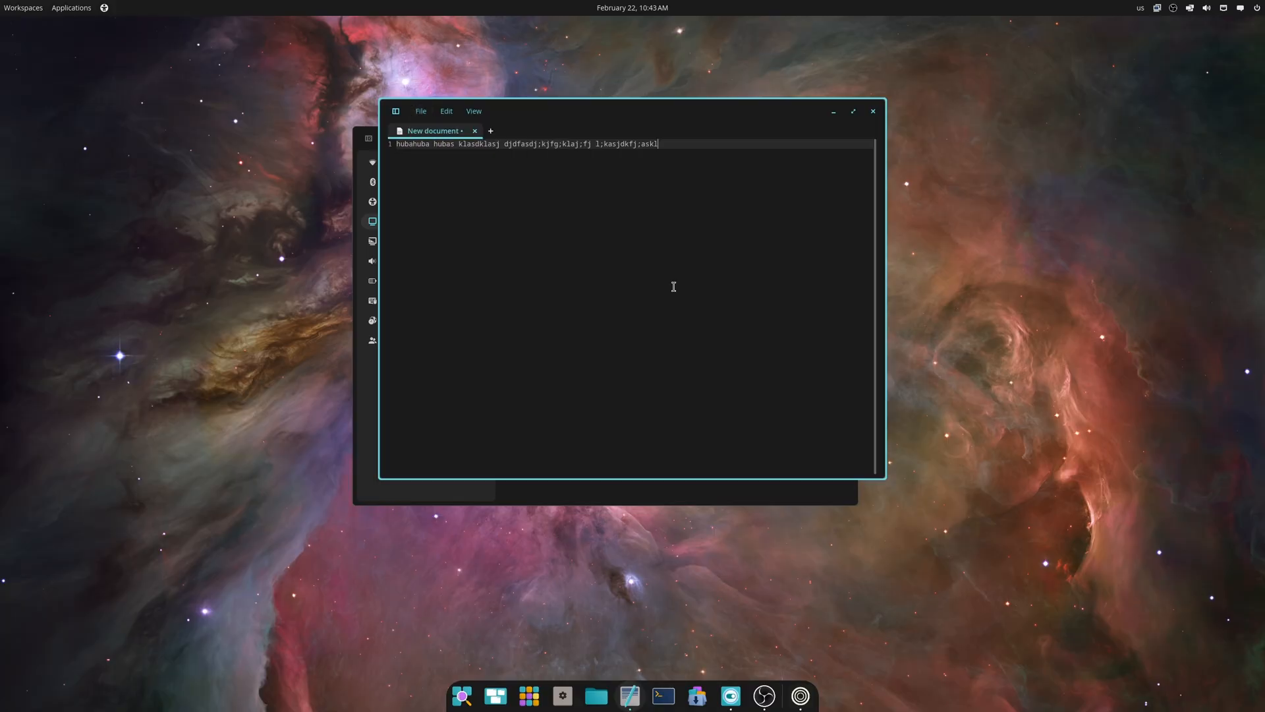
pyautogui.moveTo(762, 319)
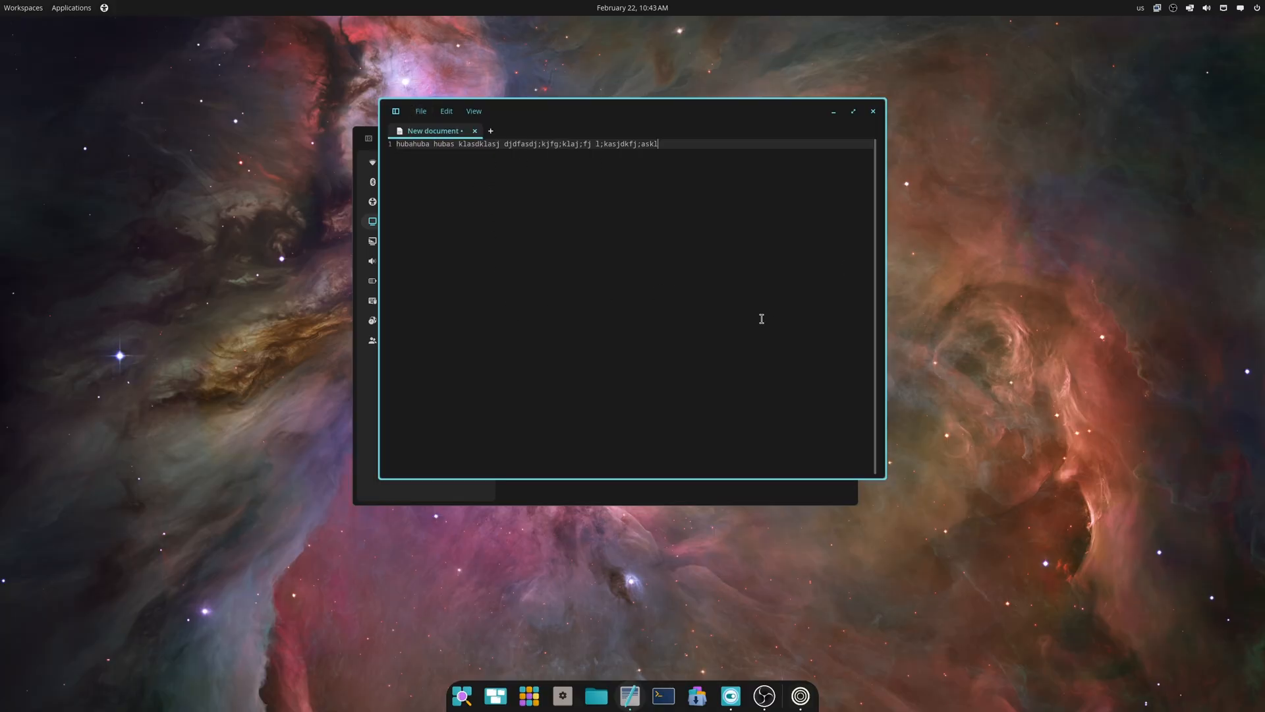
# Zoom in, close the editor discarding changes, and search 'mis' in the launcher.
pyautogui.click(474, 111)
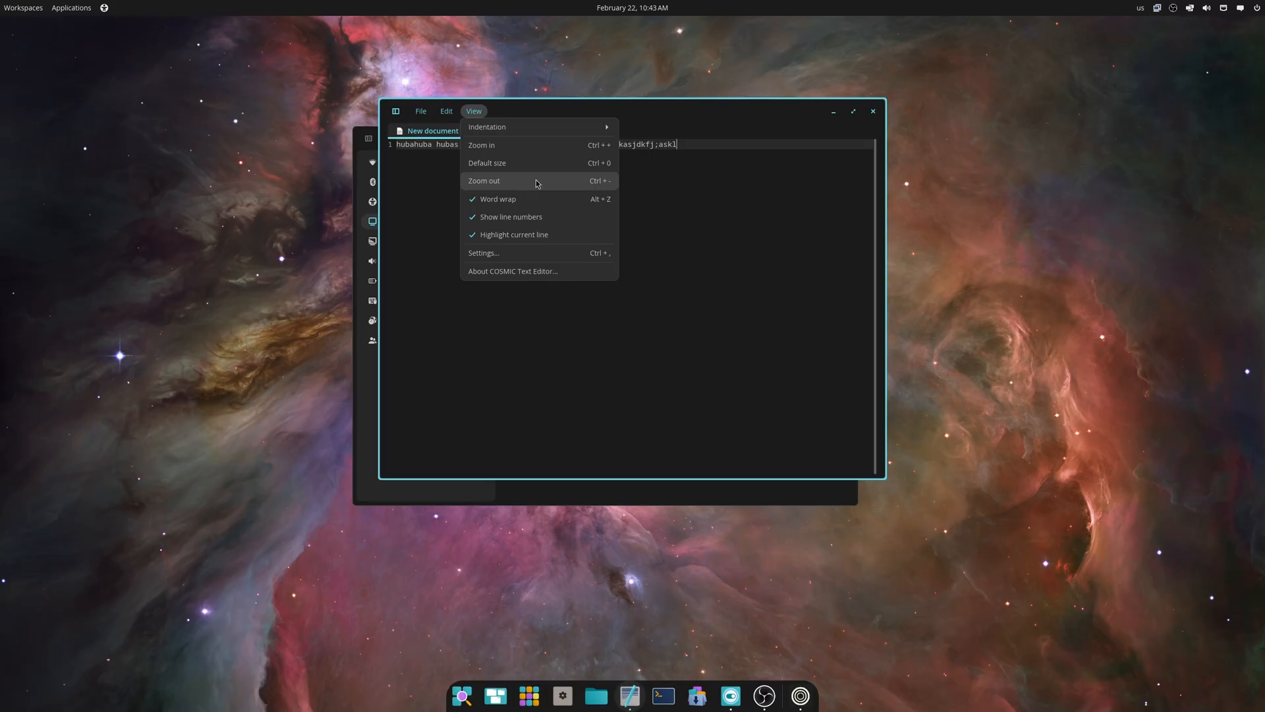
pyautogui.click(726, 300)
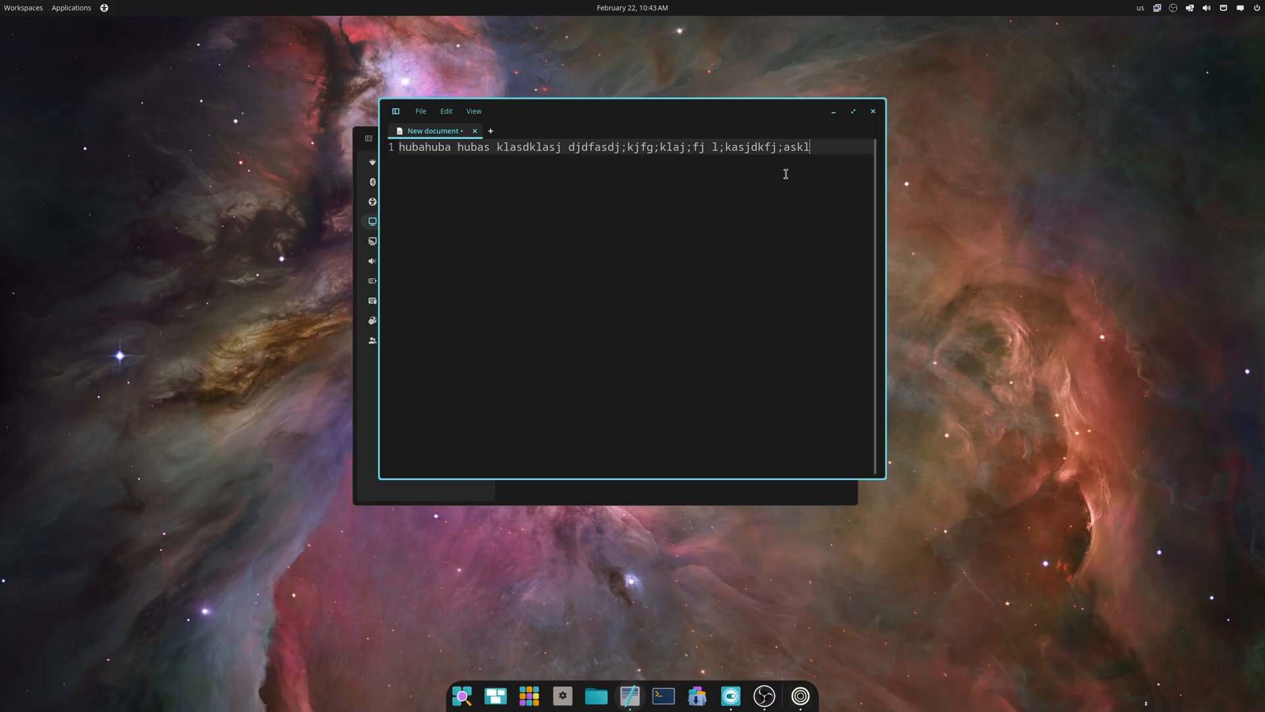
pyautogui.moveTo(803, 273)
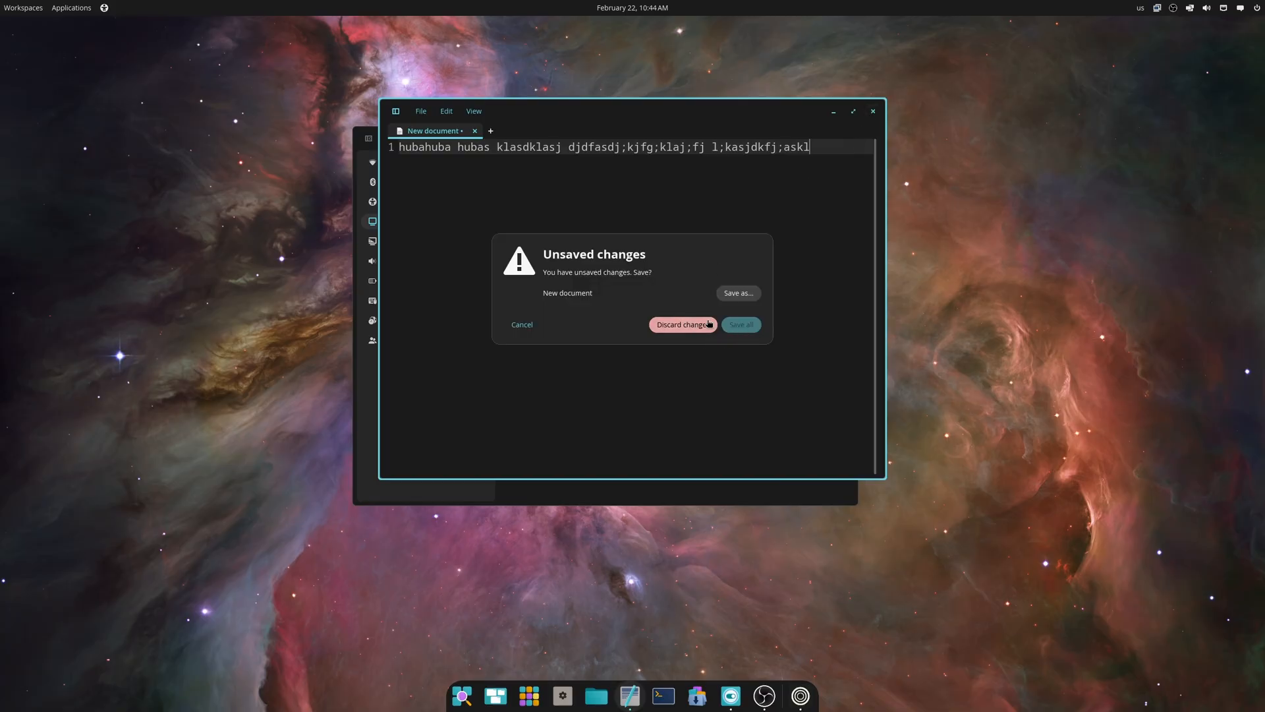
pyautogui.click(683, 324)
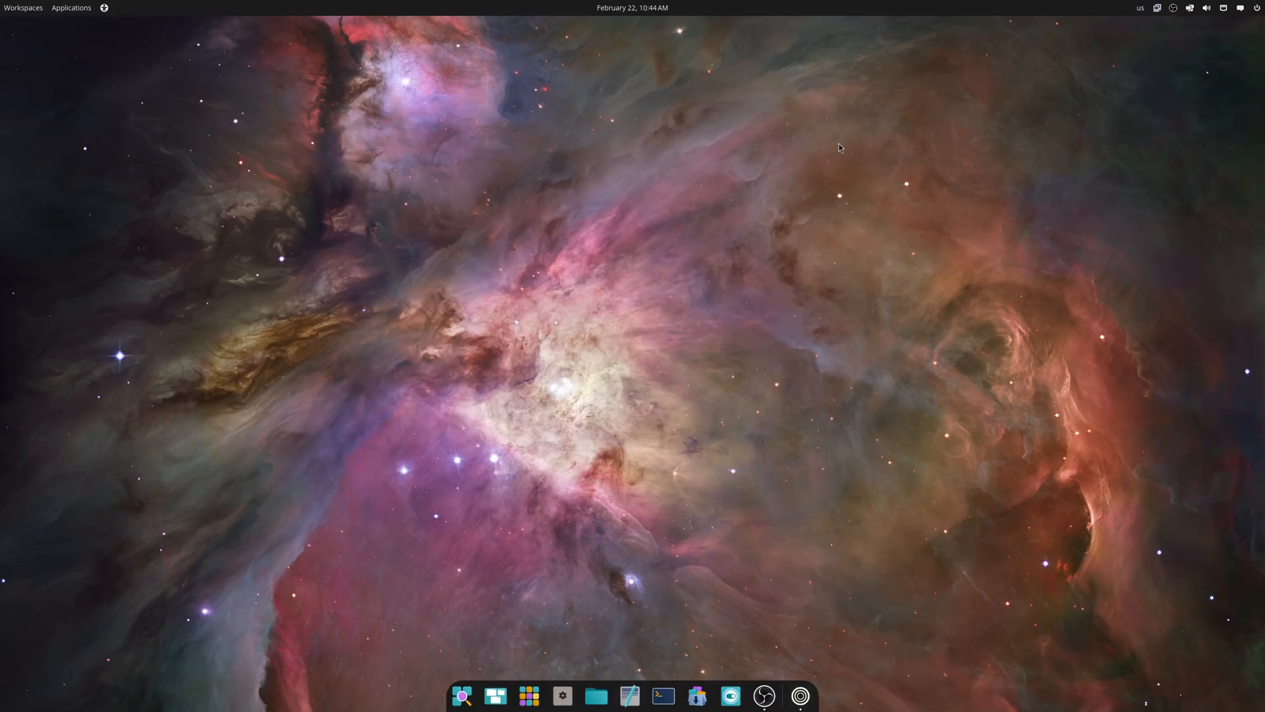
pyautogui.write('mis')
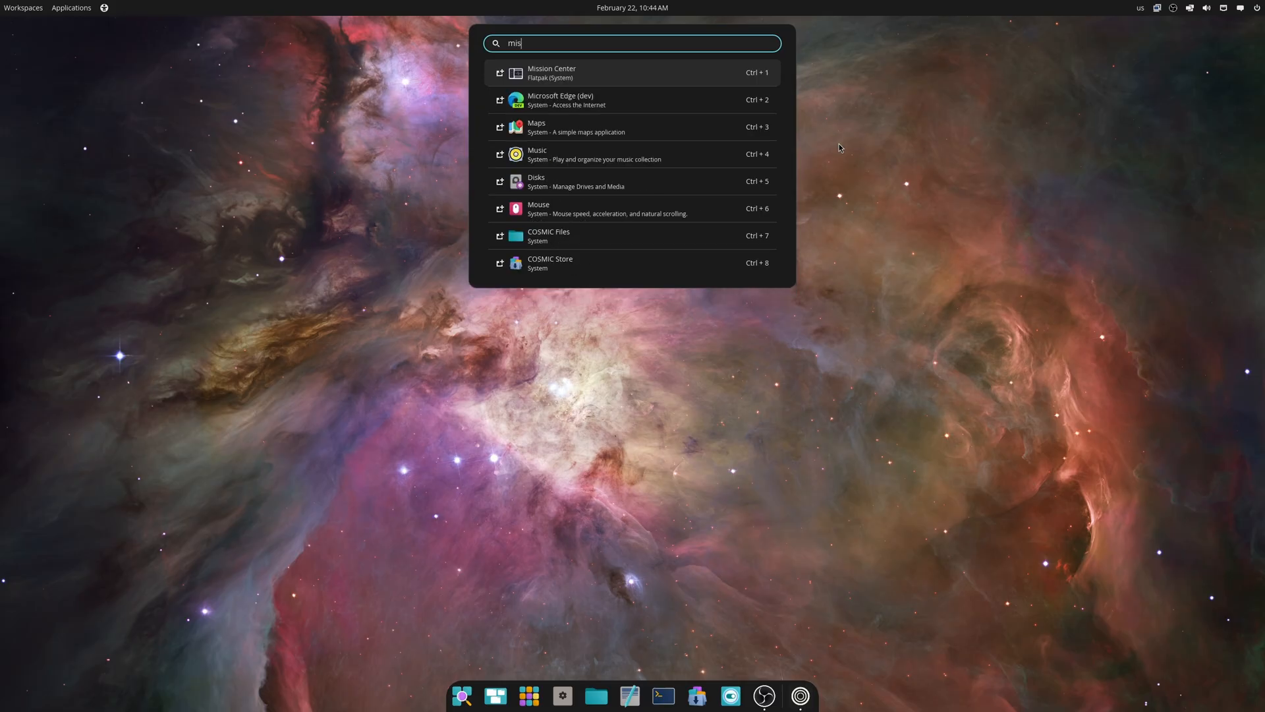
# Launch Mission Center, view Memory usage, then switch to the COSMIC Alpha 6 blog post.
pyautogui.click(552, 72)
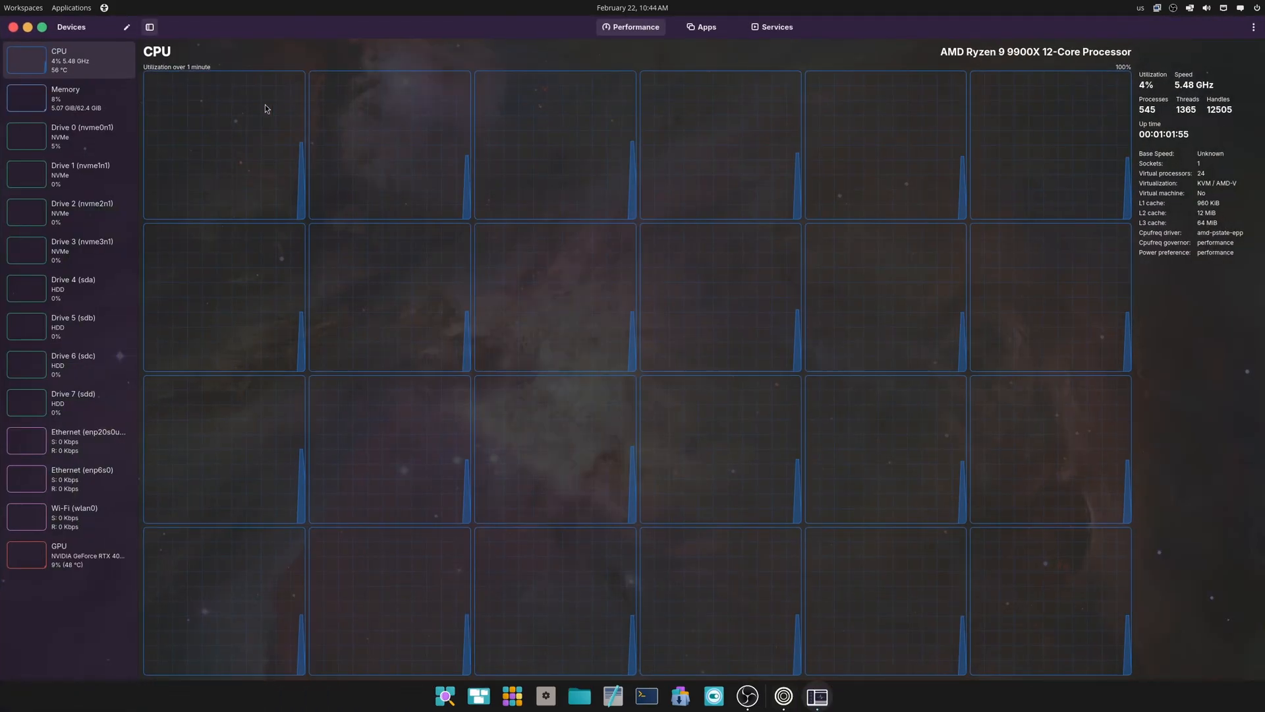
pyautogui.click(69, 97)
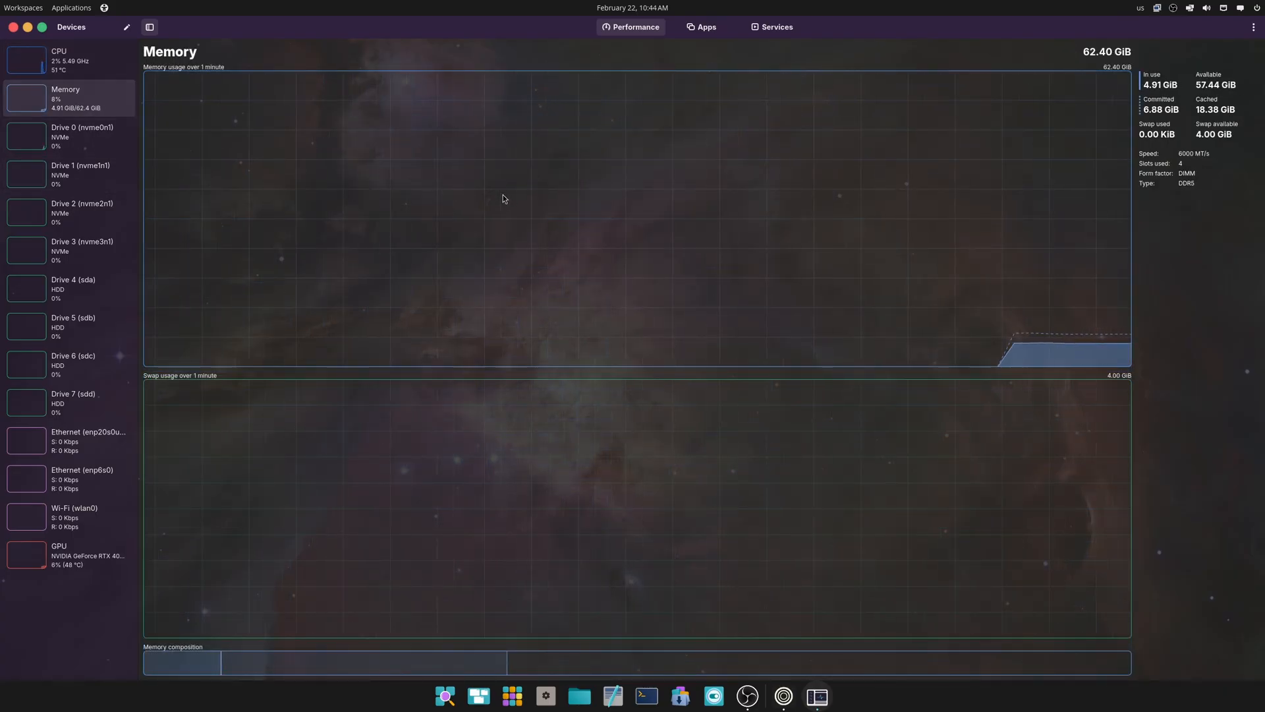
pyautogui.moveTo(505, 199)
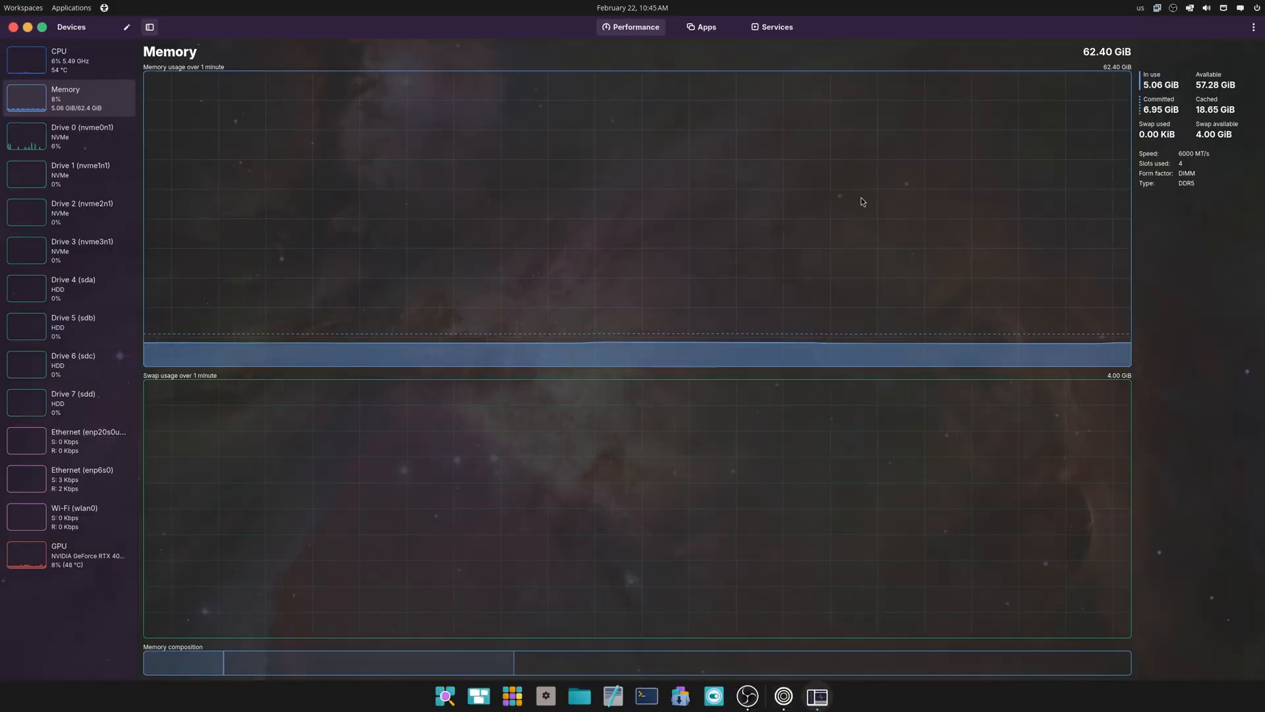
pyautogui.click(1223, 8)
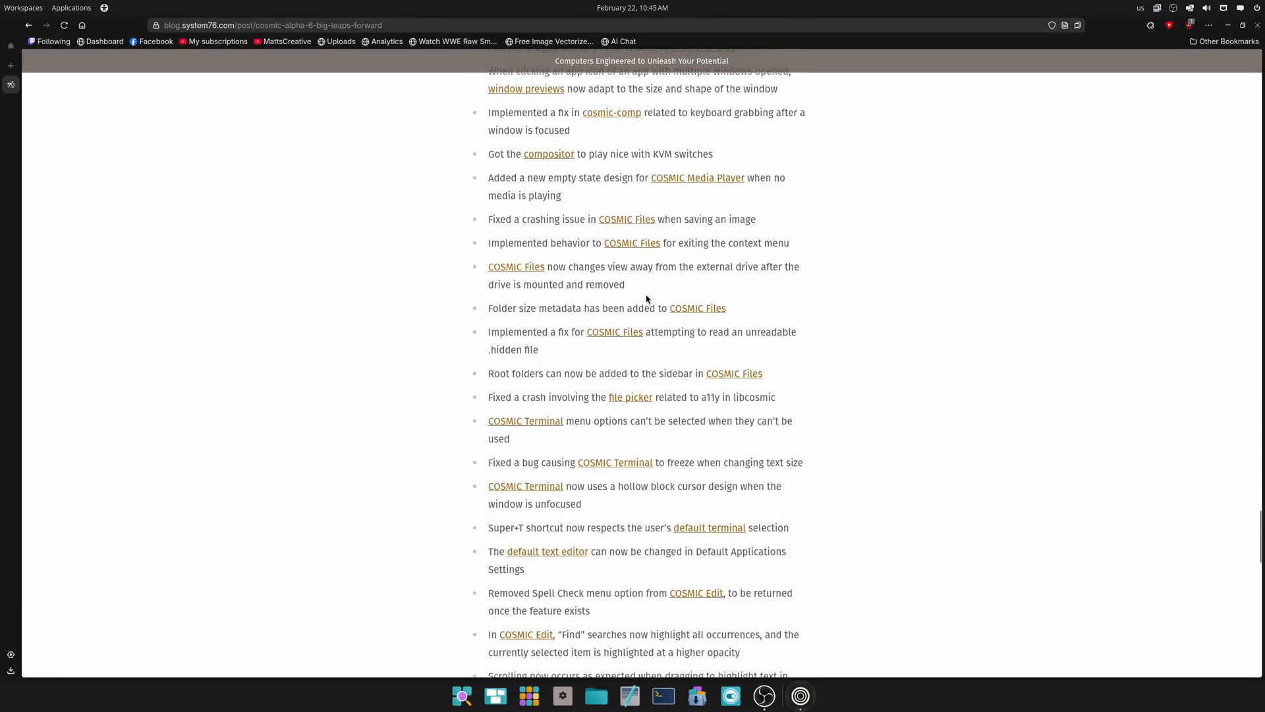
# Scroll through the System76 COSMIC Alpha 6 changelog, then put the browser away.
pyautogui.scroll(-3)
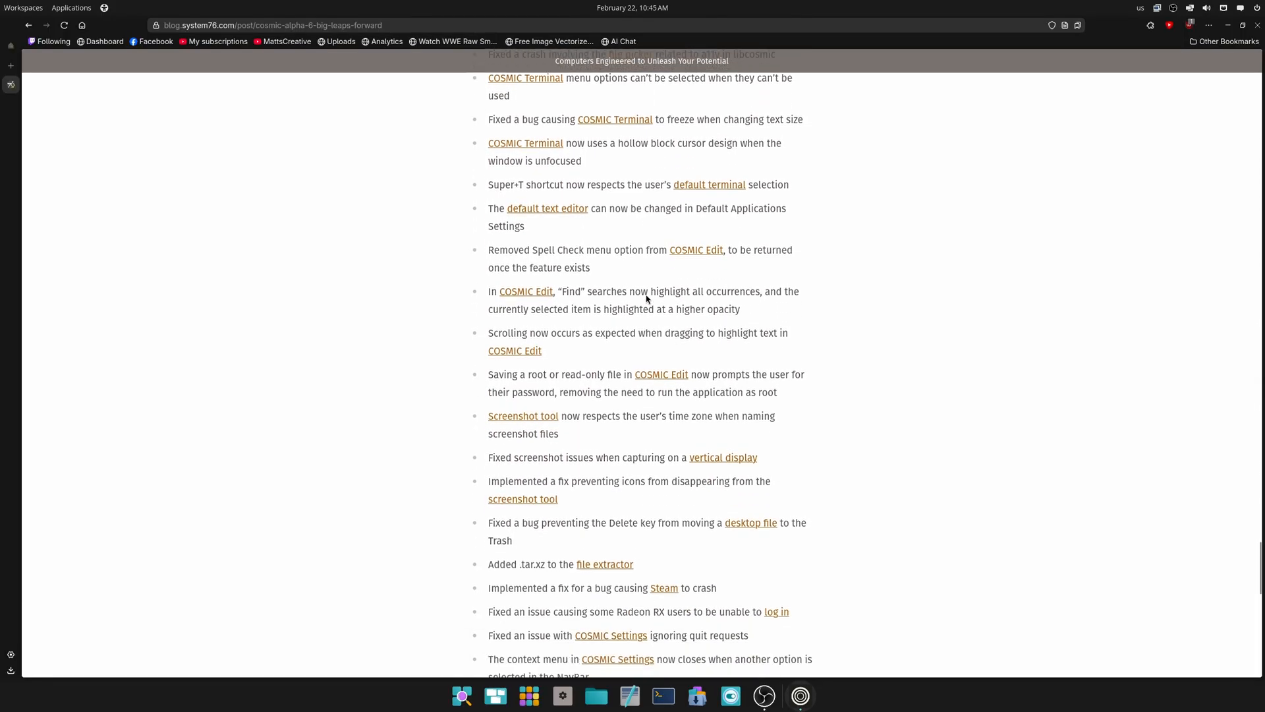
pyautogui.scroll(-3)
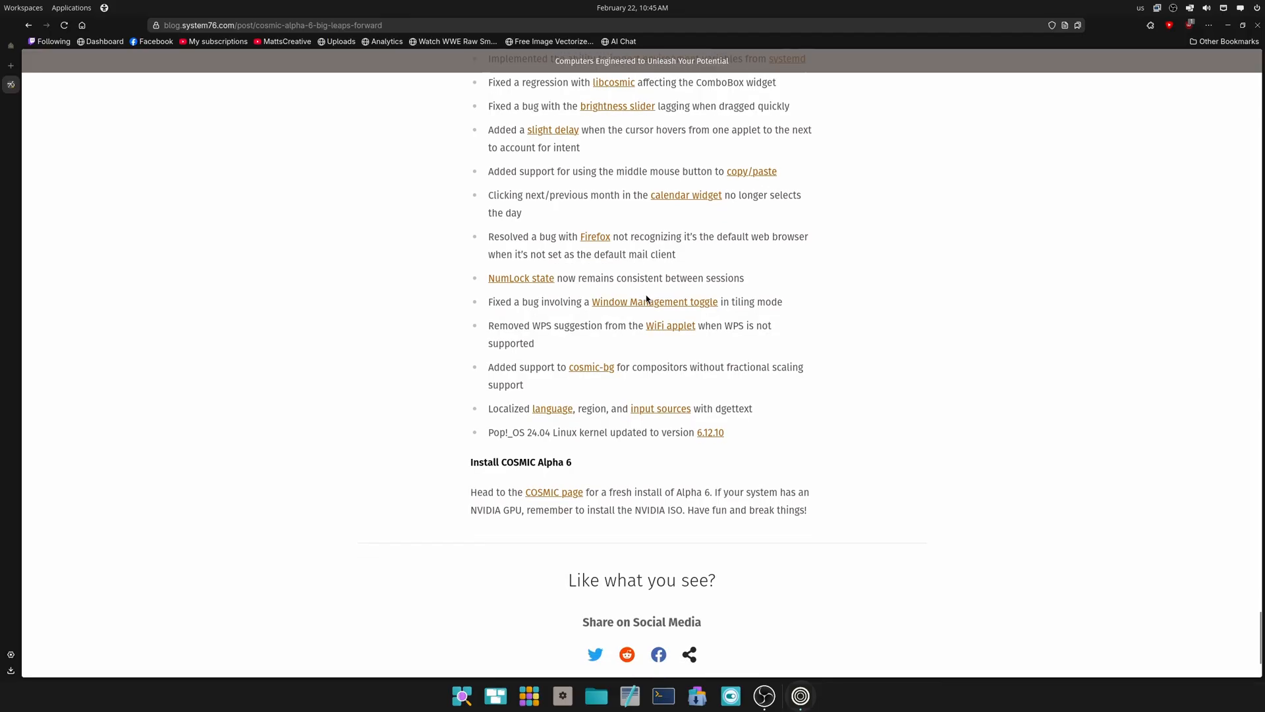
pyautogui.scroll(3)
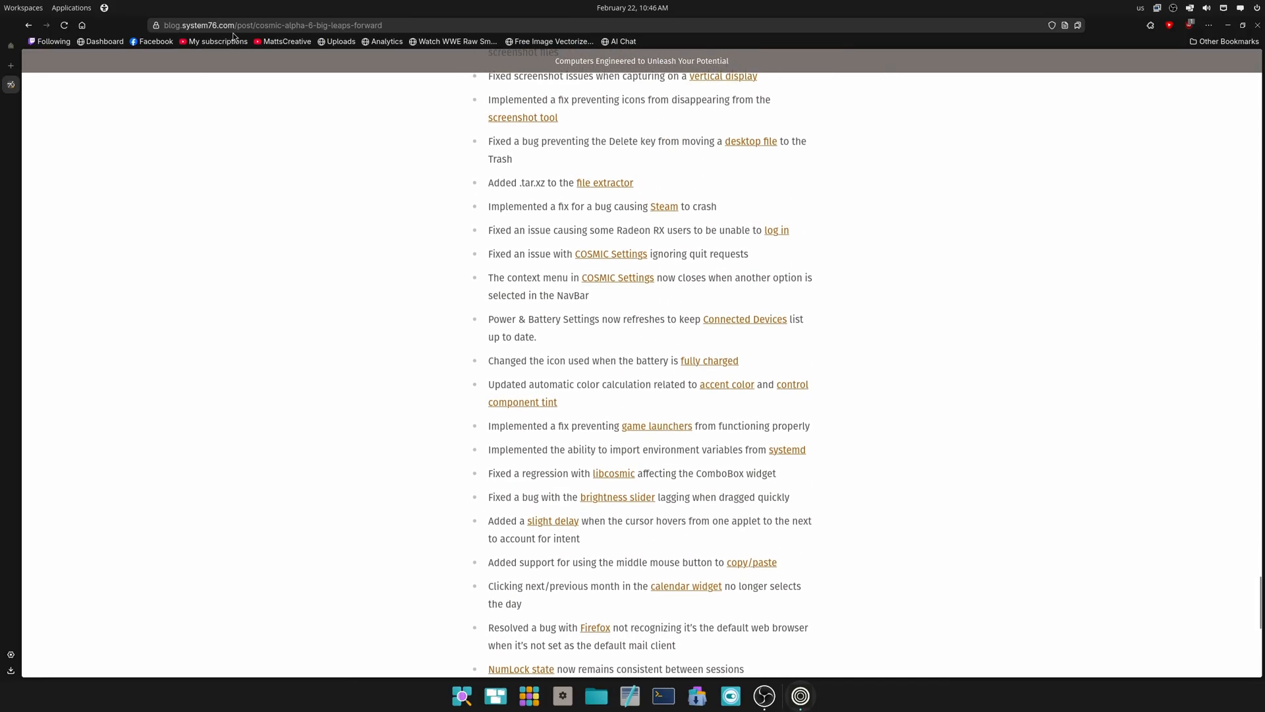
pyautogui.click(270, 25)
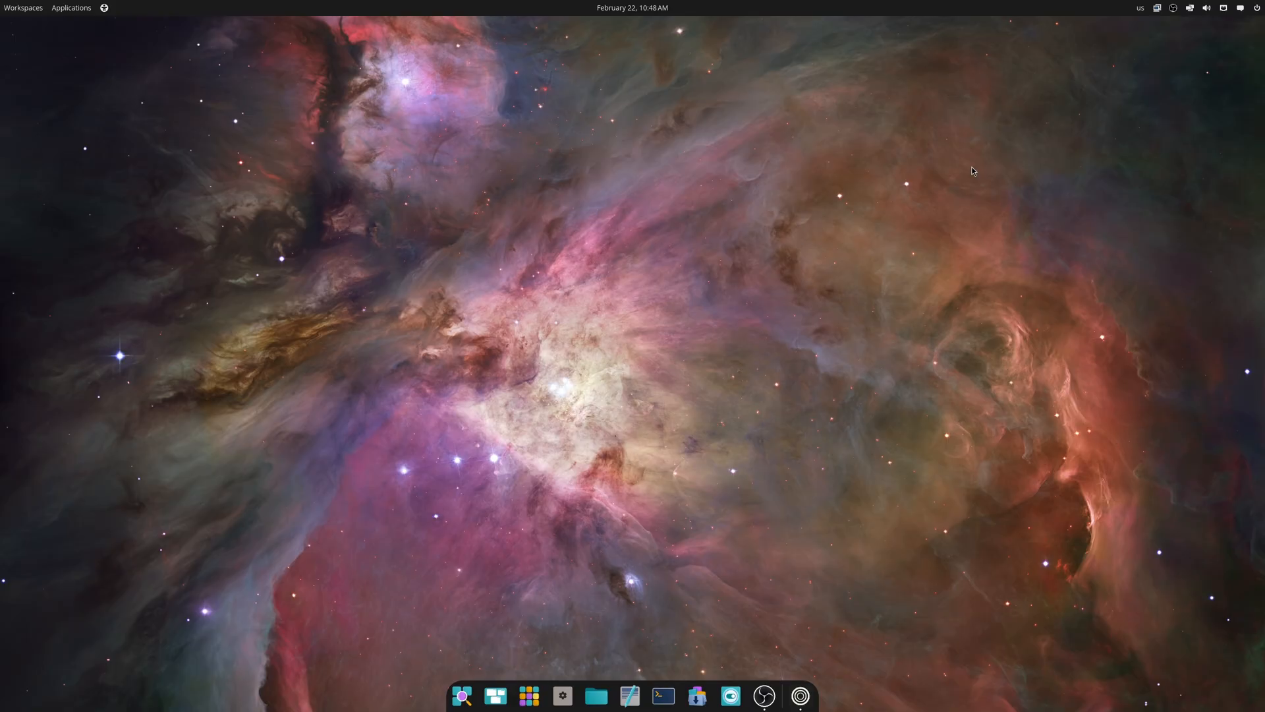
pyautogui.moveTo(887, 609)
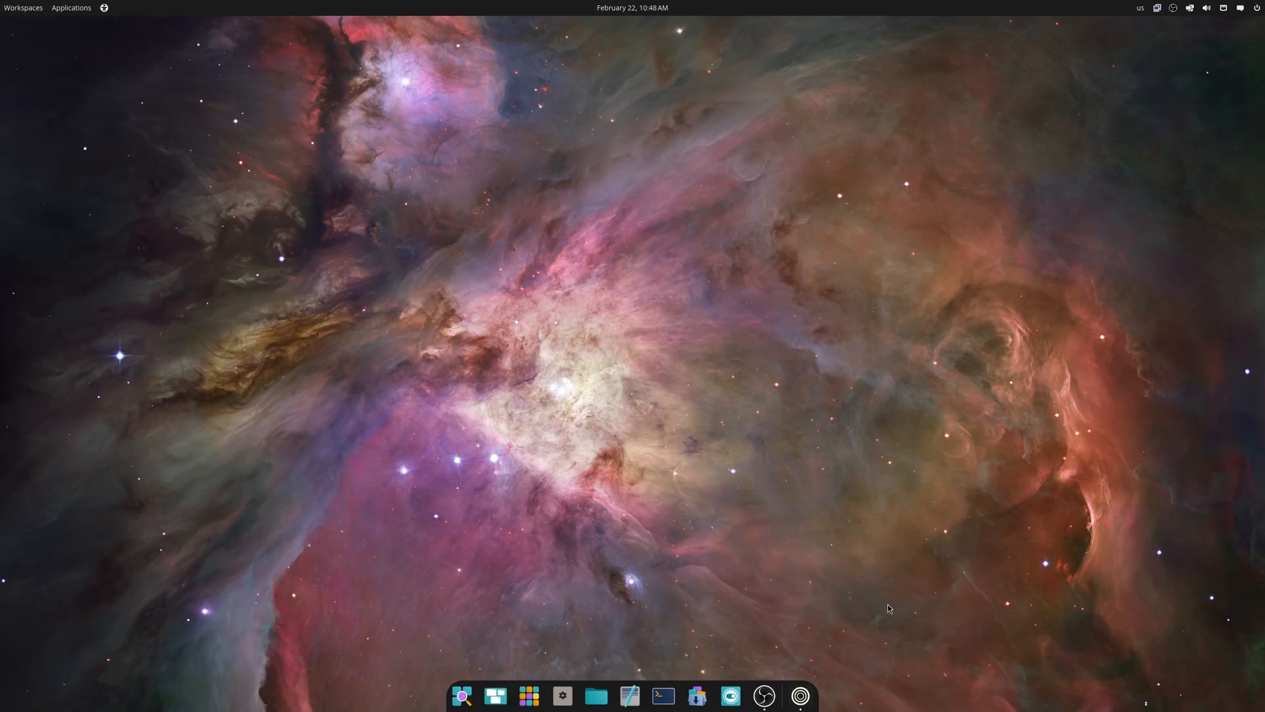
pyautogui.moveTo(743, 370)
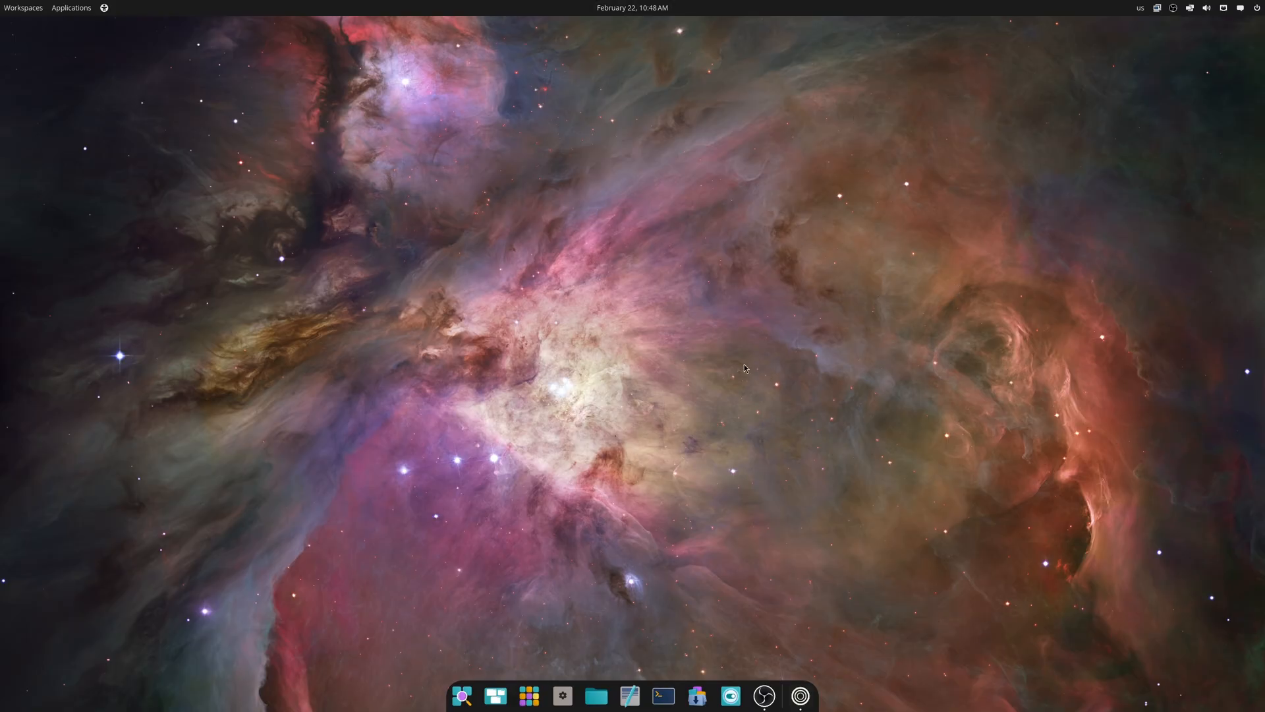
pyautogui.moveTo(765, 687)
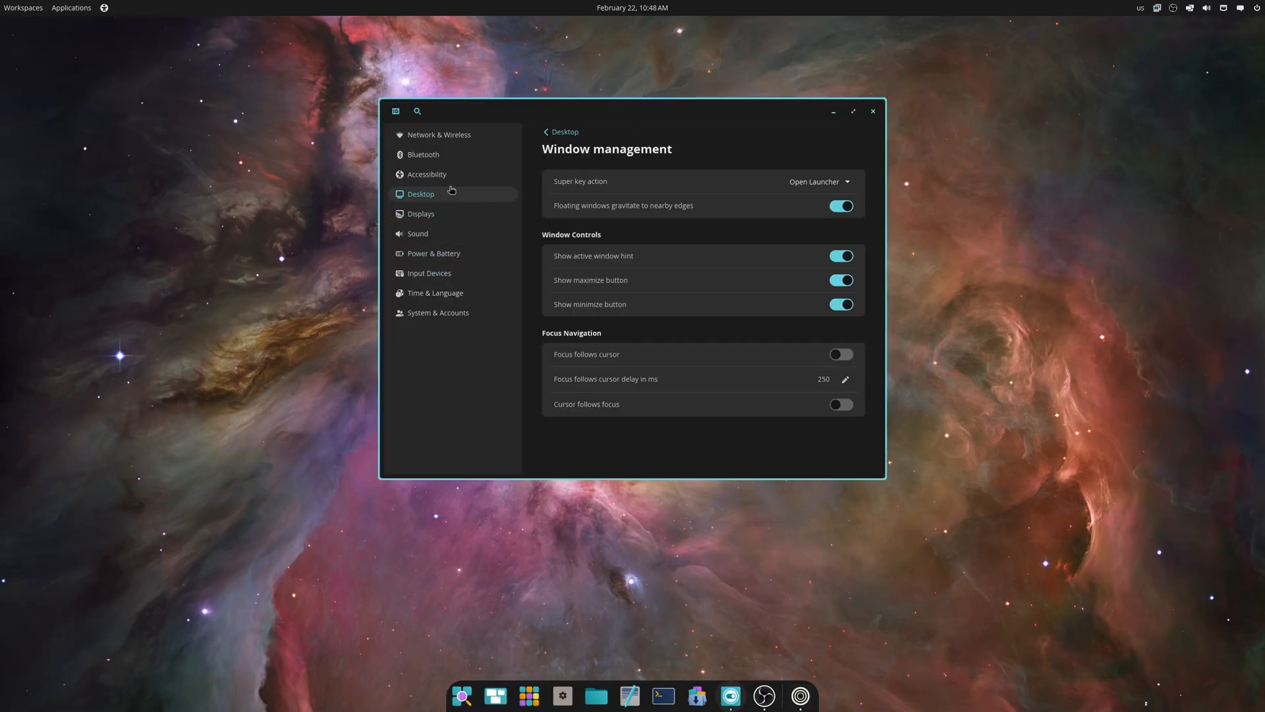
# Open the Desktop page in COSMIC Settings.
pyautogui.click(560, 131)
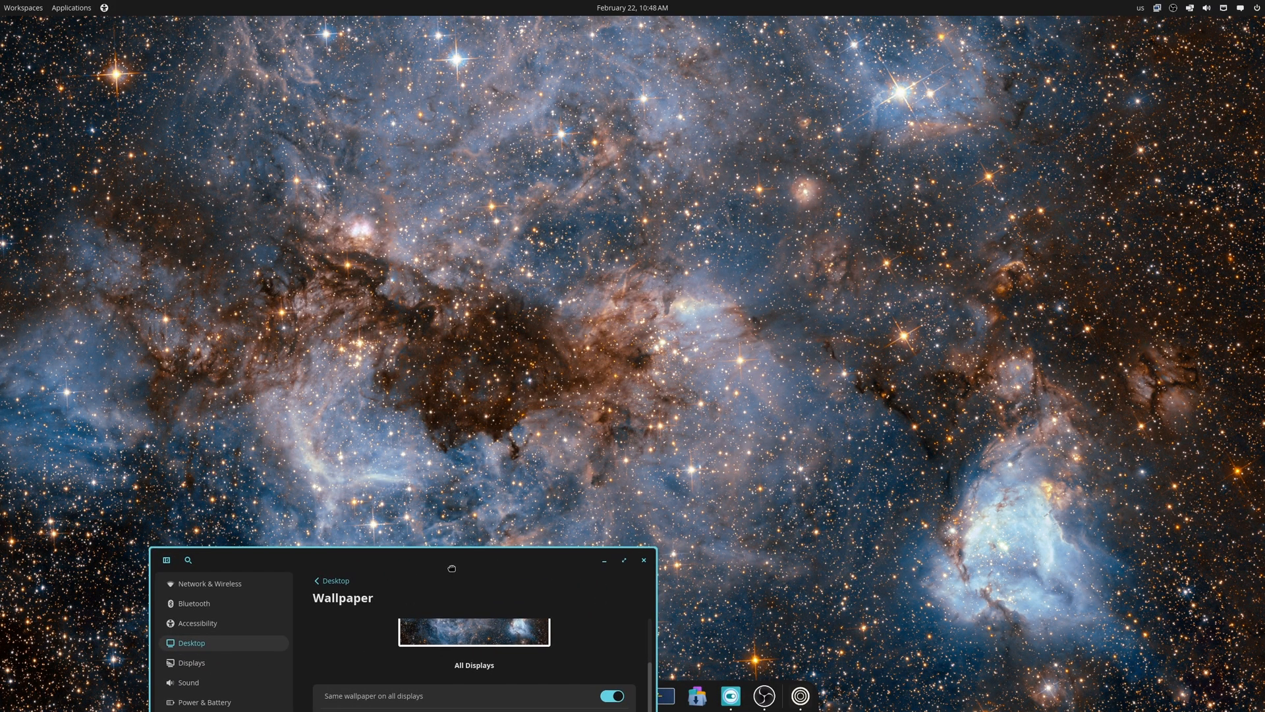
# Center the Settings window and try the blue starfield and Earth-from-orbit wallpapers.
pyautogui.moveTo(452, 568); pyautogui.dragTo(956, 638)
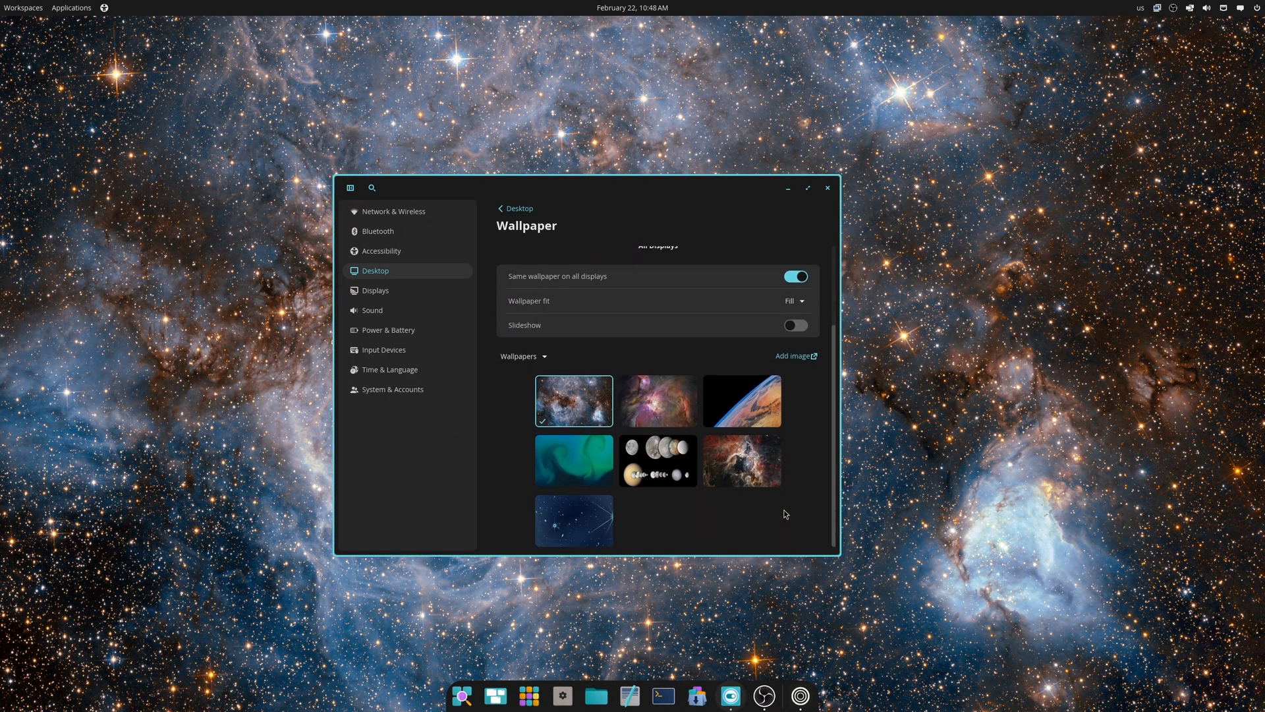
pyautogui.click(574, 520)
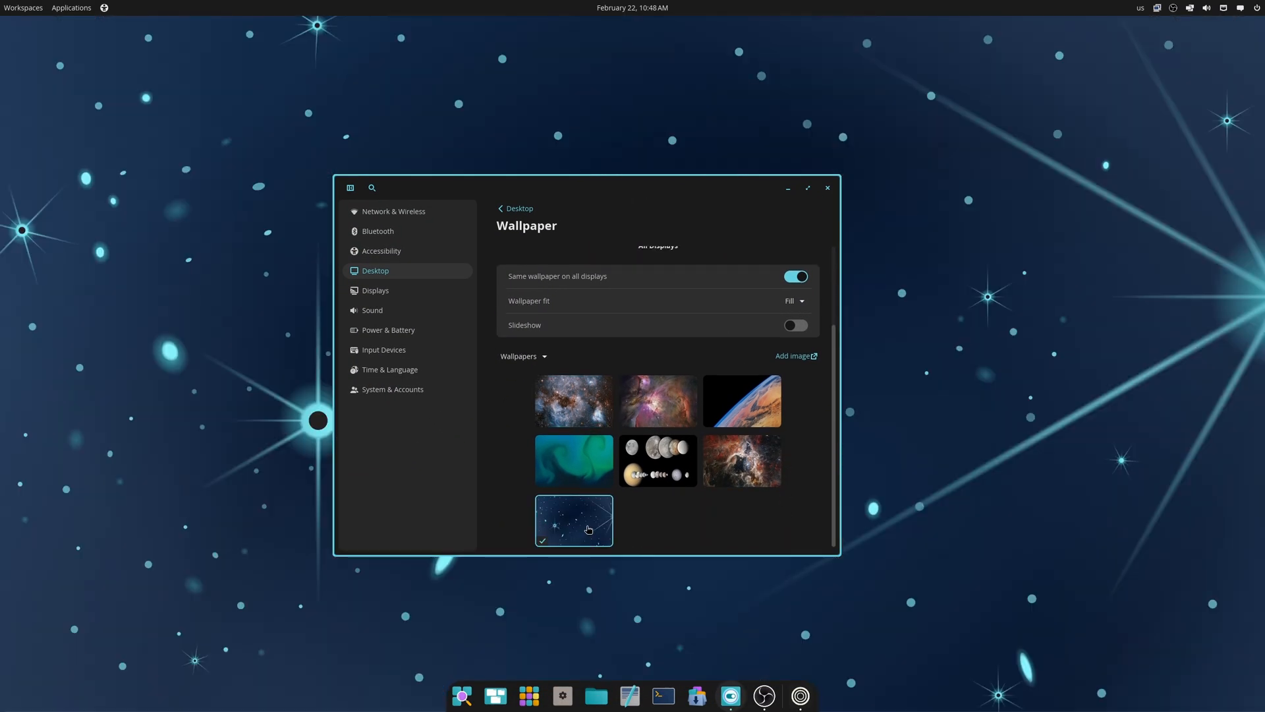
pyautogui.moveTo(724, 415)
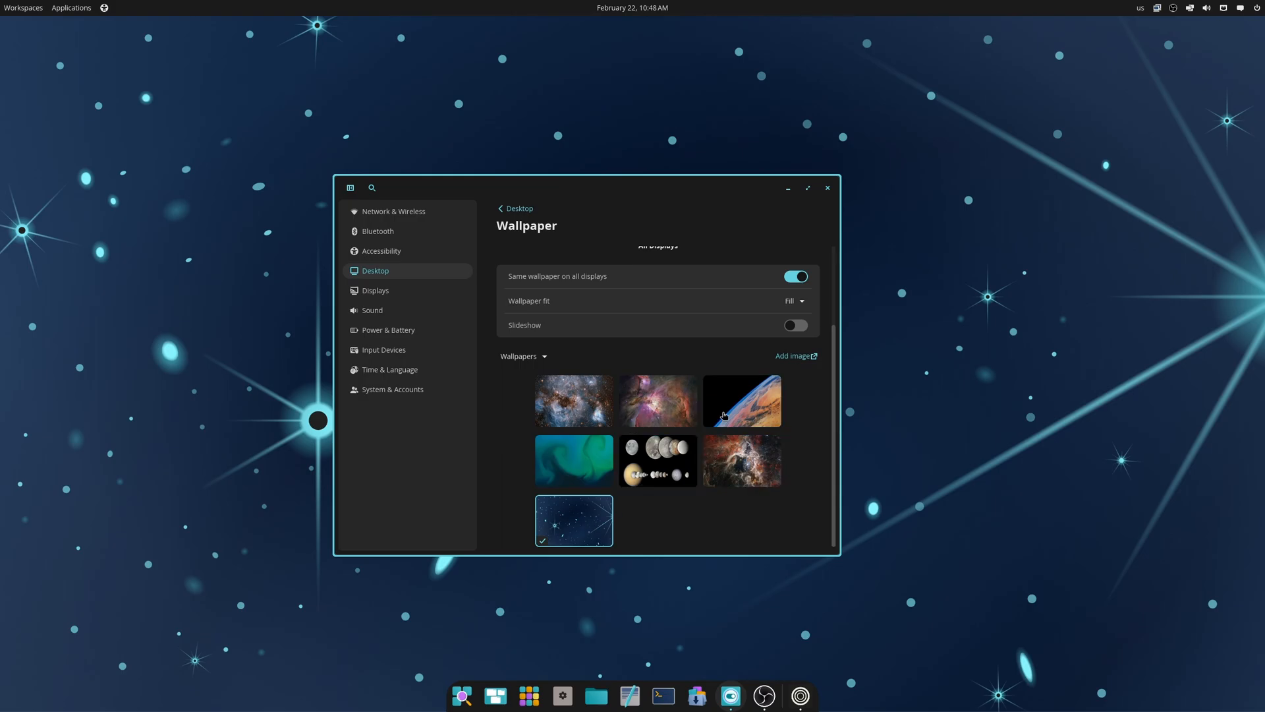
pyautogui.click(742, 401)
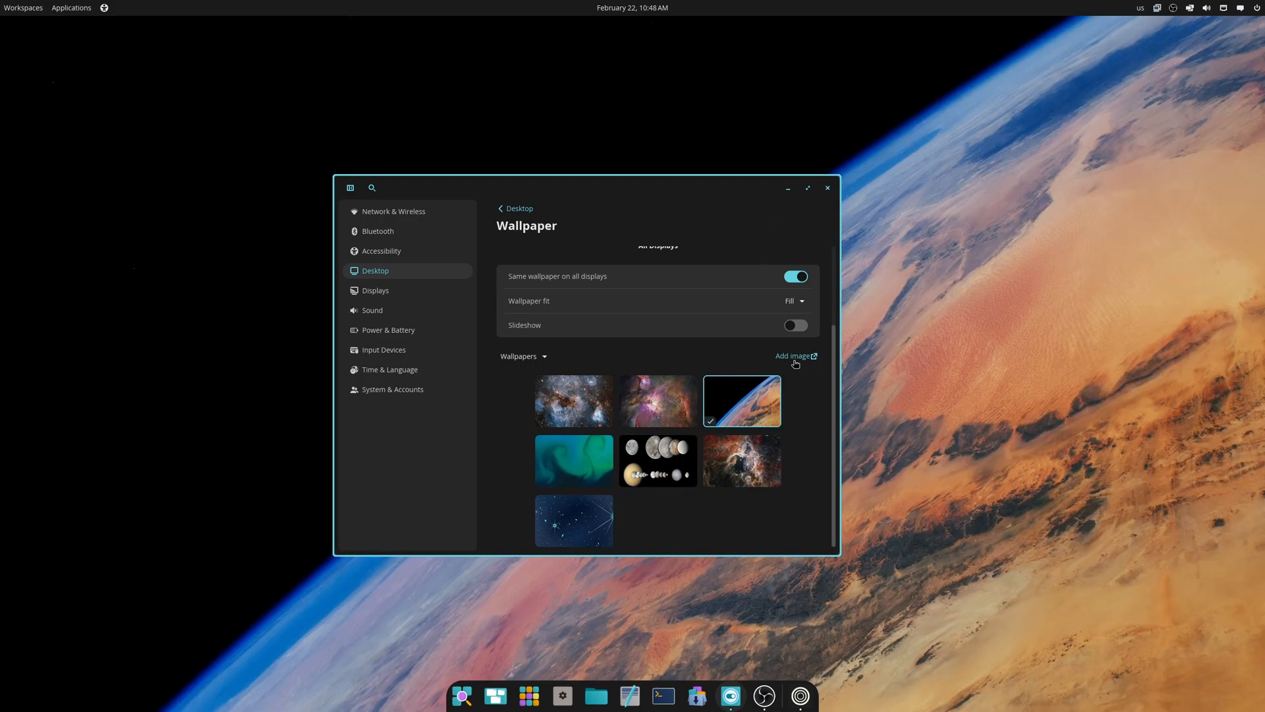
# Add the custom image unknown.png to the wallpaper collection.
pyautogui.click(793, 355)
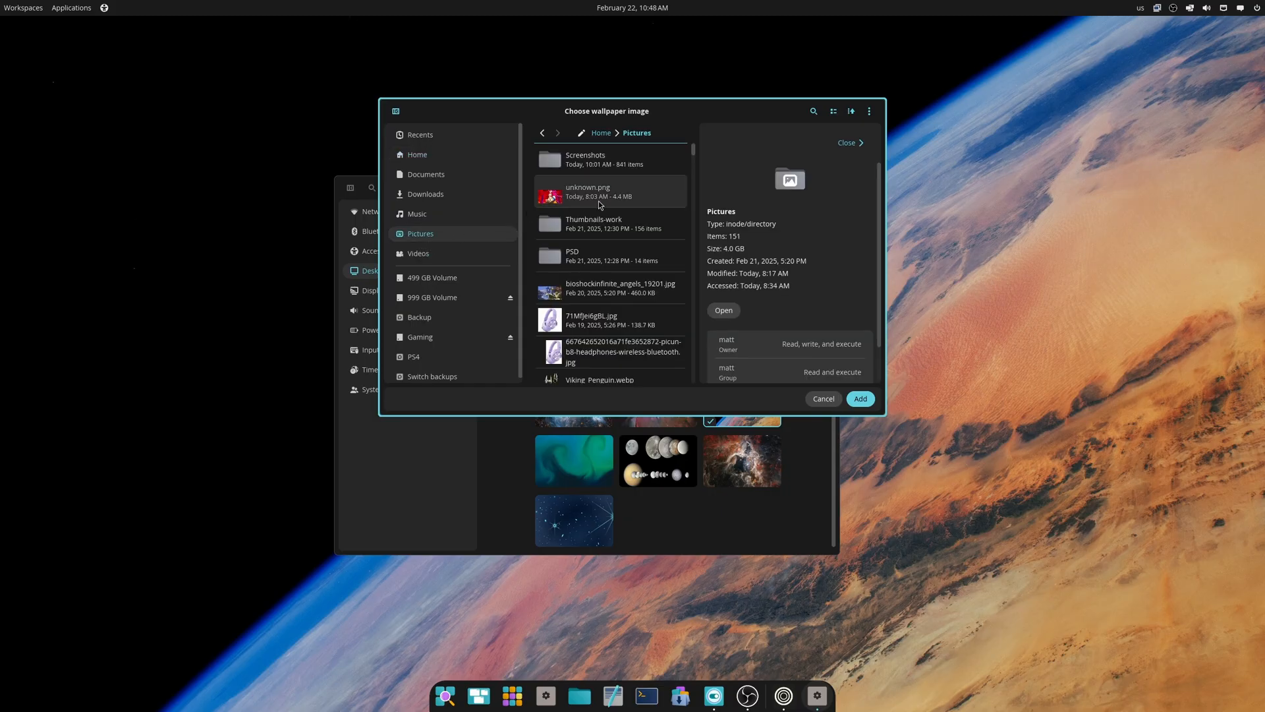
pyautogui.click(610, 191)
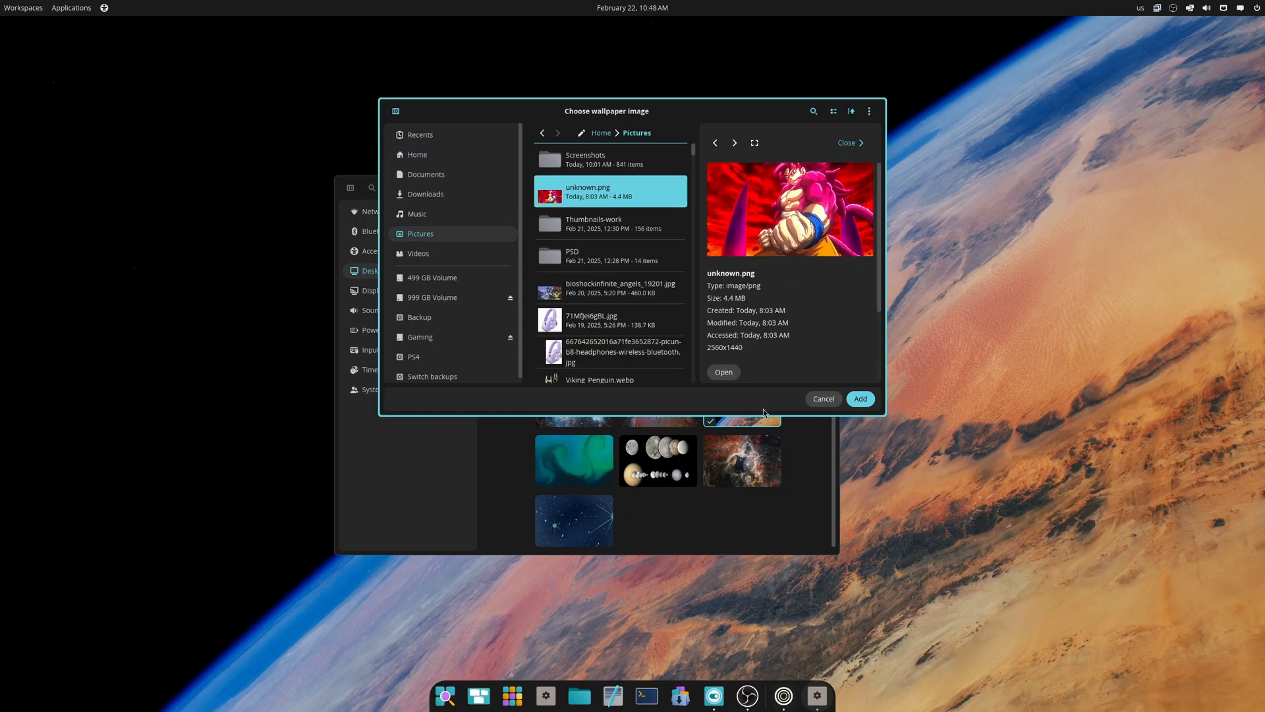
pyautogui.click(860, 398)
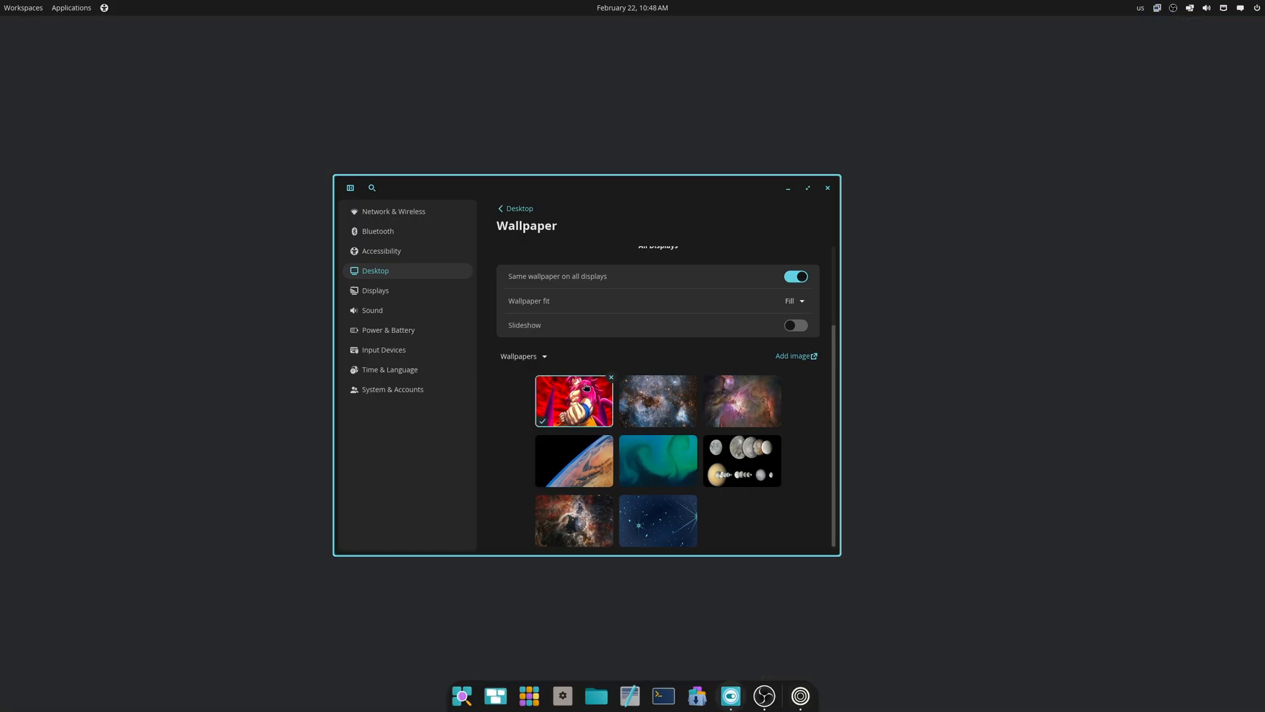
# Apply the newly added unknown.png anime thumbnail as the desktop background.
pyautogui.click(574, 401)
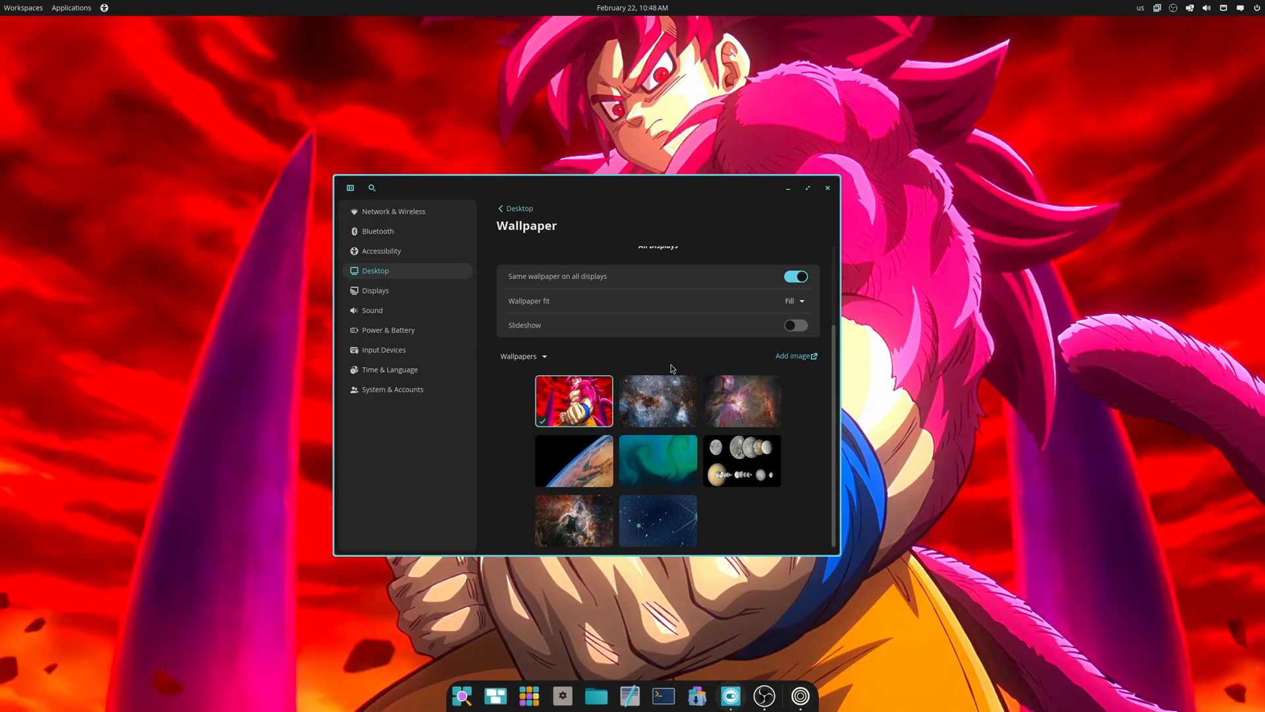
pyautogui.moveTo(767, 522)
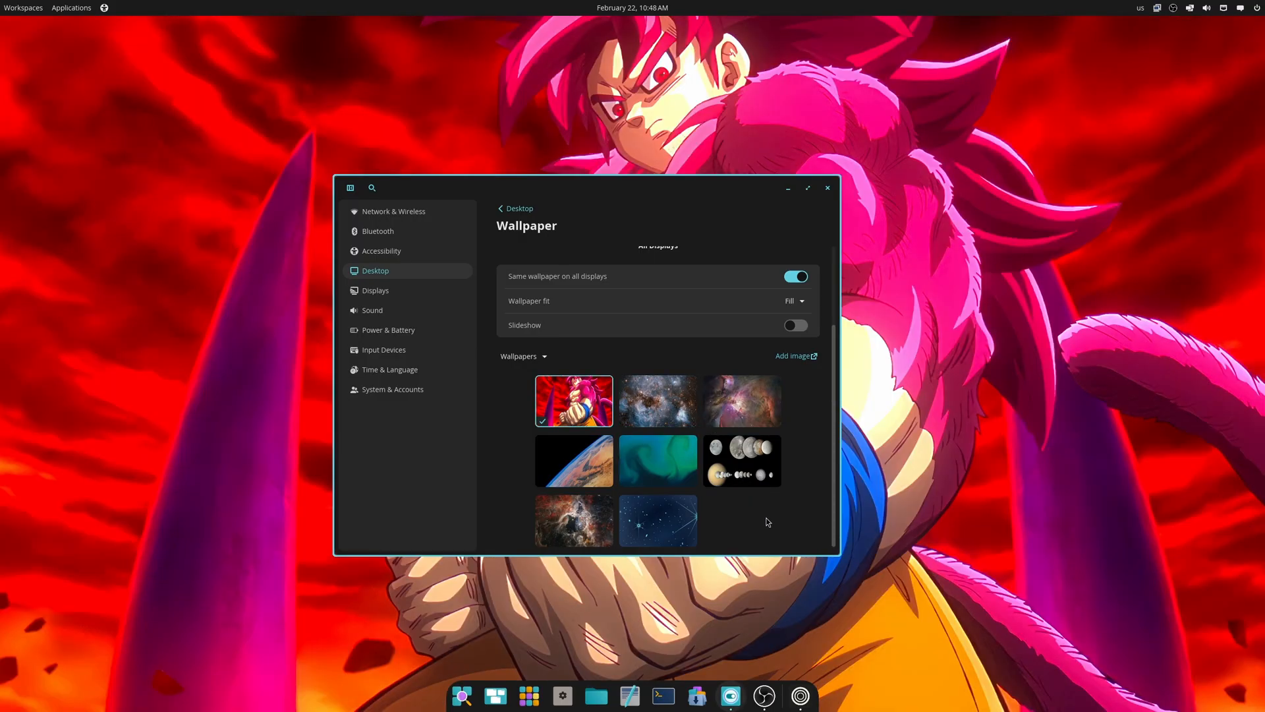